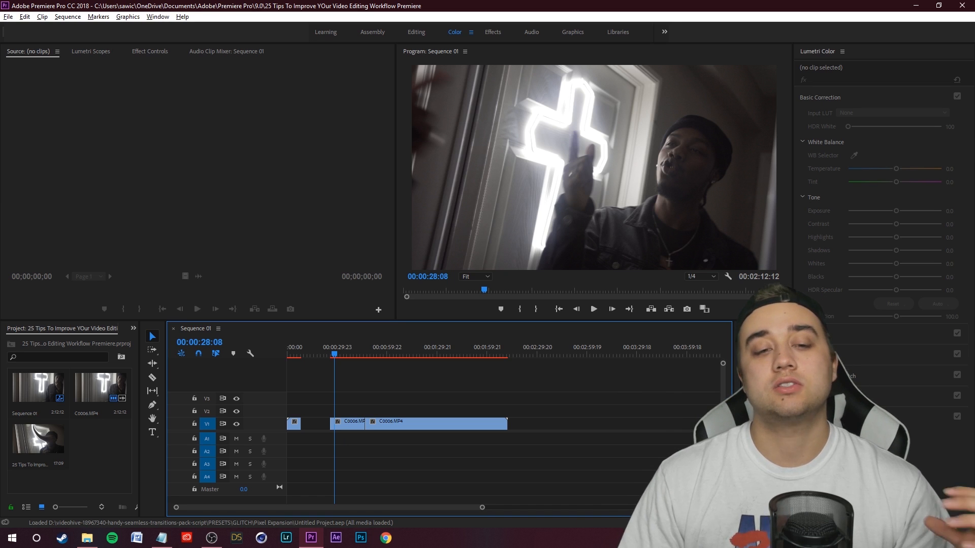
pyautogui.moveTo(423, 383)
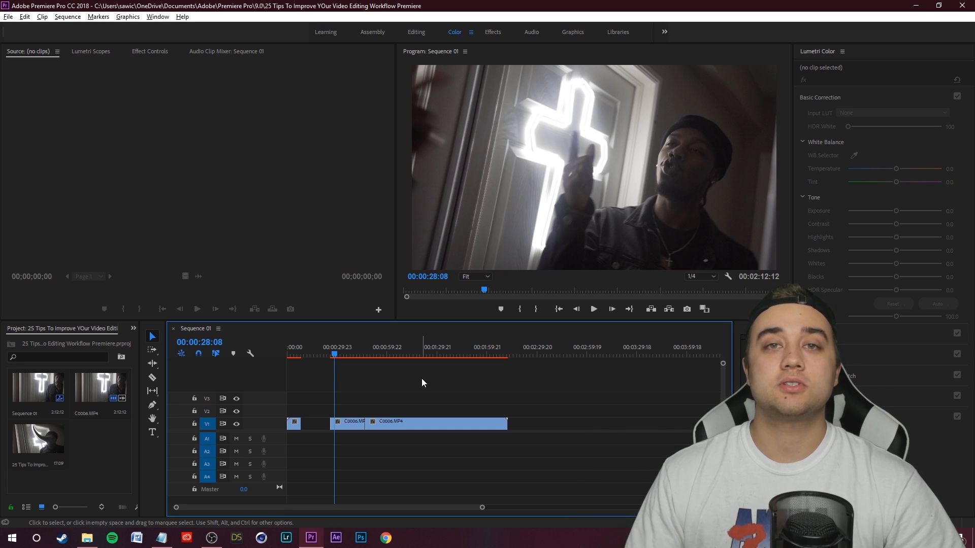
pyautogui.moveTo(350, 431)
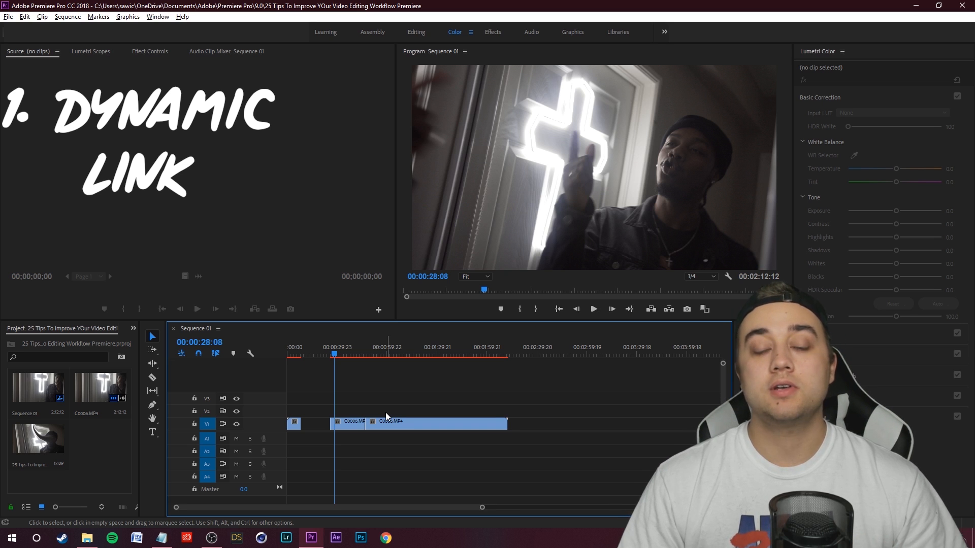
# Step: Swap the C0006.MP4 timeline clip for a dynamically linked After Effects composition
pyautogui.rightClick(387, 422)
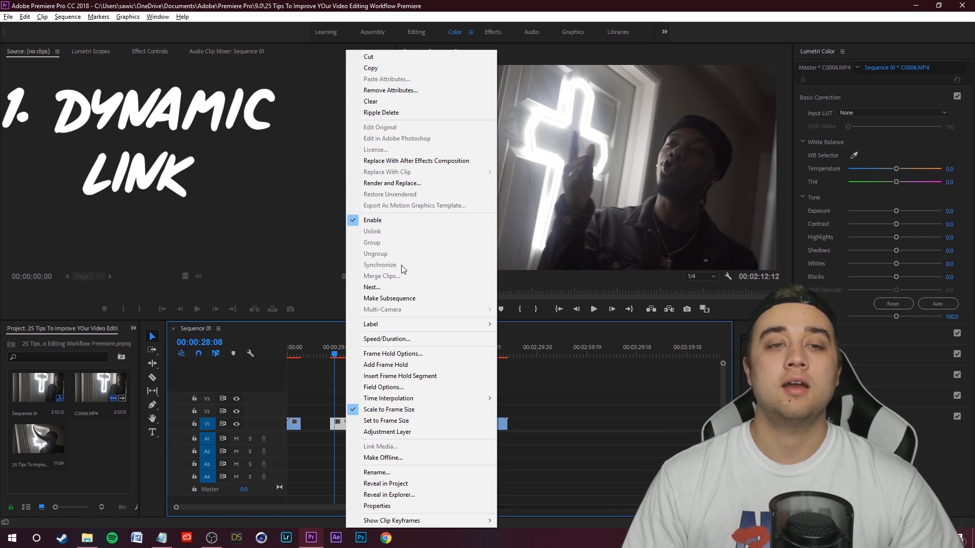
pyautogui.moveTo(416, 160)
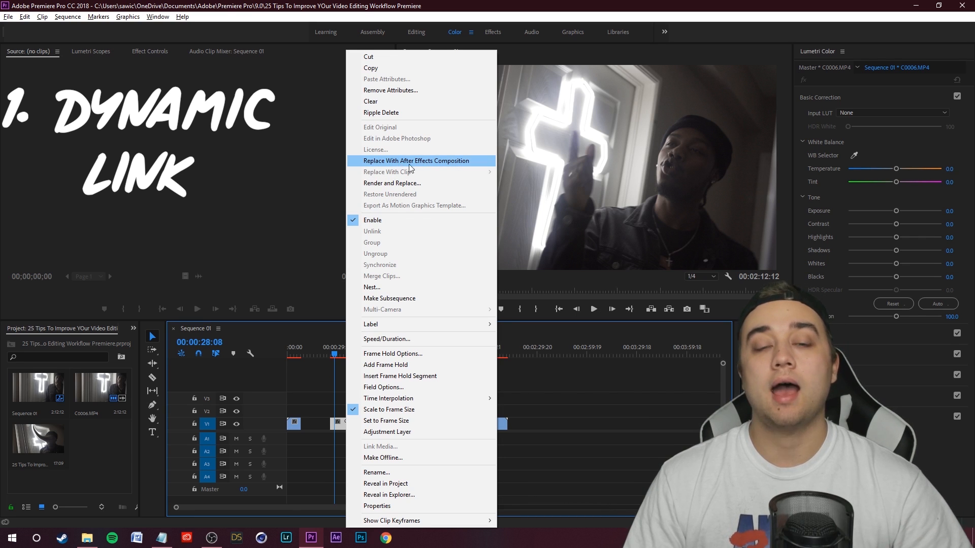
pyautogui.click(415, 160)
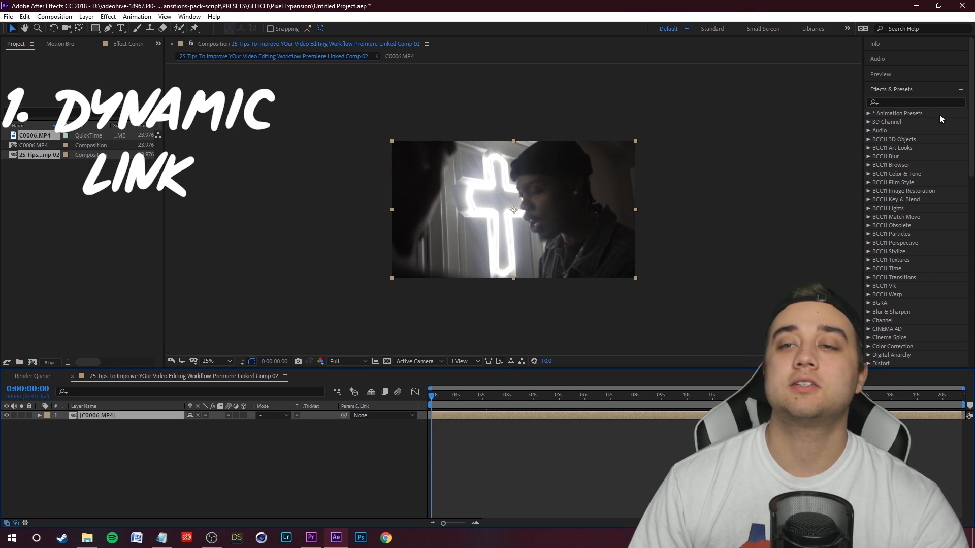
# Step: Apply Liquify to the C0006 footage layer, warp the neon cross, and save the project
pyautogui.write('liqu')
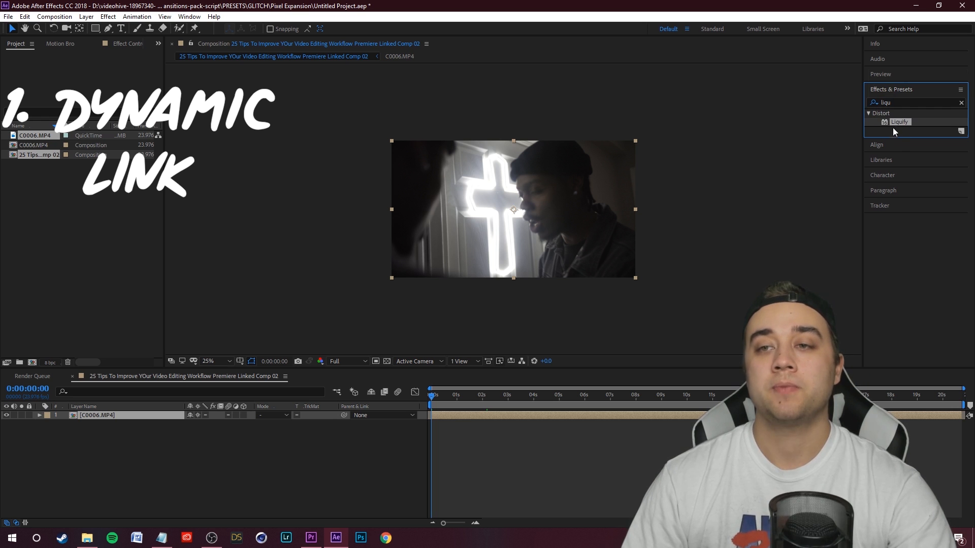
pyautogui.doubleClick(96, 415)
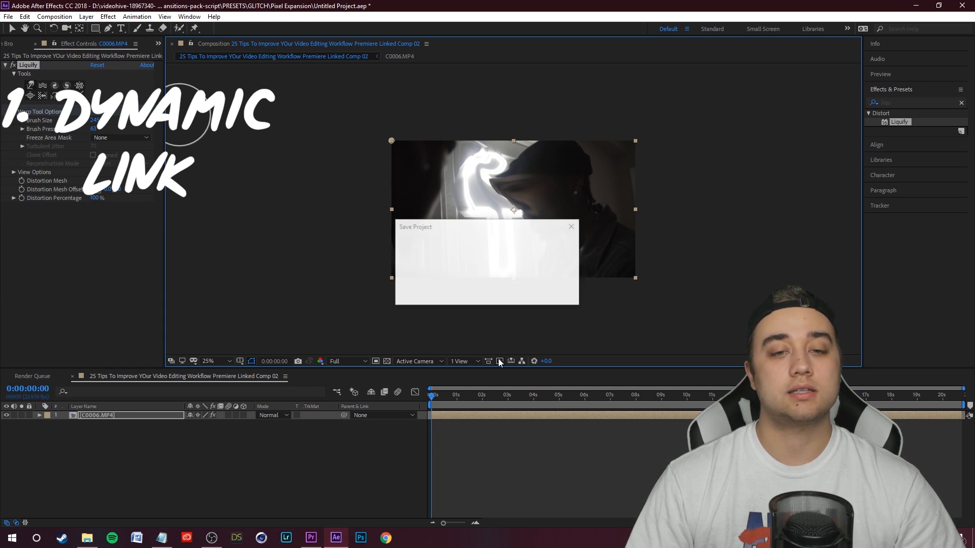
pyautogui.click(310, 537)
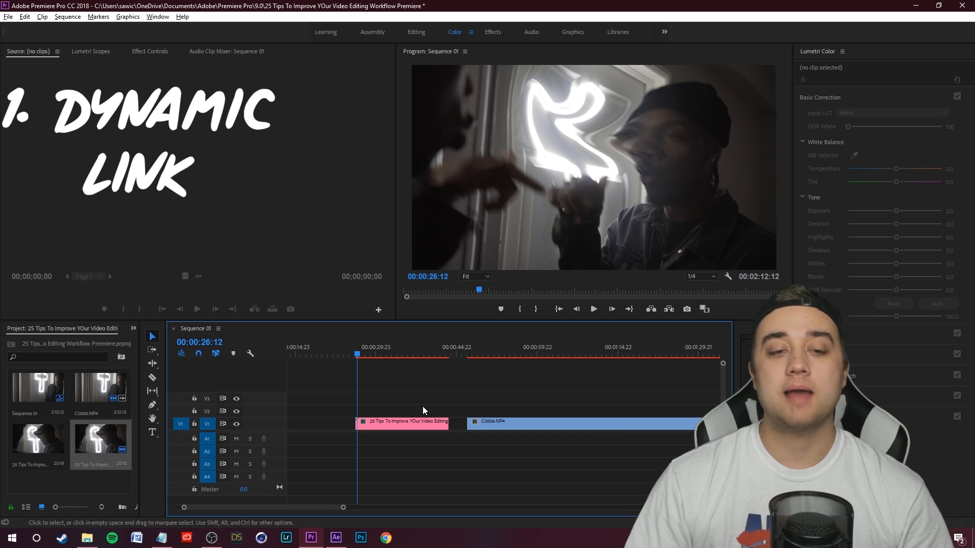
pyautogui.moveTo(469, 404)
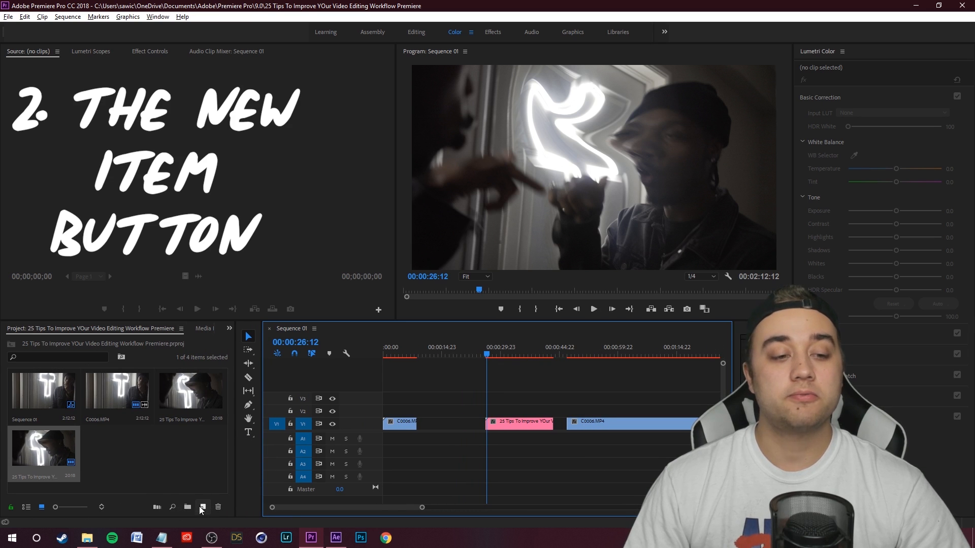
# Step: Create an Adjustment Layer with default video settings and place it on V2 above C0006.MP4
pyautogui.click(202, 507)
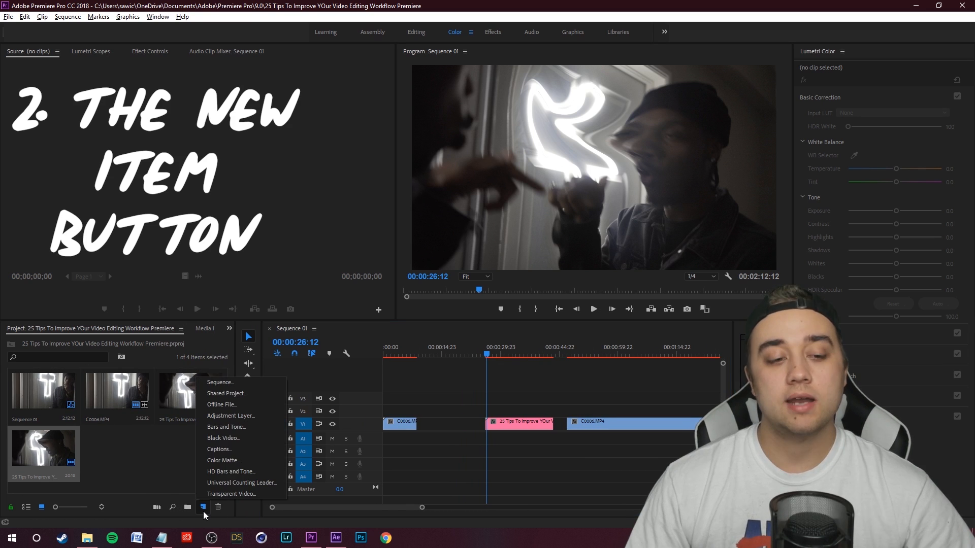
pyautogui.moveTo(235, 464)
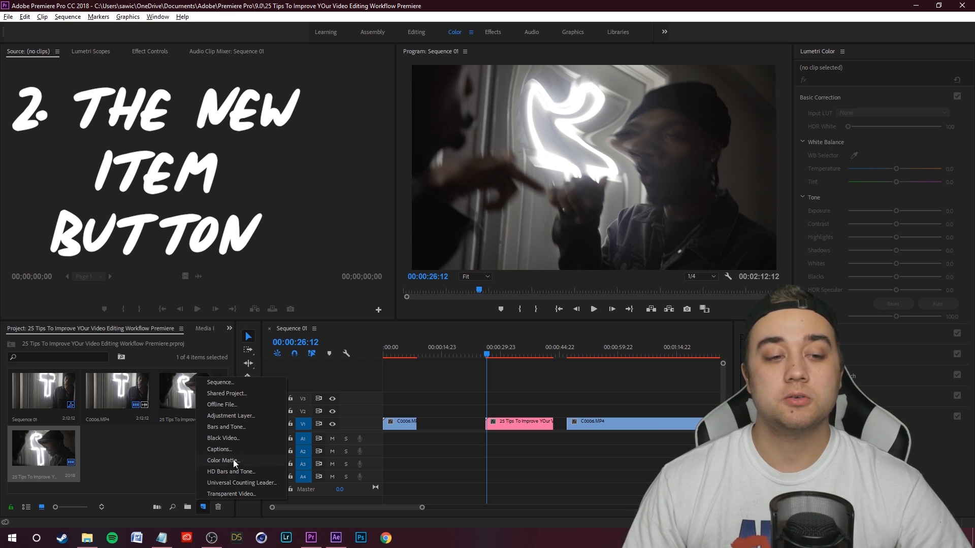
pyautogui.click(230, 415)
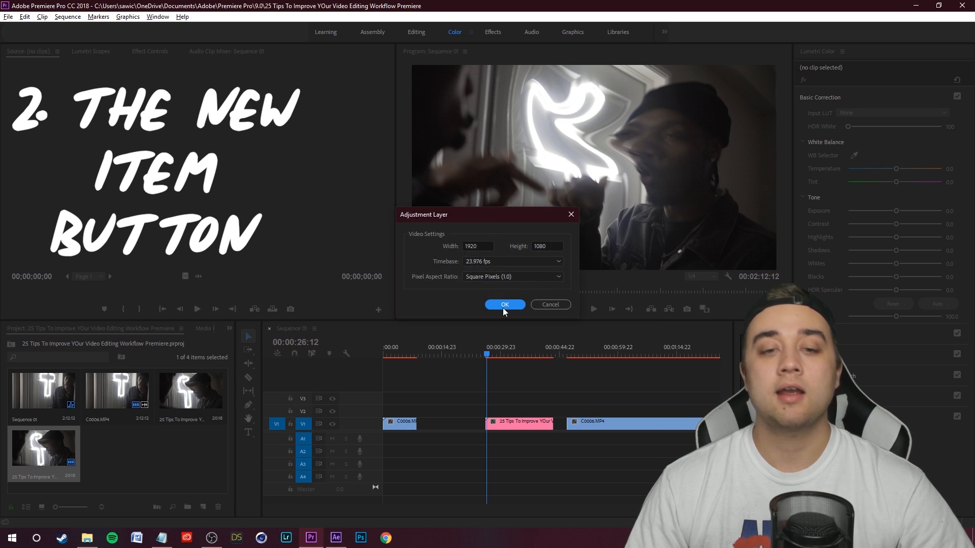
pyautogui.click(504, 304)
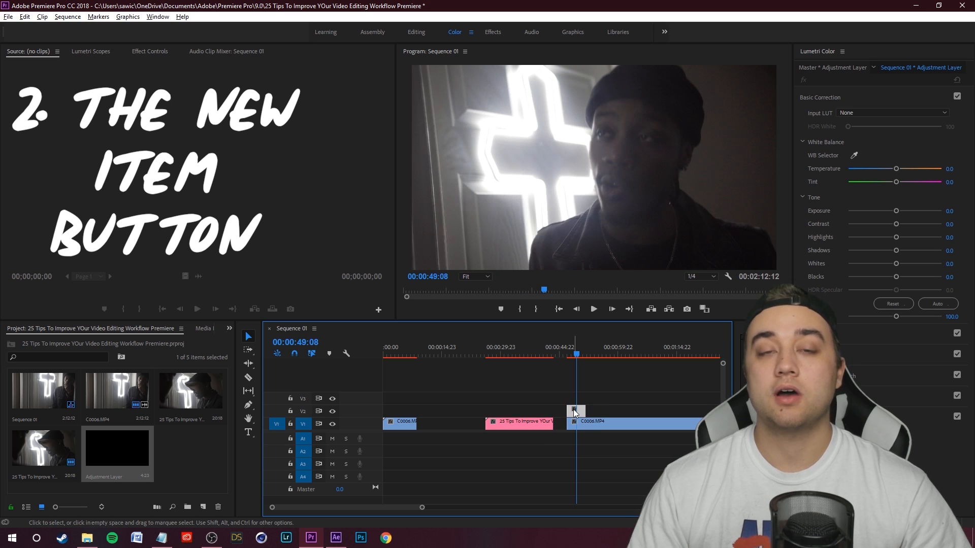
pyautogui.click(634, 423)
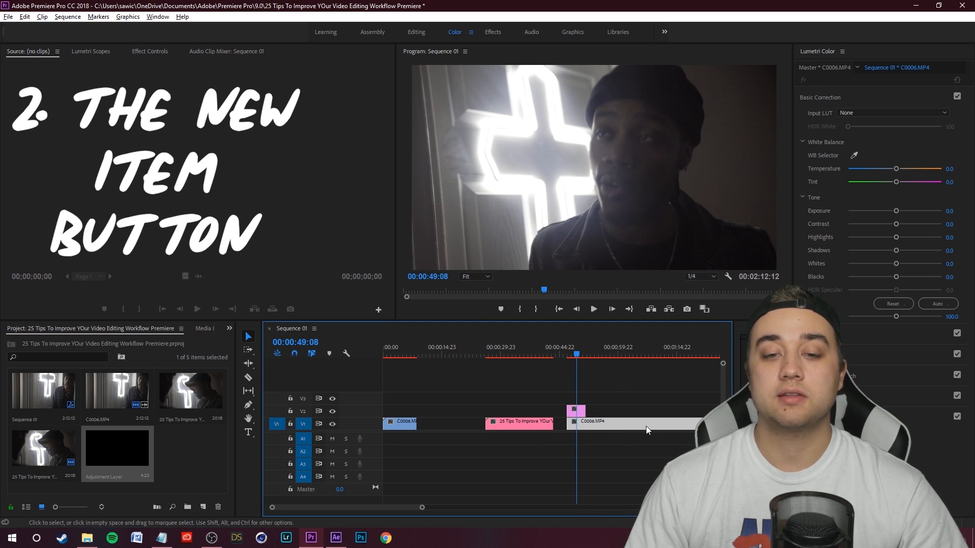
pyautogui.moveTo(565, 410)
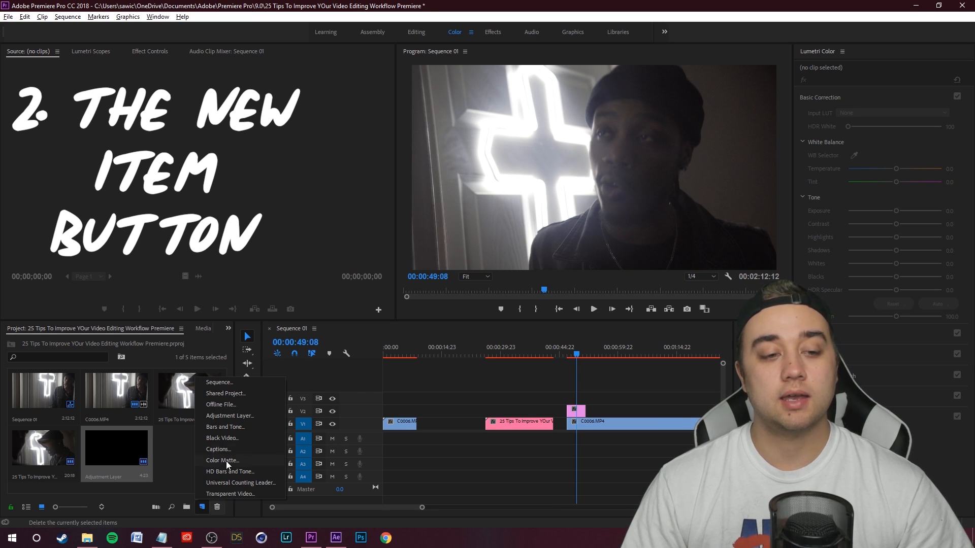
# Step: Make a teal Color Matte item and drop it on V3 above the adjustment layer
pyautogui.click(235, 466)
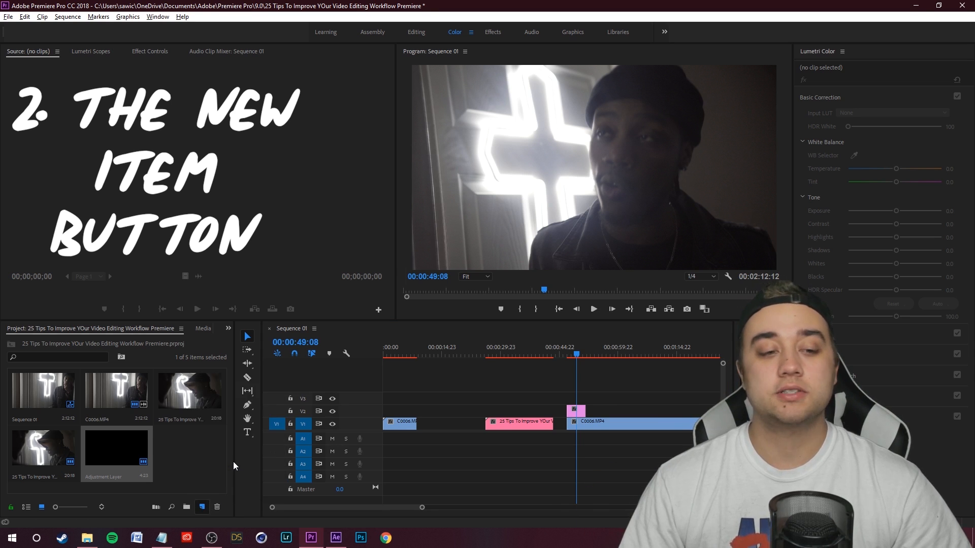
pyautogui.click(201, 507)
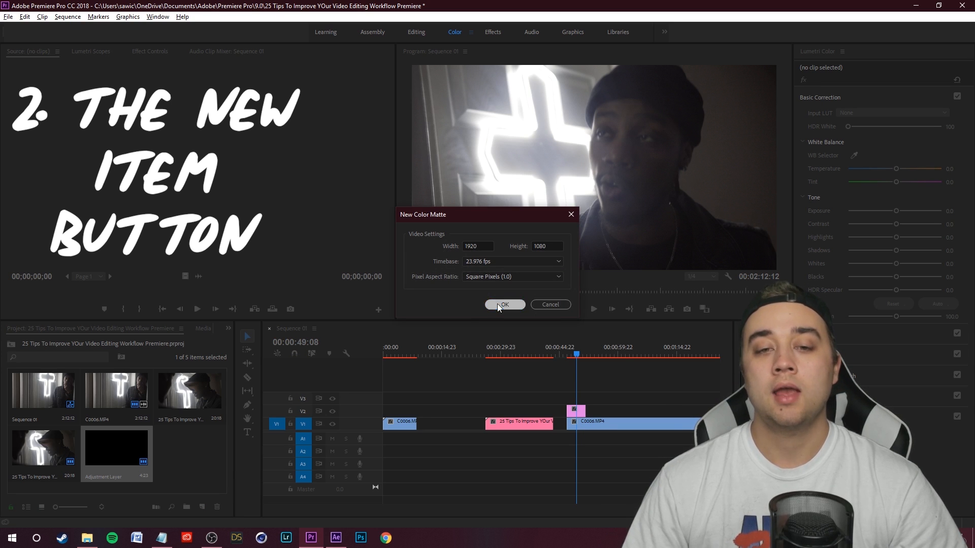
pyautogui.click(504, 304)
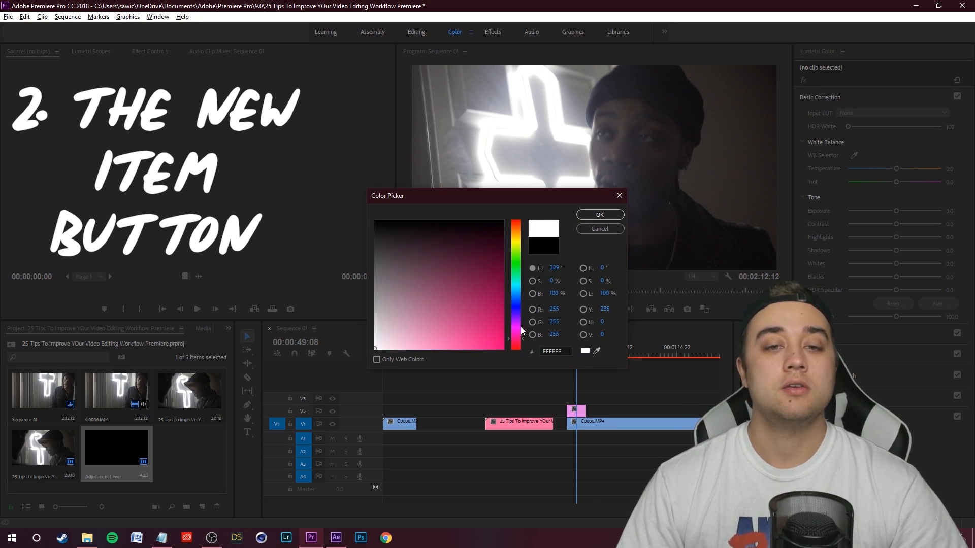
pyautogui.click(486, 267)
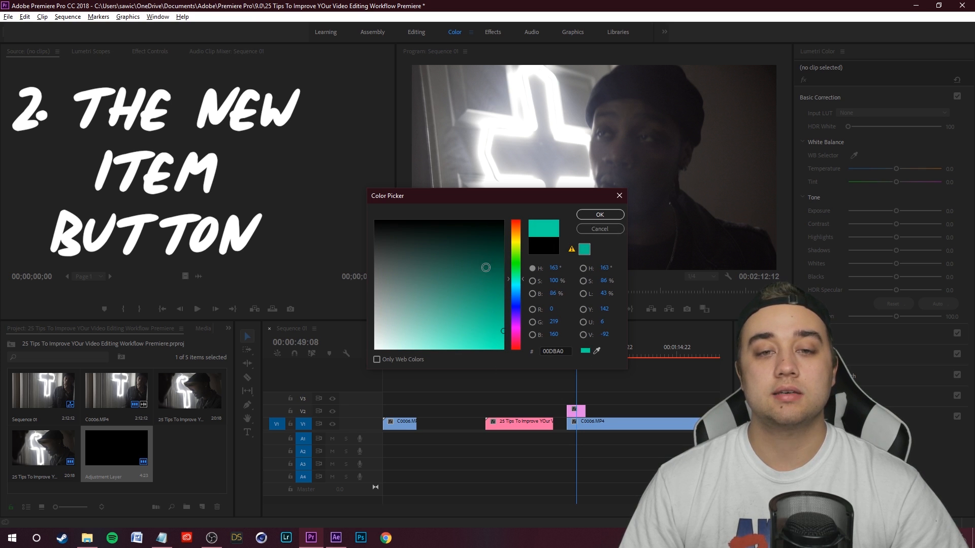
pyautogui.click(598, 214)
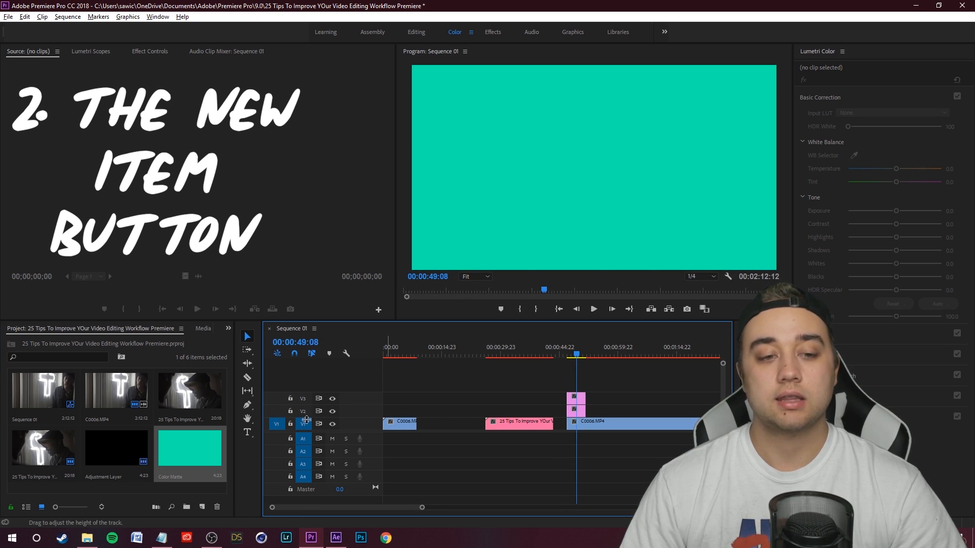
pyautogui.click(201, 507)
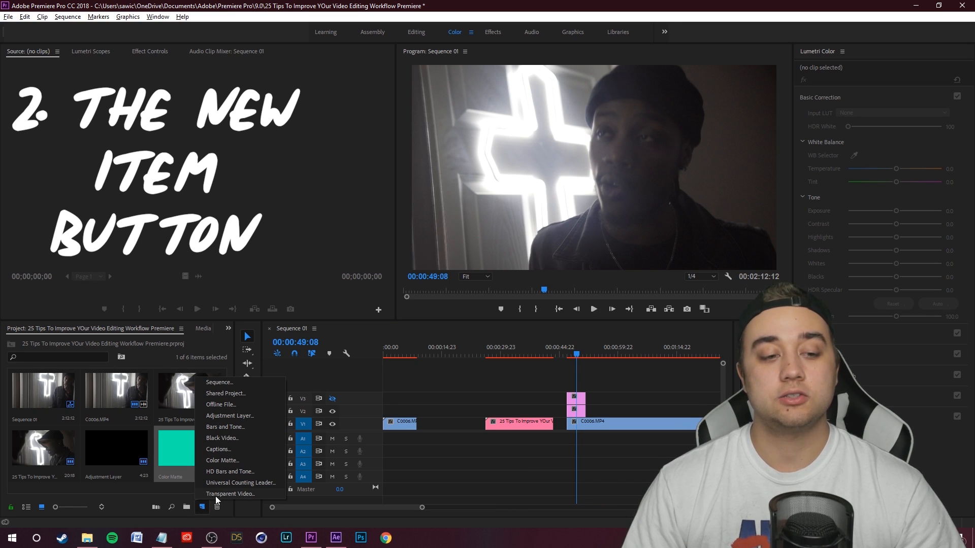
# Step: Add a Transparent Video item to V2 after the adjustment layer and replace it with an After Effects comp
pyautogui.click(230, 494)
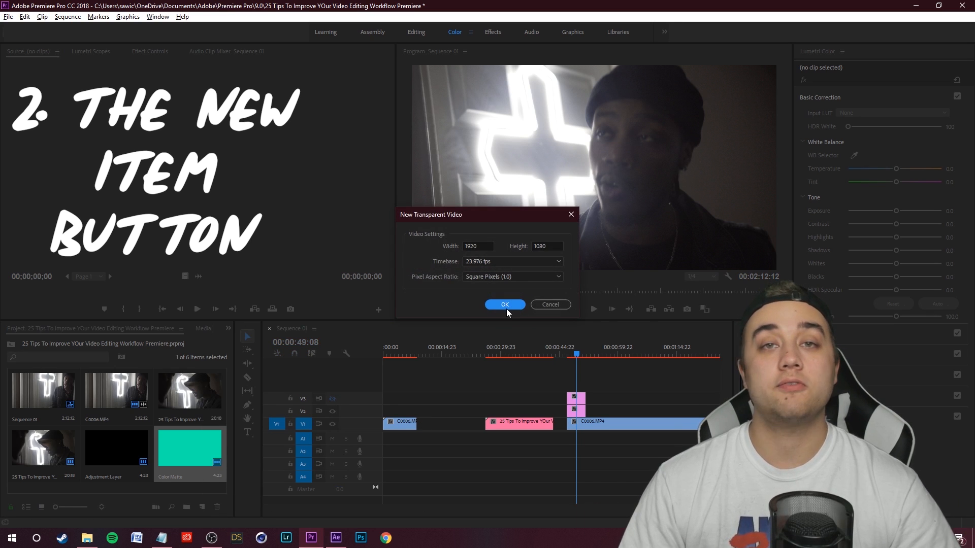
pyautogui.click(504, 305)
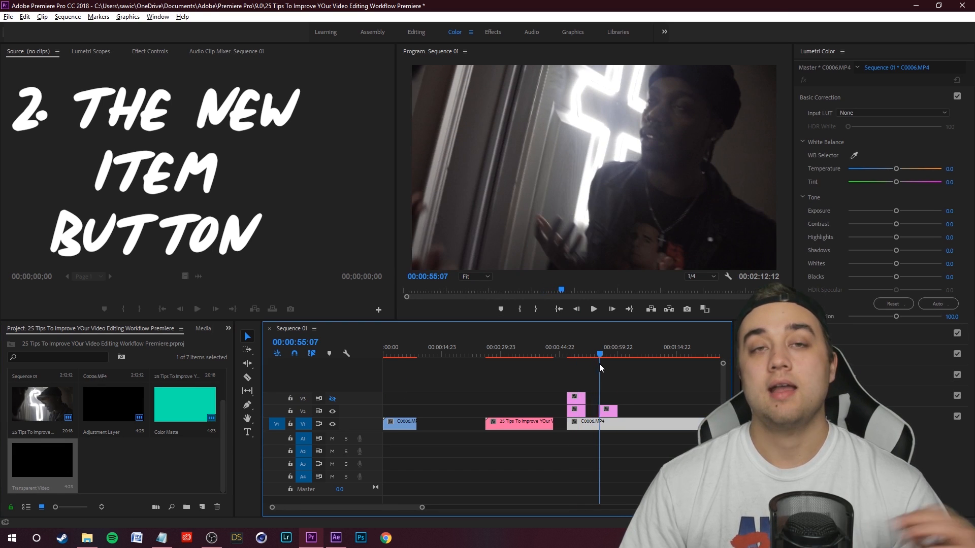
pyautogui.click(607, 423)
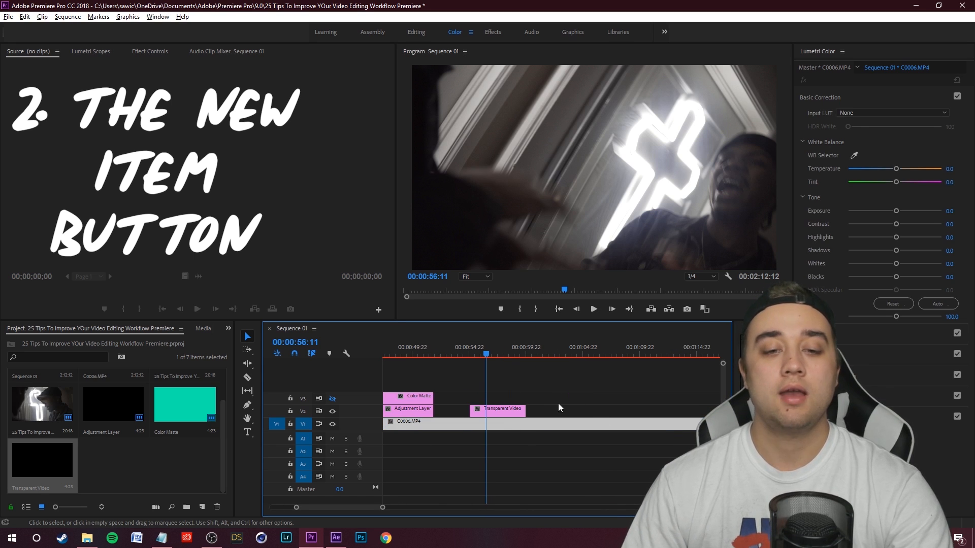
pyautogui.click(502, 422)
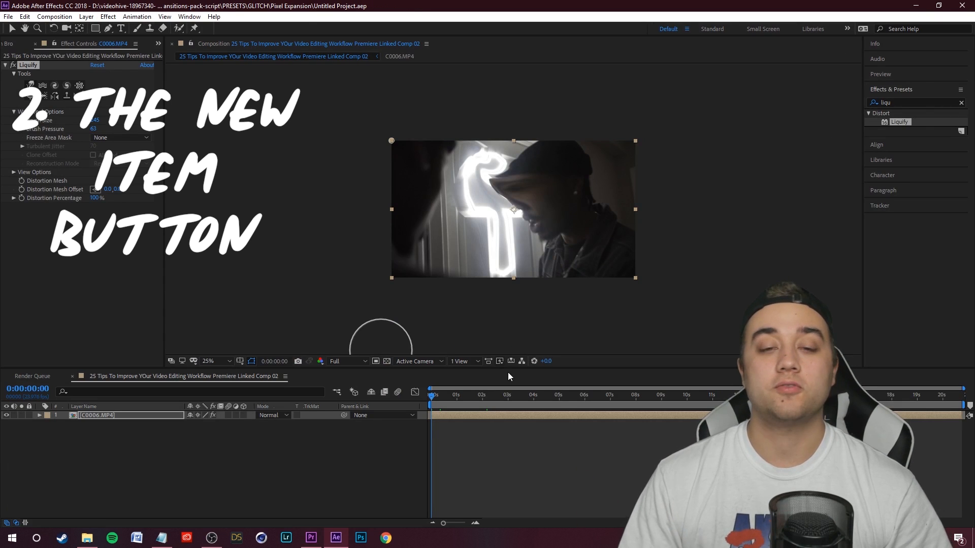
# Step: Add a 'MAX NOVAK' title layer, a camera and a city-skyline solid, saving the comp
pyautogui.press('ctrl+s')
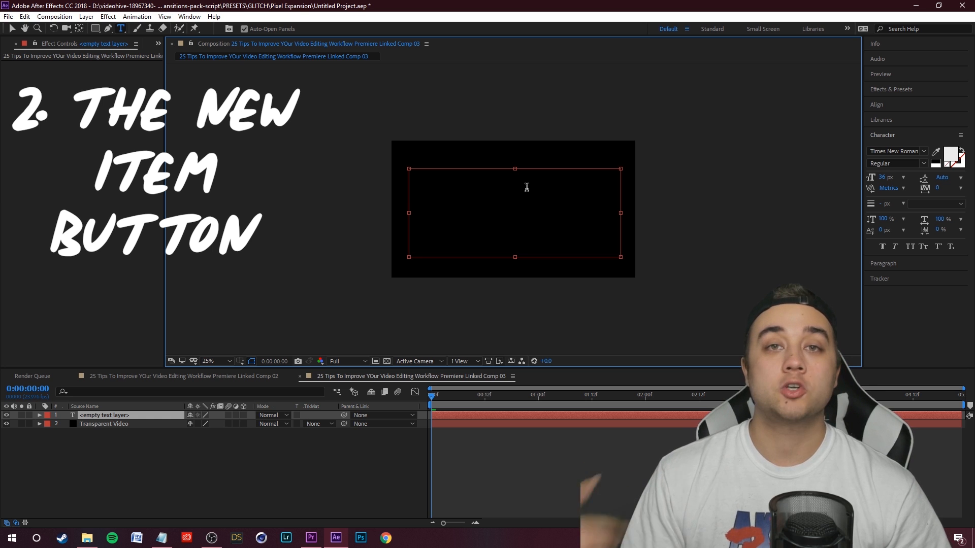
pyautogui.write('MAX NOVAK')
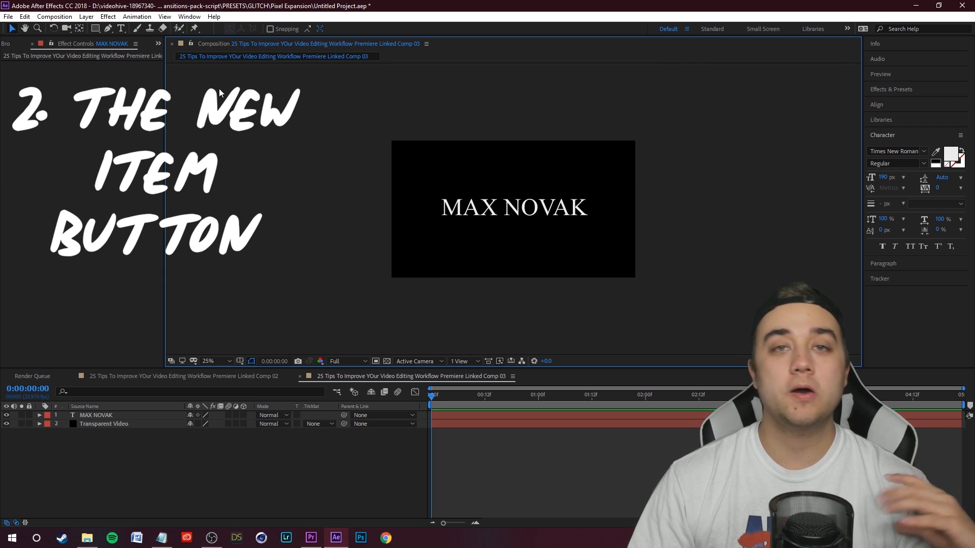
pyautogui.moveTo(178, 164)
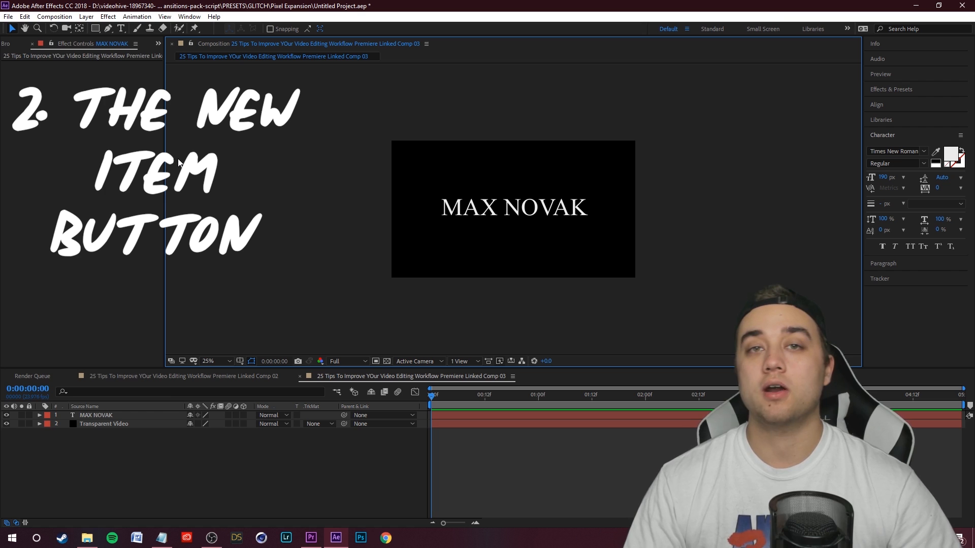
pyautogui.press('ctrl+s')
pyautogui.write('element')
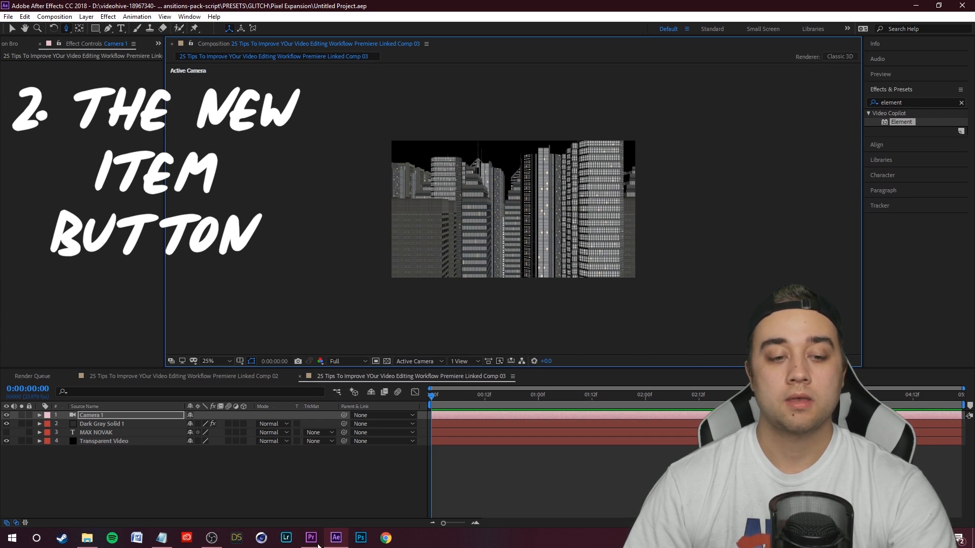
pyautogui.click(310, 538)
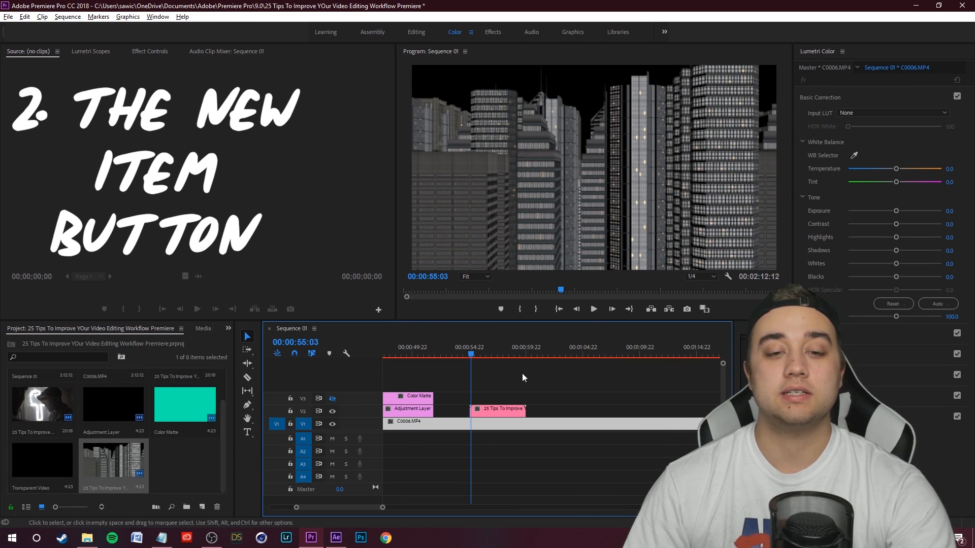
pyautogui.click(592, 308)
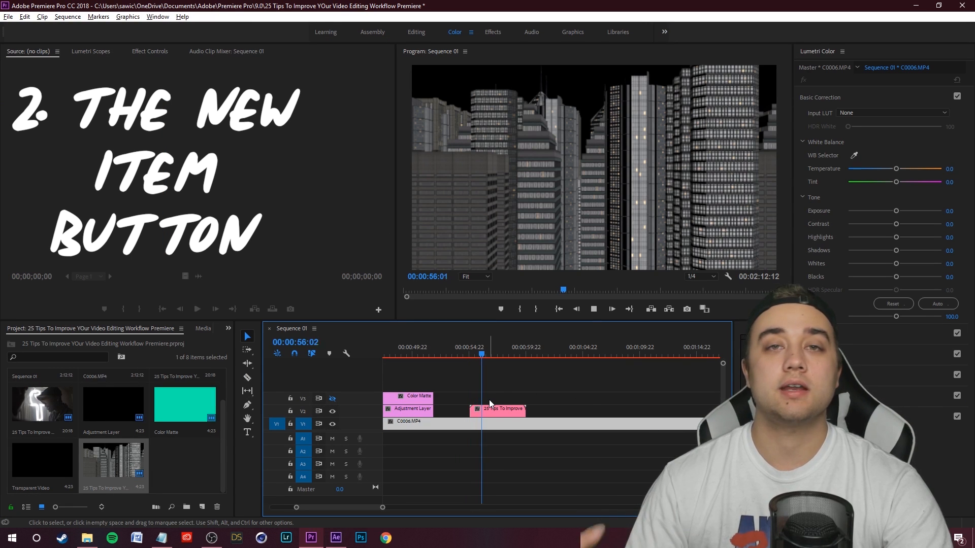
pyautogui.click(503, 422)
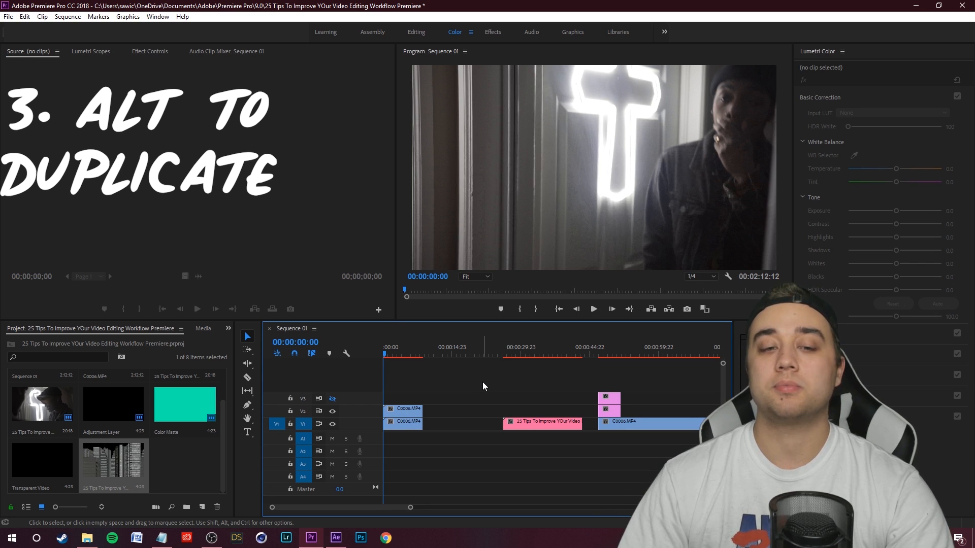
pyautogui.moveTo(445, 427)
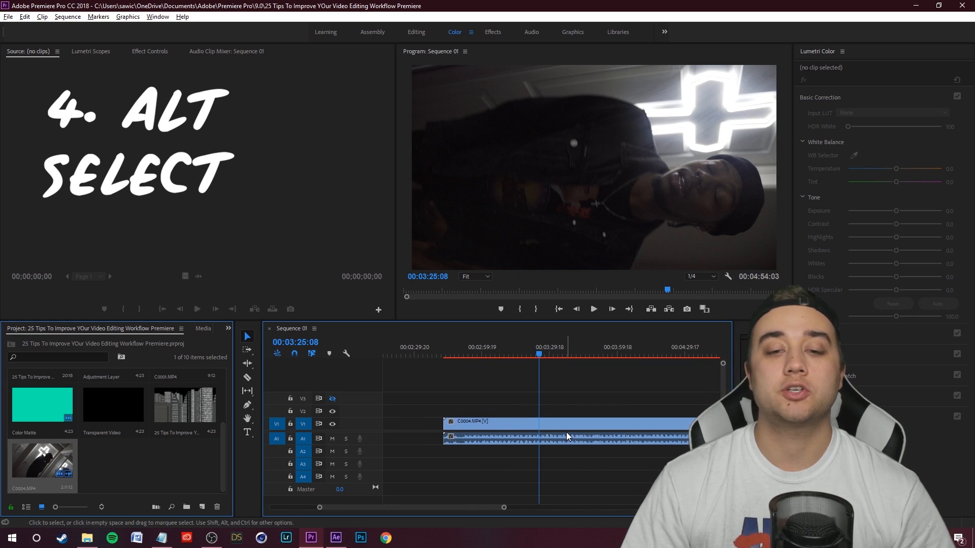
# Step: Select only C0004.MP4's audio and drag it left, offsetting it from the video
pyautogui.click(485, 427)
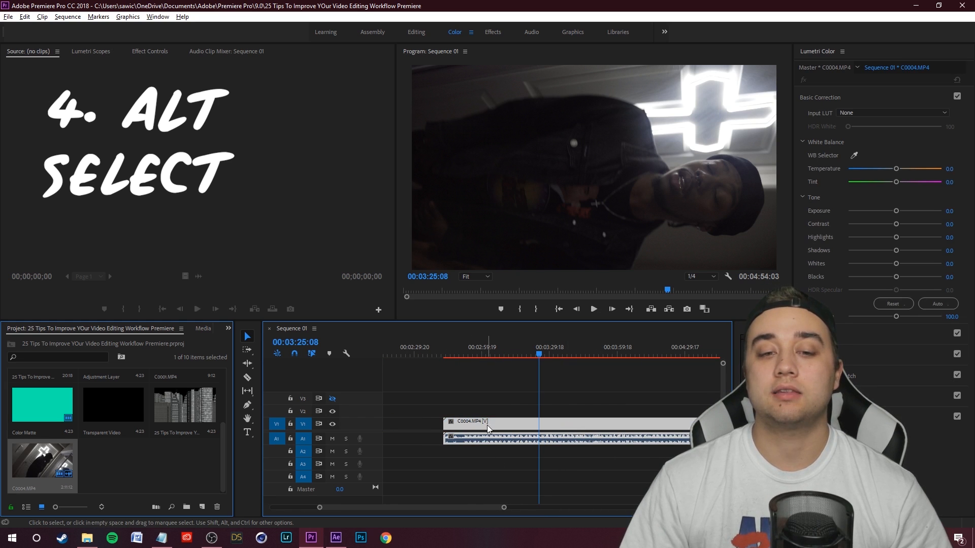
pyautogui.click(498, 421)
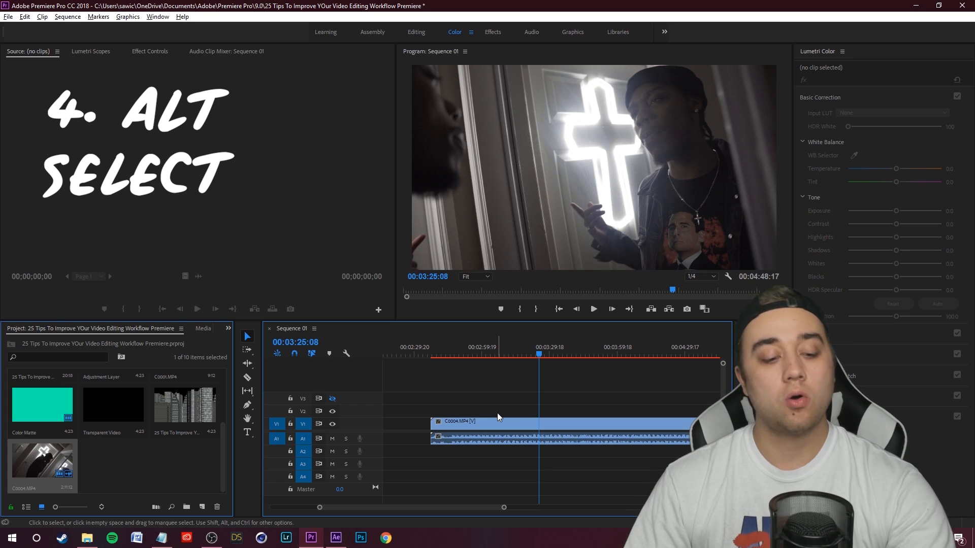
pyautogui.click(485, 426)
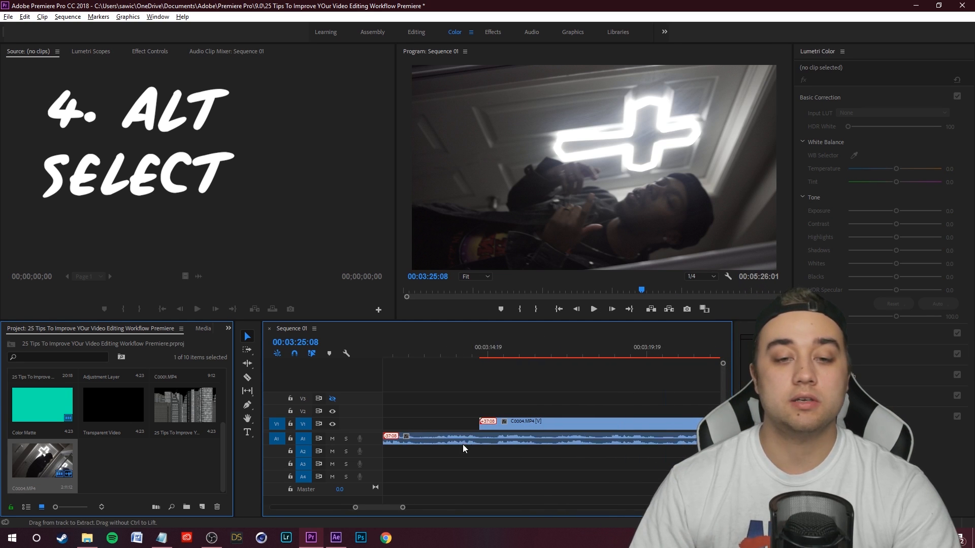
pyautogui.click(463, 438)
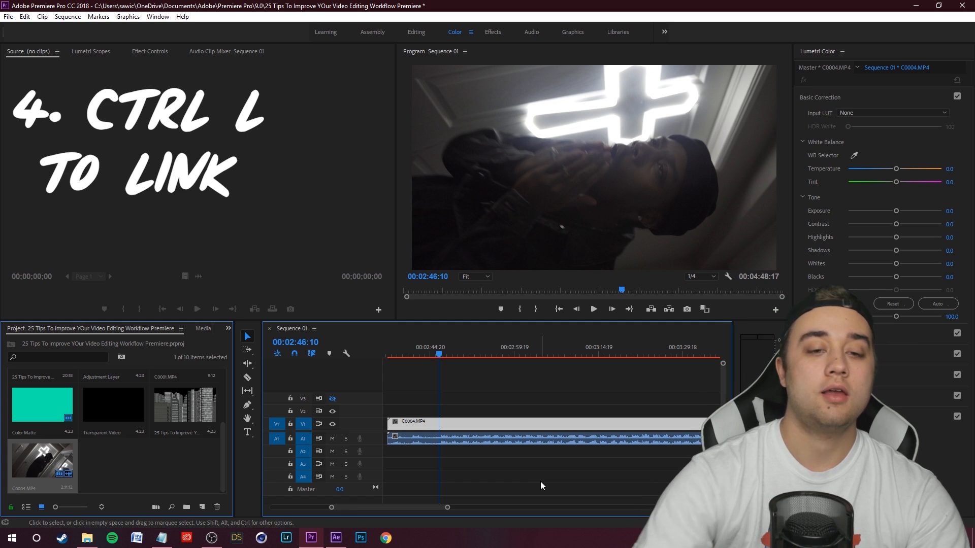
# Step: Realign and relink C0004.MP4's video with its audio, and bring up the 2018-12 folder for new footage
pyautogui.click(574, 380)
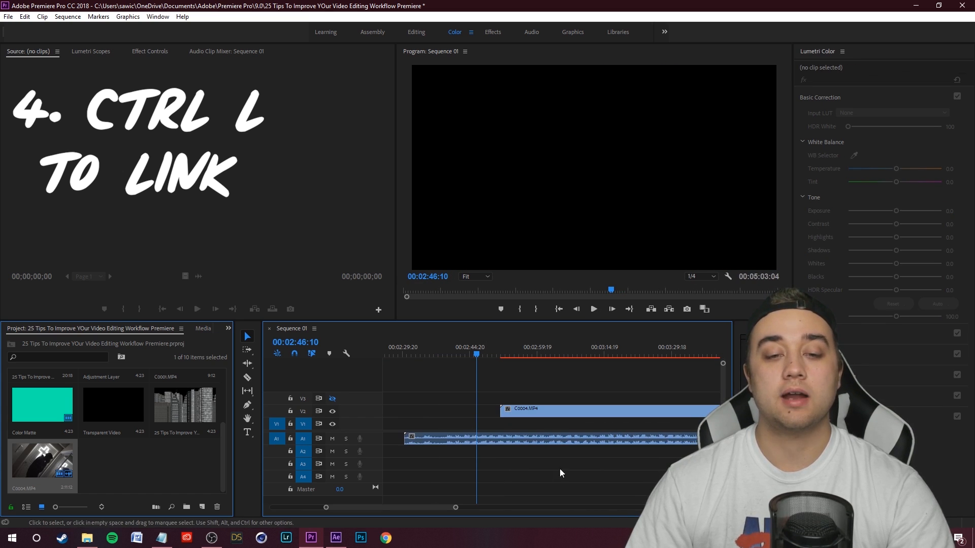
pyautogui.click(529, 438)
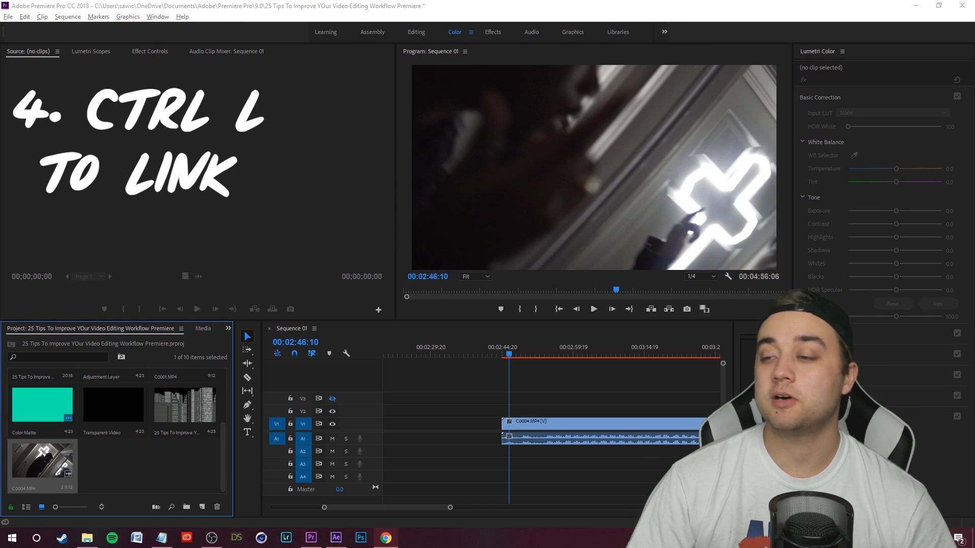
pyautogui.click(87, 537)
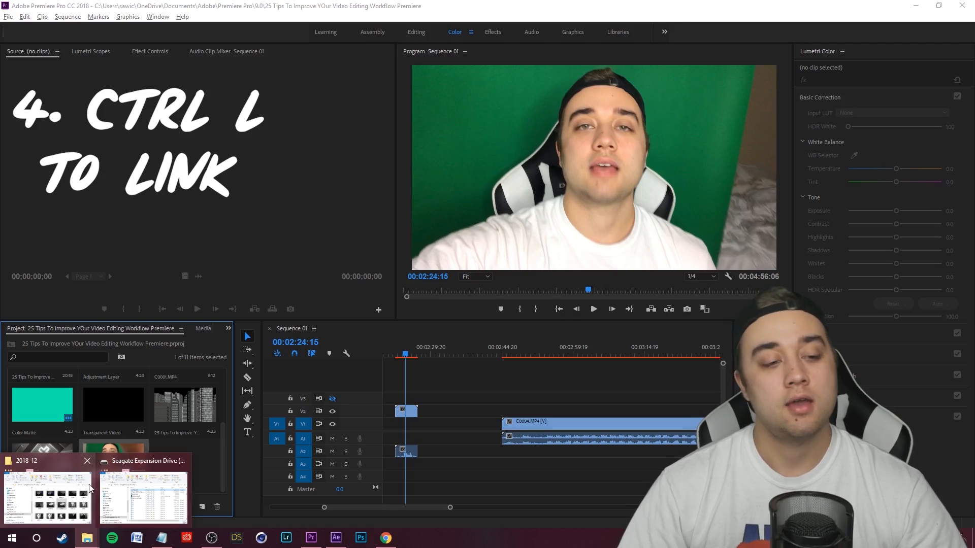
pyautogui.click(144, 494)
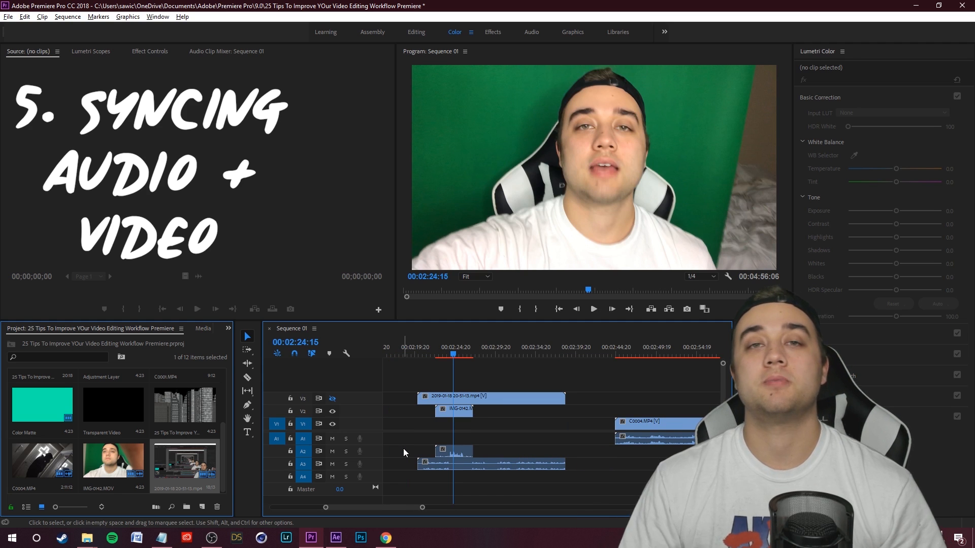
pyautogui.moveTo(510, 488)
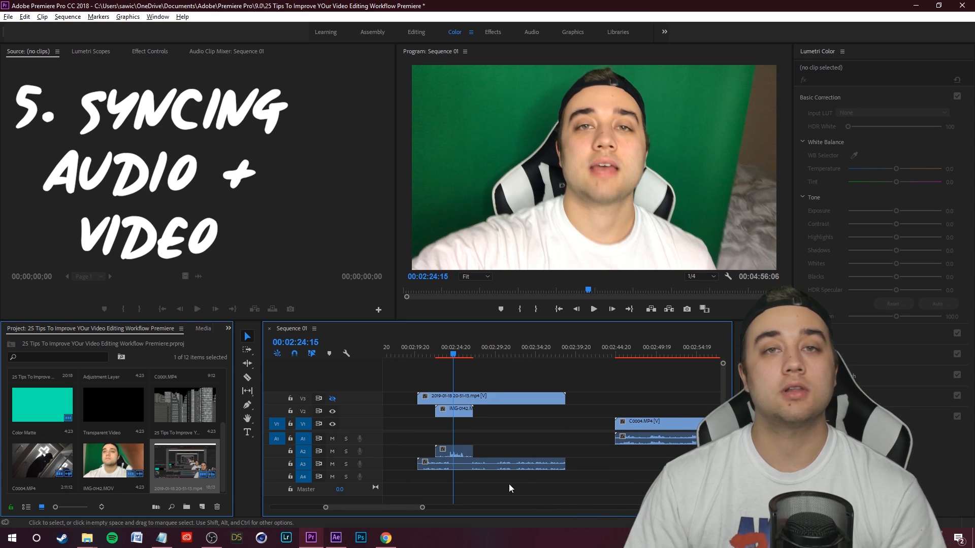
# Step: Open Synchronize for the IMG_0442.MOV and 2019-01-16 clips, matching by audio
pyautogui.rightClick(453, 451)
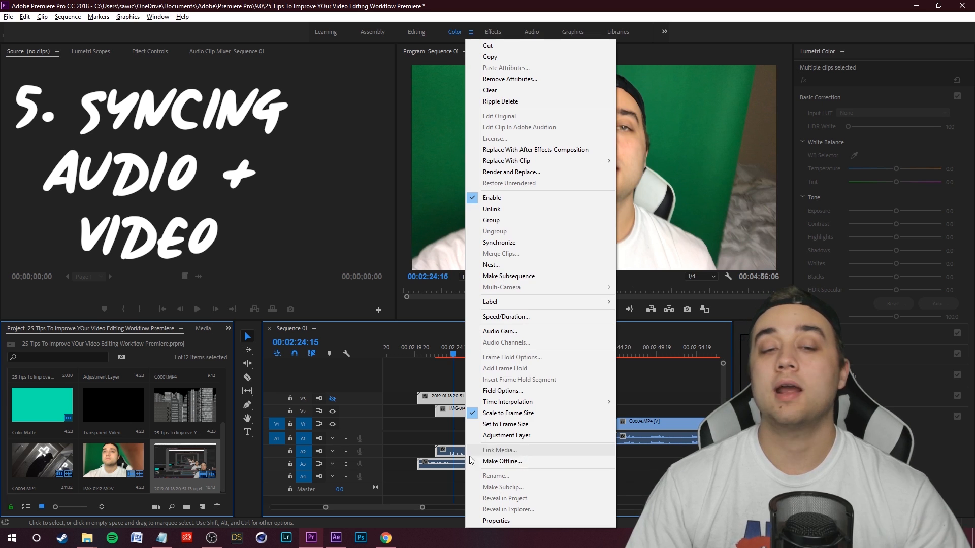
pyautogui.click(499, 243)
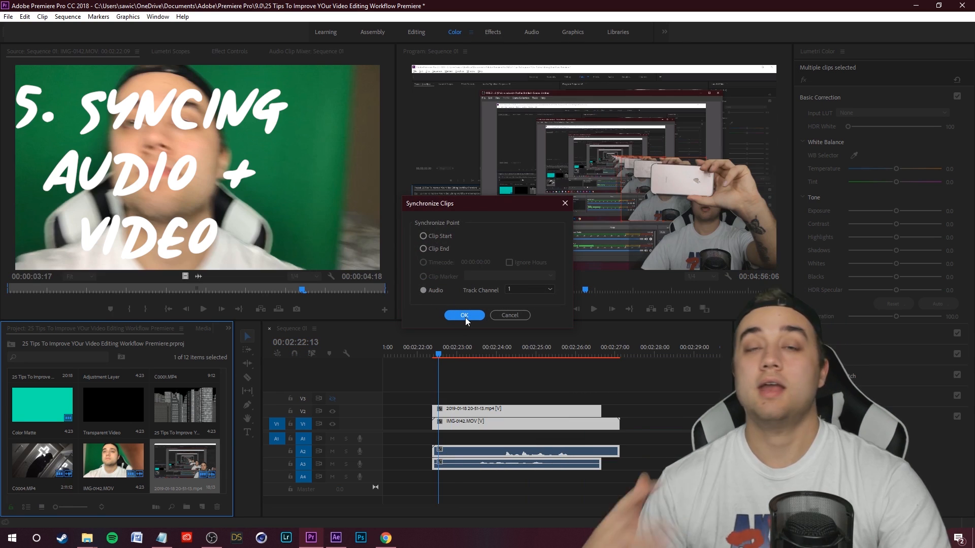
# Step: Confirm the audio sync, dismiss its failure alert, and razor-cut IMG-0142.MOV and the clip above
pyautogui.click(464, 316)
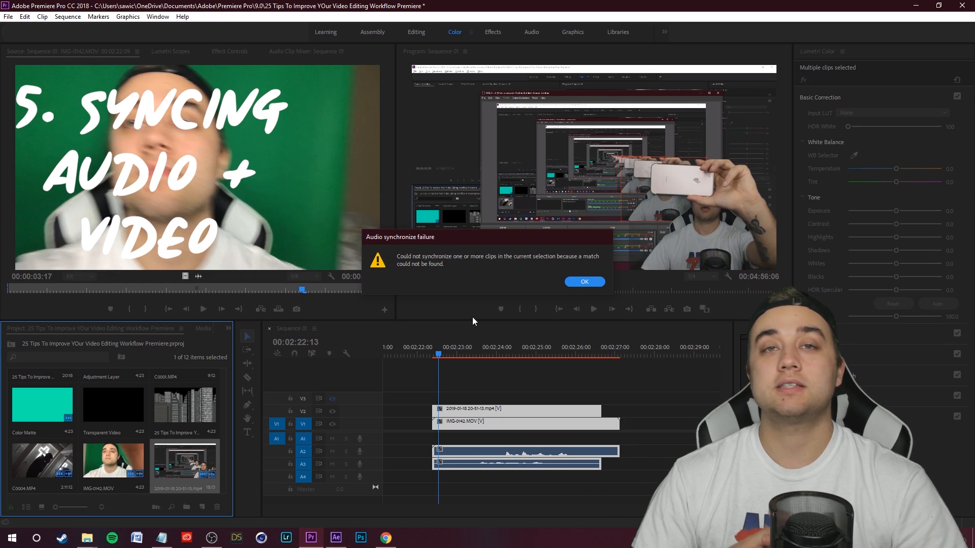
pyautogui.moveTo(546, 295)
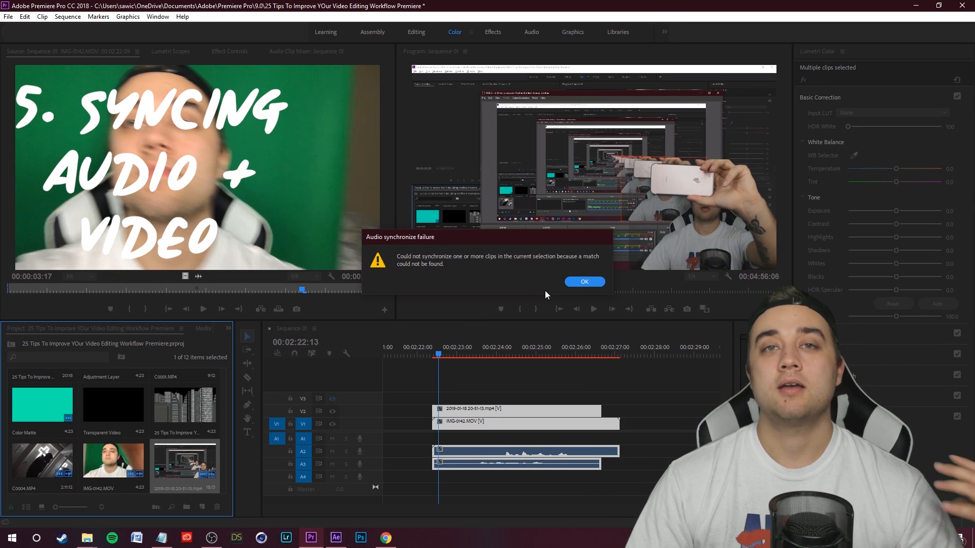
pyautogui.click(583, 280)
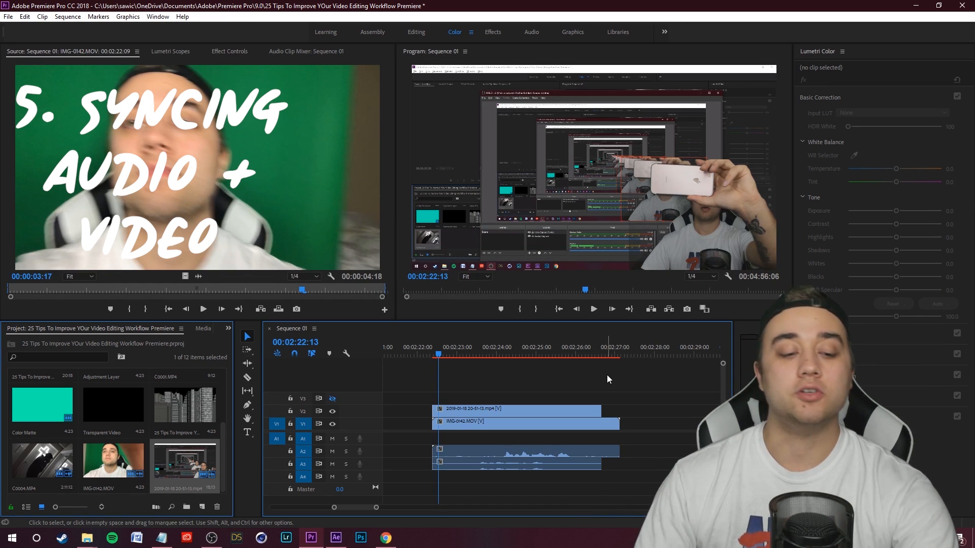
pyautogui.click(526, 424)
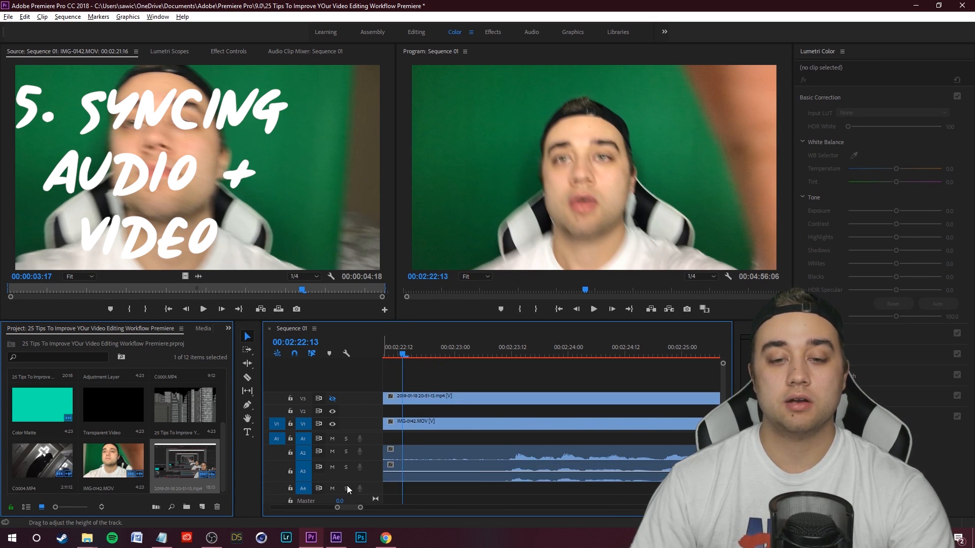
pyautogui.click(247, 377)
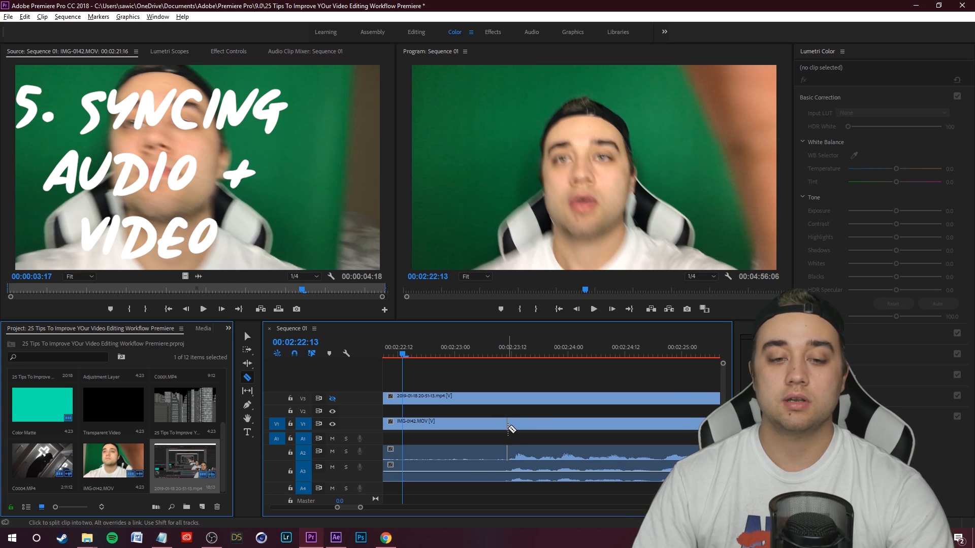
pyautogui.click(510, 423)
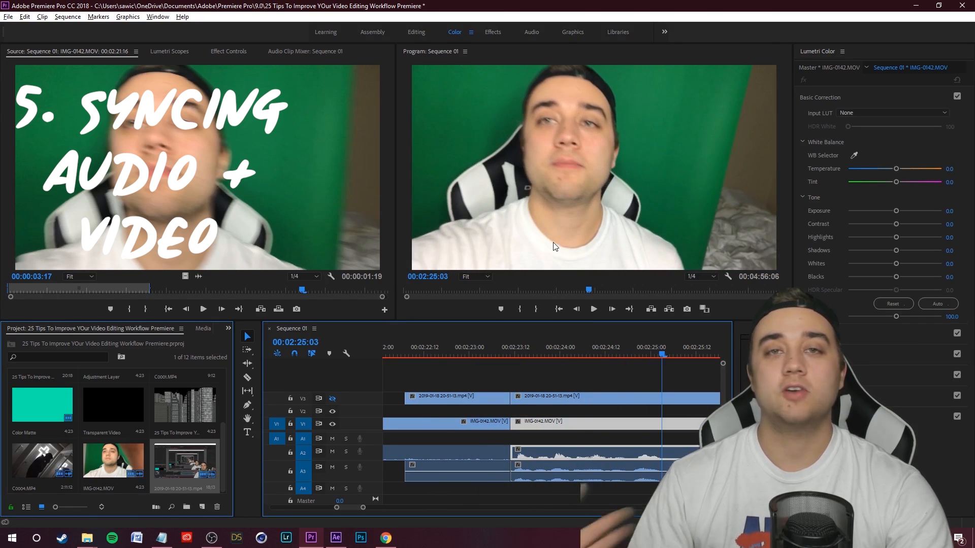
pyautogui.click(529, 346)
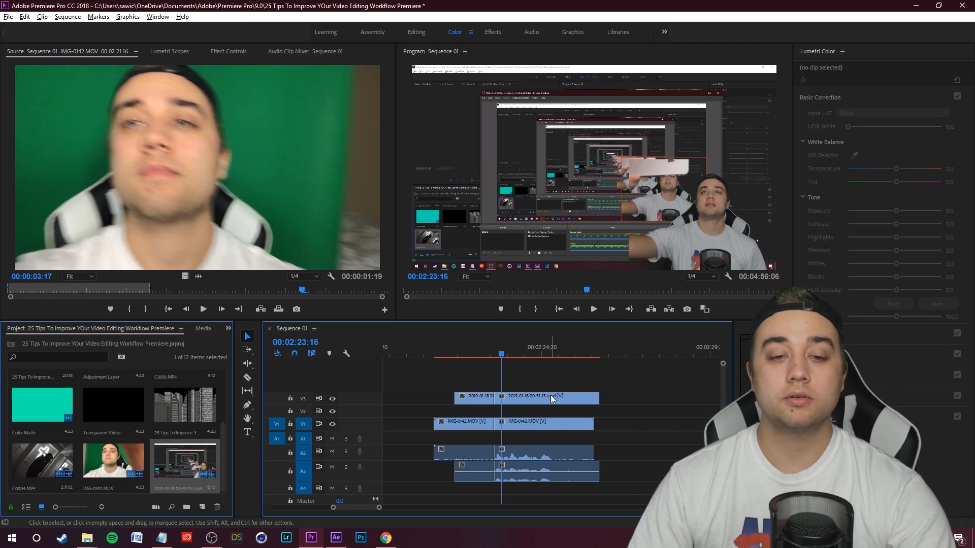
# Step: Remove the screen recording clip and move the IMG-0142.MOV video up to track V2
pyautogui.click(544, 397)
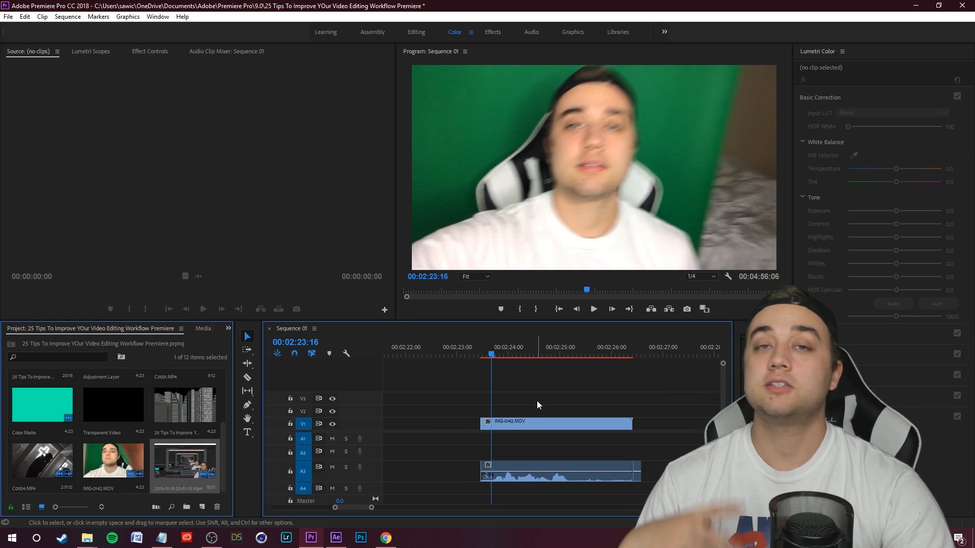
pyautogui.click(557, 474)
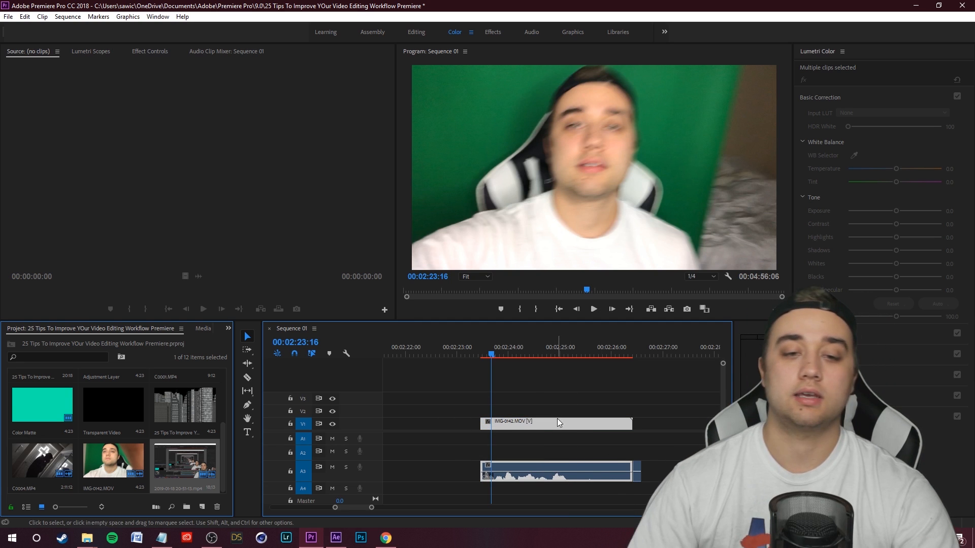
pyautogui.click(521, 355)
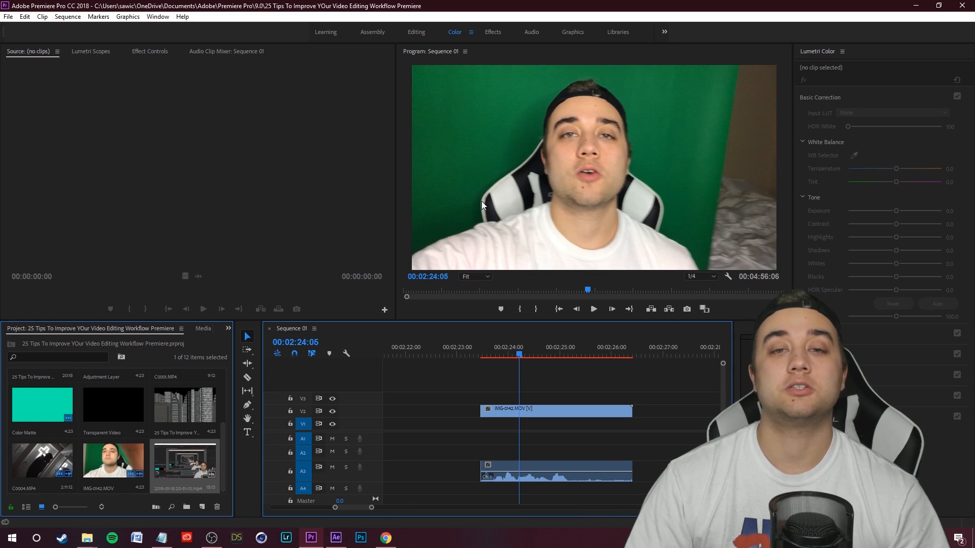
pyautogui.moveTo(445, 232)
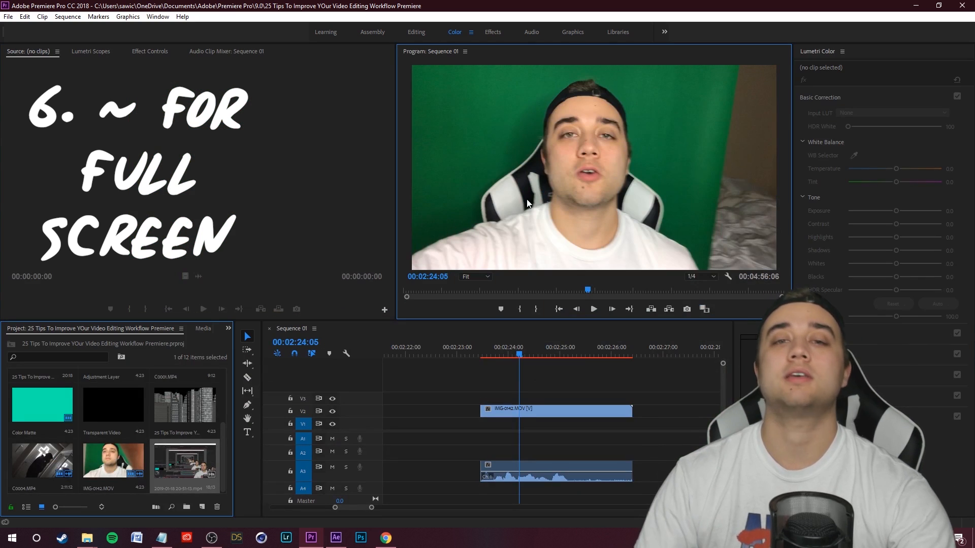
# Step: Show the Effects panel, add a pen mask to the Crop effect, and maximize the panel
pyautogui.click(228, 327)
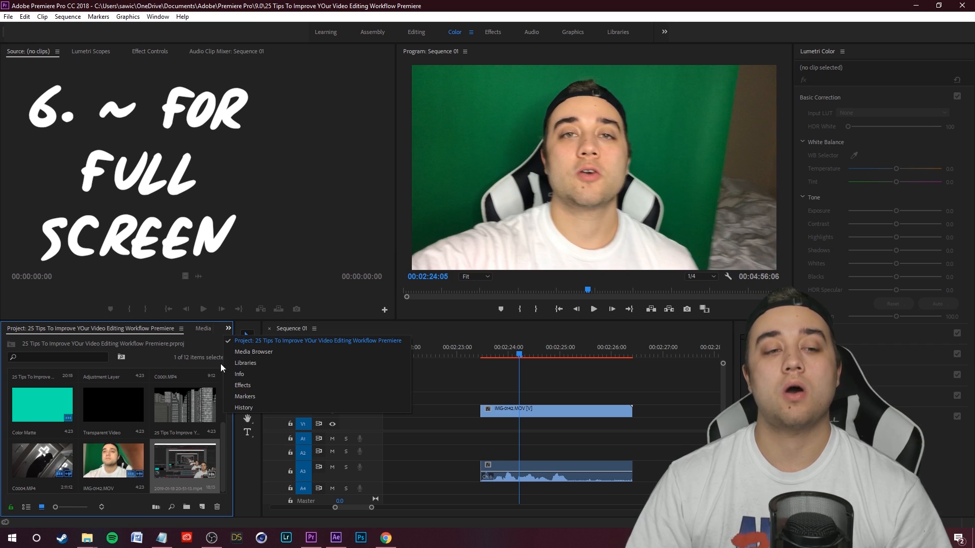
pyautogui.click(243, 385)
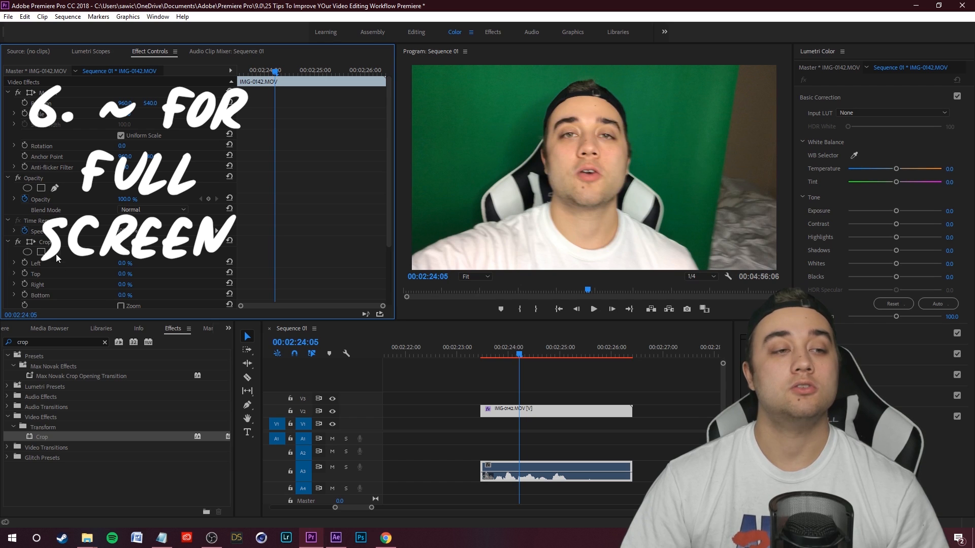
pyautogui.click(14, 262)
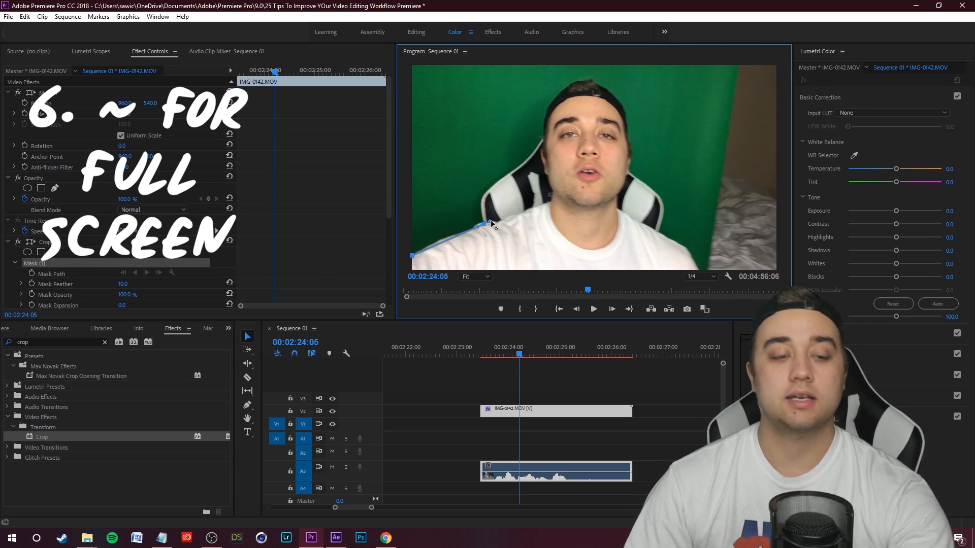
pyautogui.press('`')
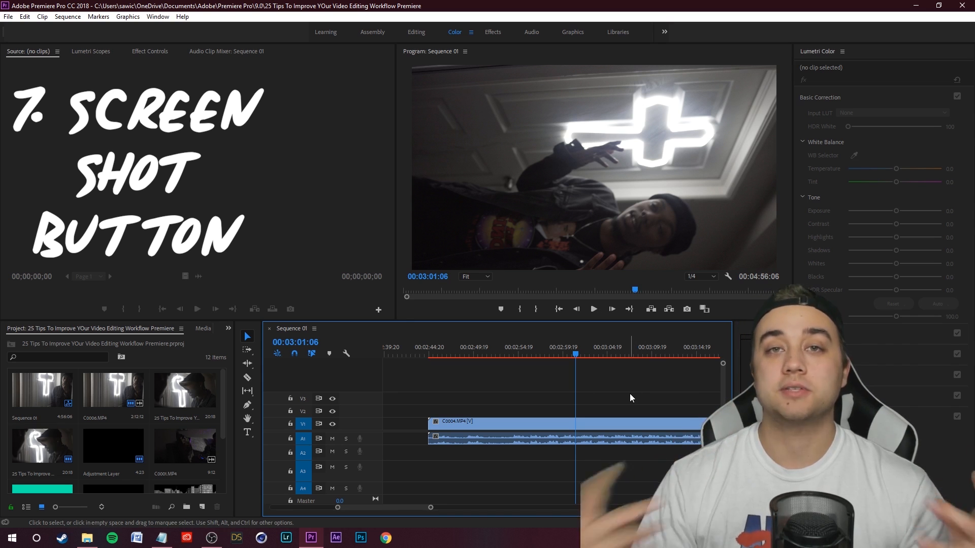
pyautogui.moveTo(686, 310)
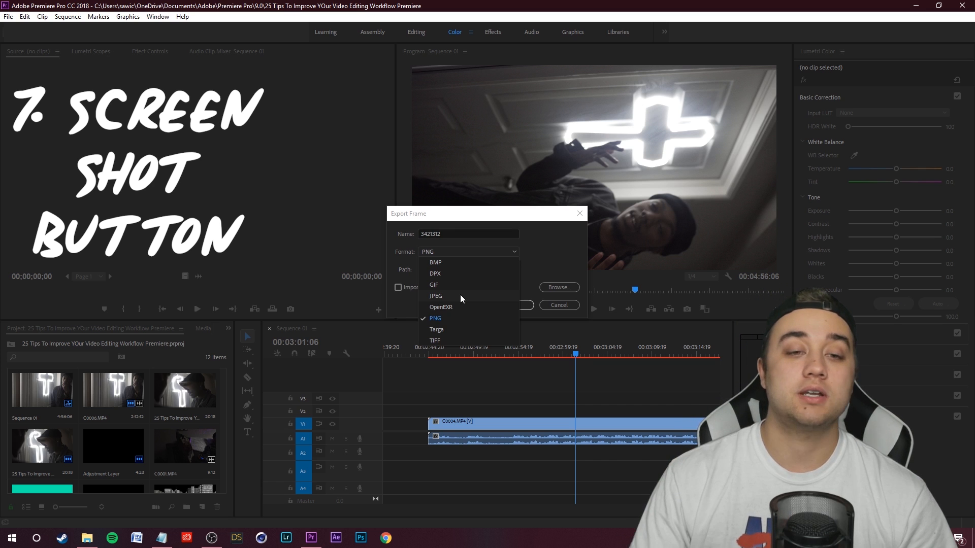
pyautogui.moveTo(434, 290)
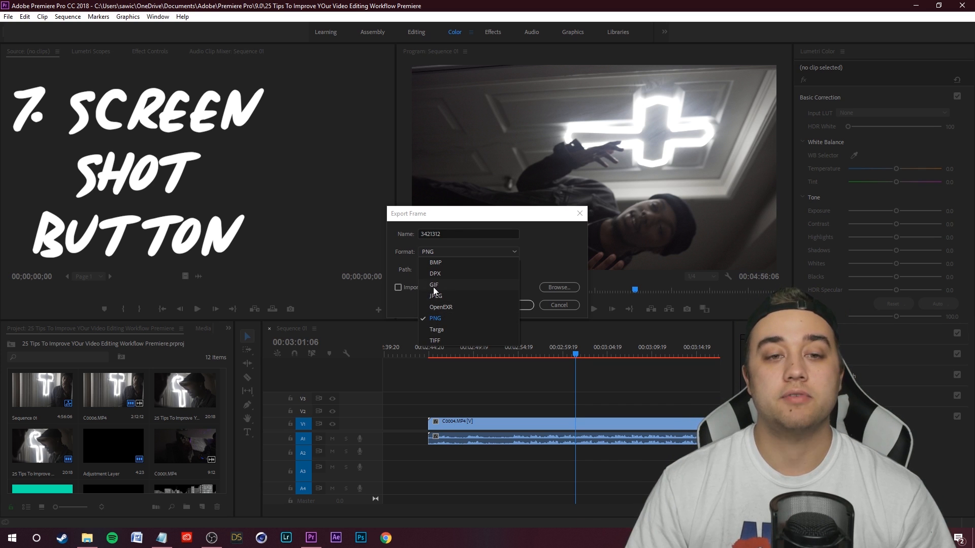
# Step: Export the current frame in PNG format to the Overlays + Elements folder
pyautogui.click(558, 288)
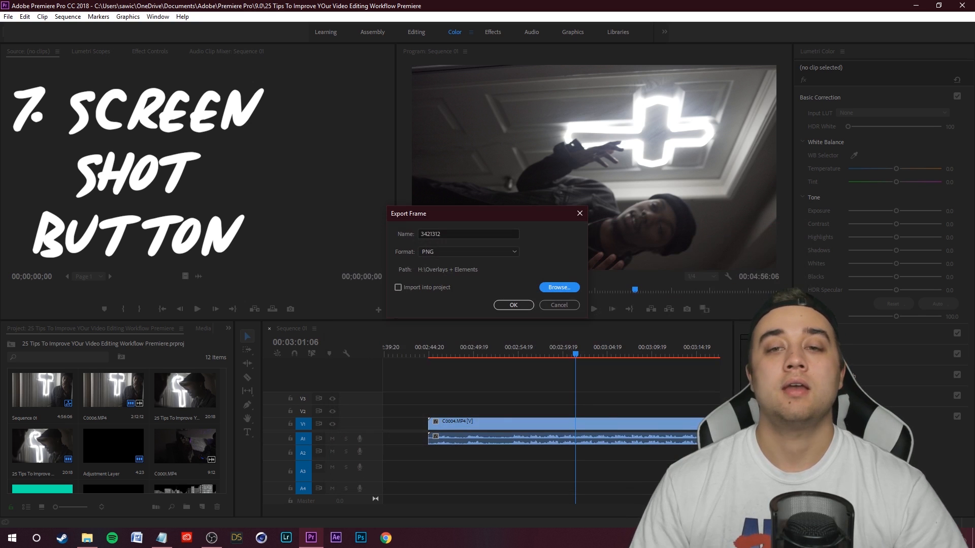
pyautogui.click(513, 305)
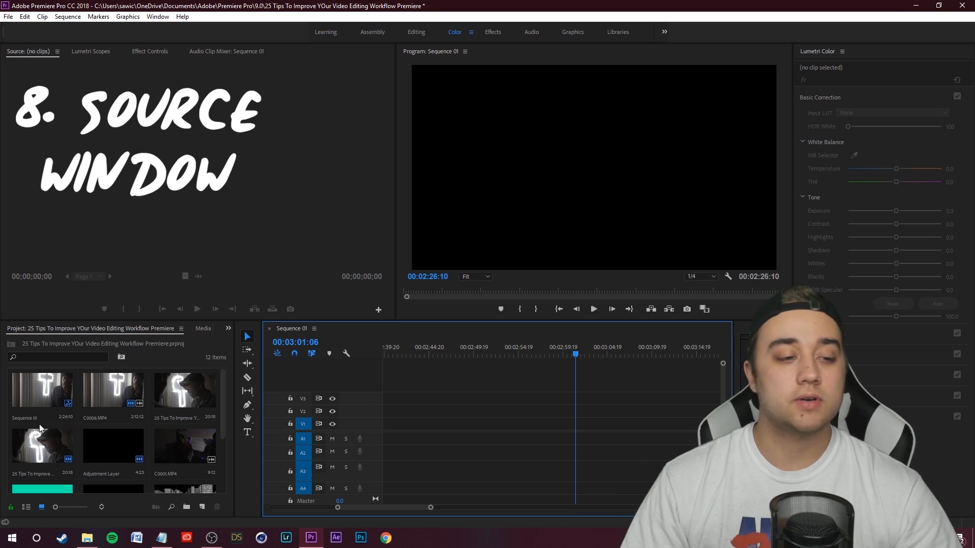
pyautogui.moveTo(105, 437)
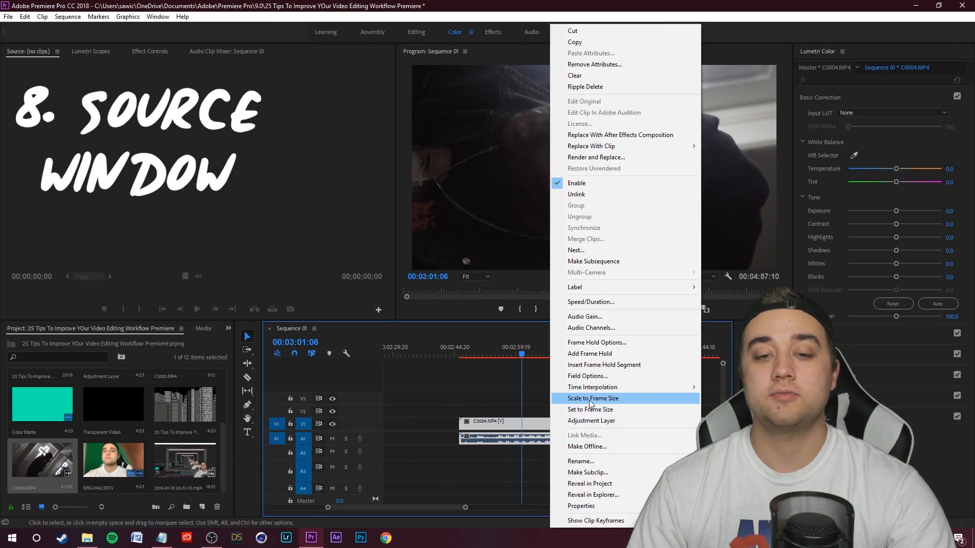
# Step: Scale C0004.MP4 to frame size, open it in the Source monitor, and view its effect settings
pyautogui.click(592, 398)
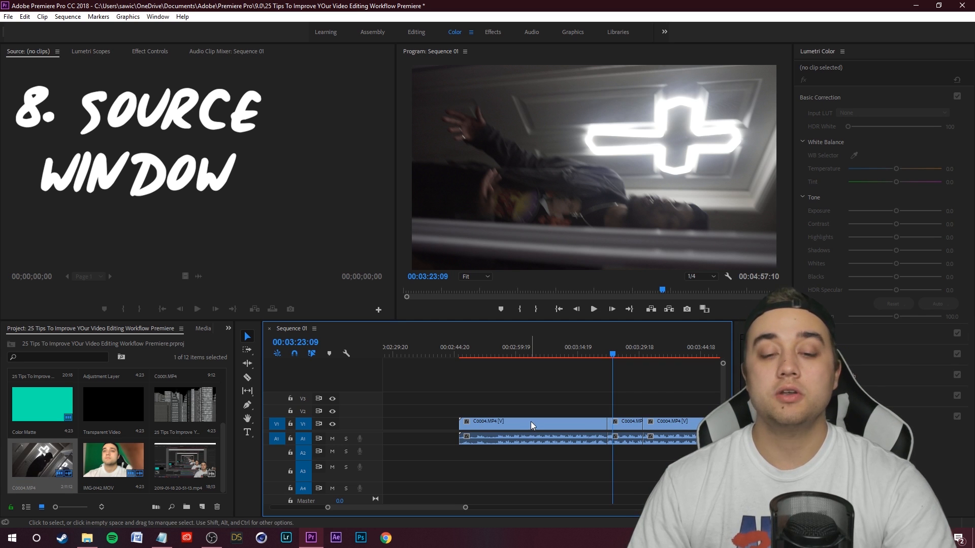
pyautogui.doubleClick(531, 424)
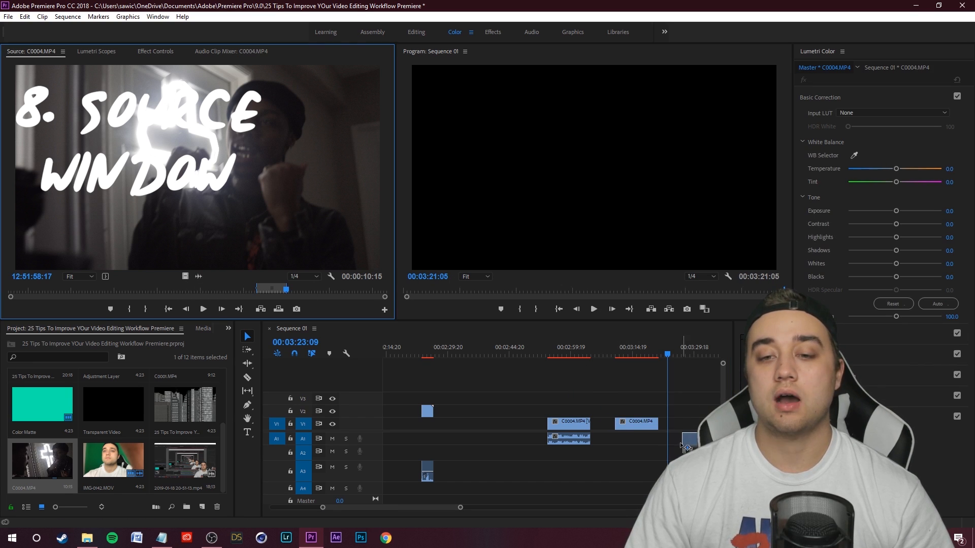
pyautogui.click(217, 51)
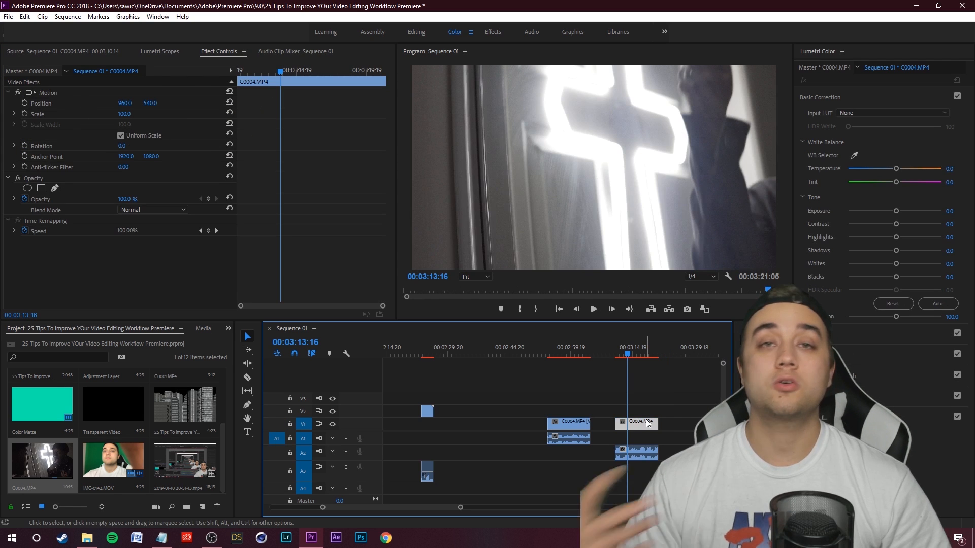
pyautogui.moveTo(637, 423)
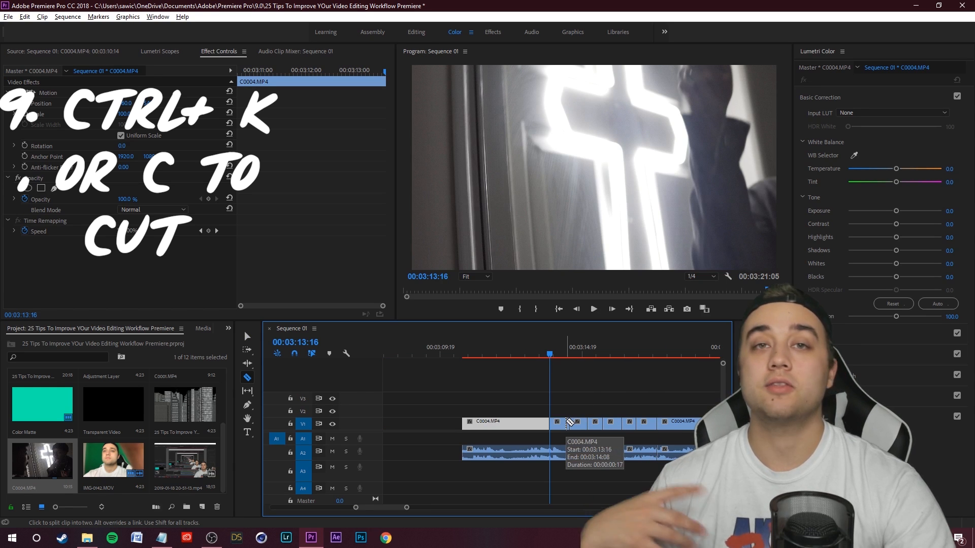
# Step: Cut the C0004.MP4 clip with the razor and move the playhead to an earlier frame
pyautogui.click(537, 355)
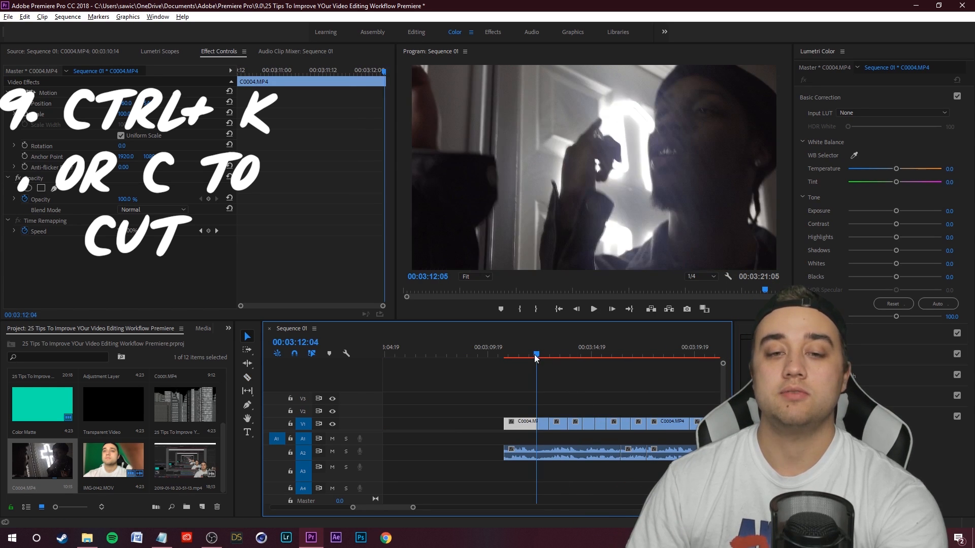
pyautogui.click(518, 355)
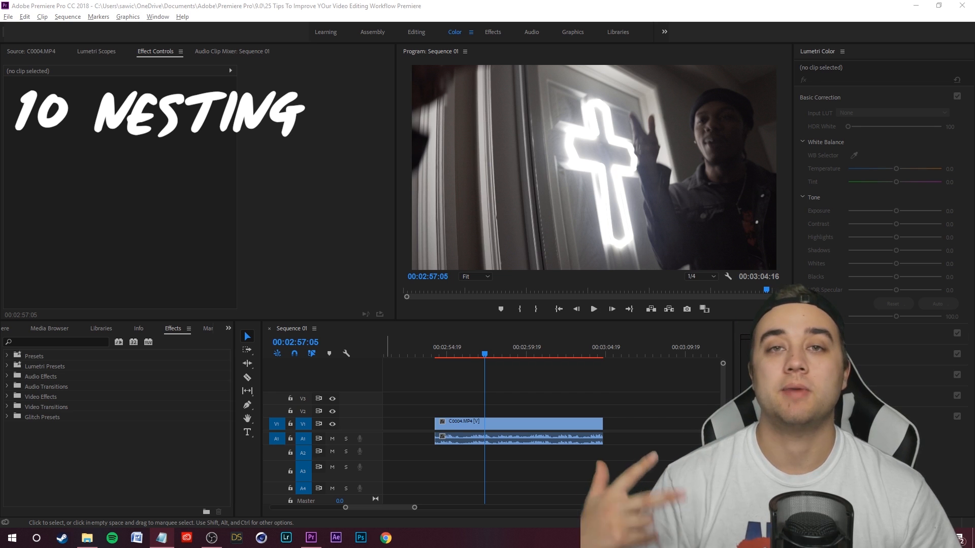
pyautogui.moveTo(601, 374)
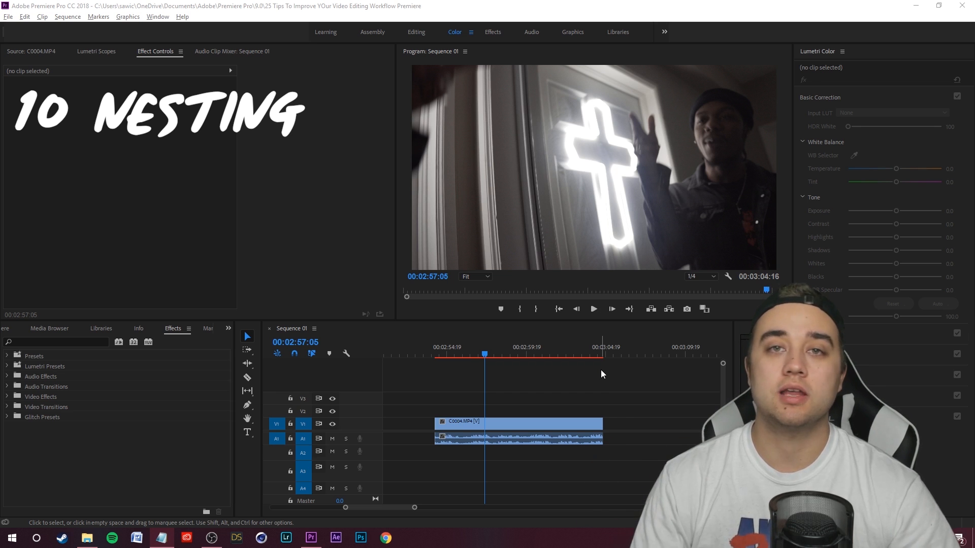
# Step: Save, nest C0004.MP4 and C0001.MP4 as Nested Sequence 04, and open its timeline
pyautogui.press('ctrl+s')
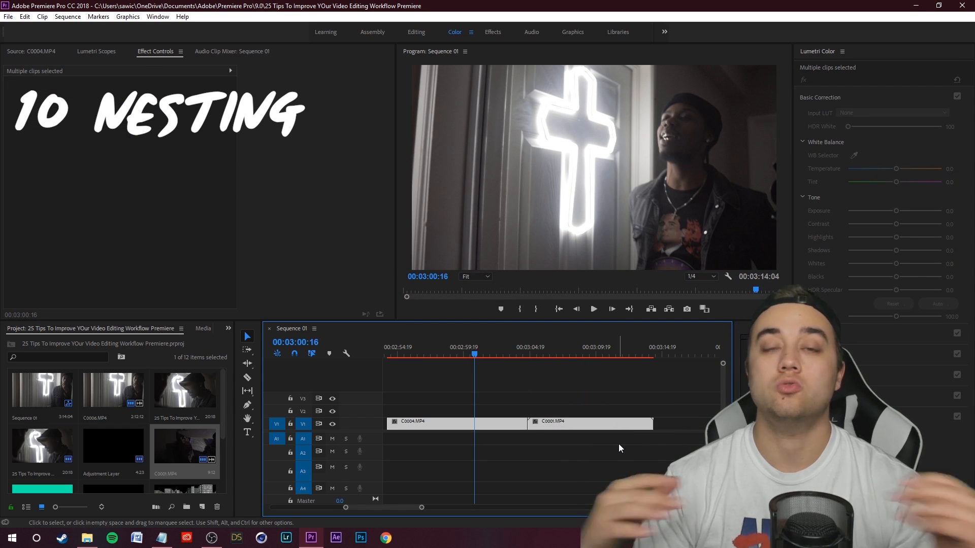
pyautogui.rightClick(590, 424)
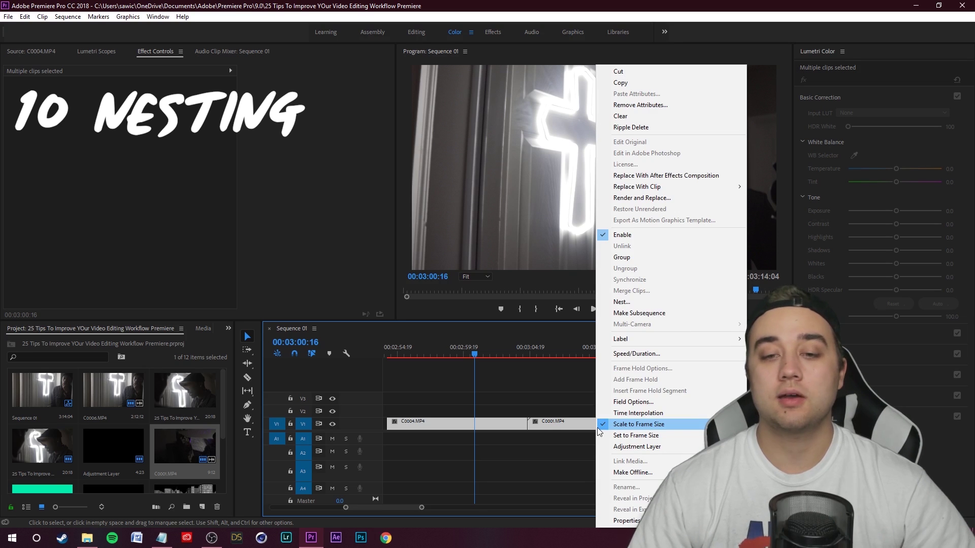
pyautogui.click(621, 302)
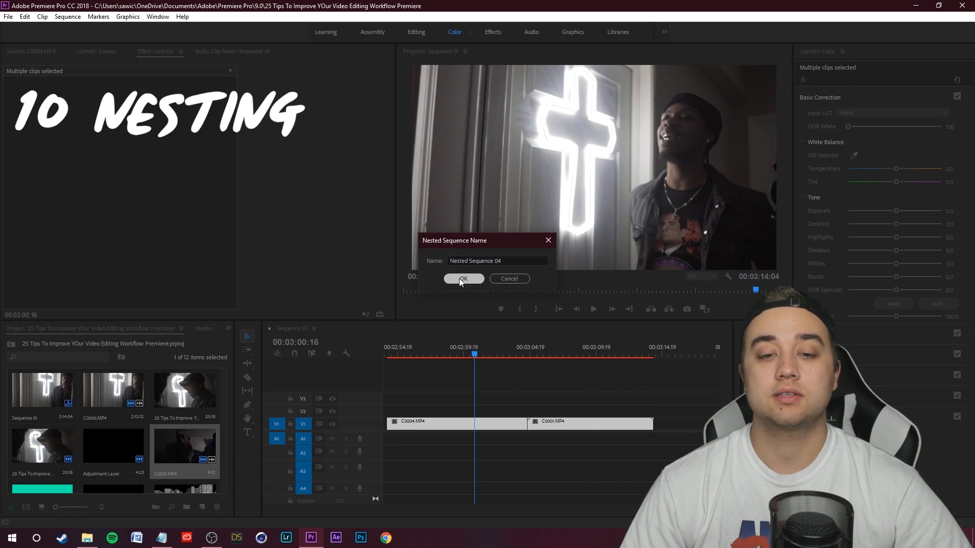
pyautogui.click(463, 278)
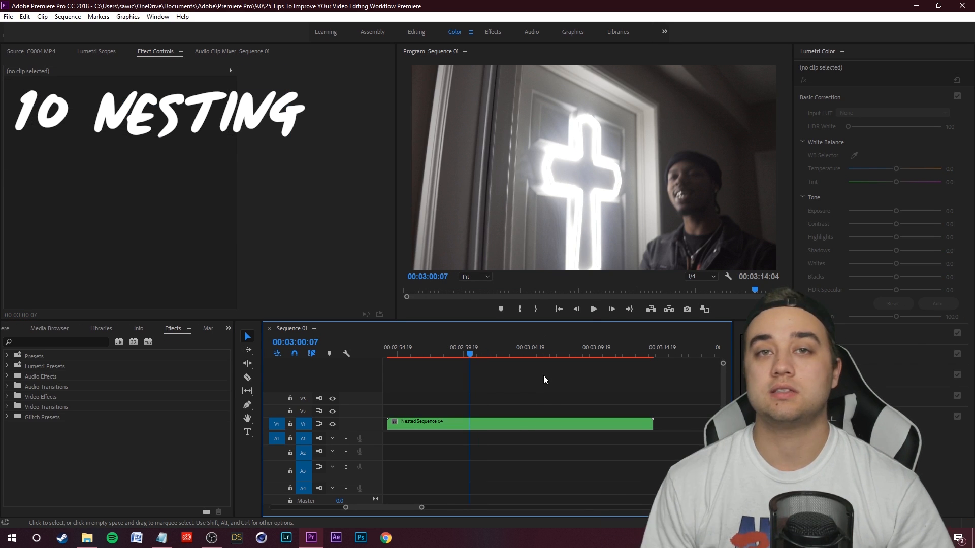
pyautogui.moveTo(451, 429)
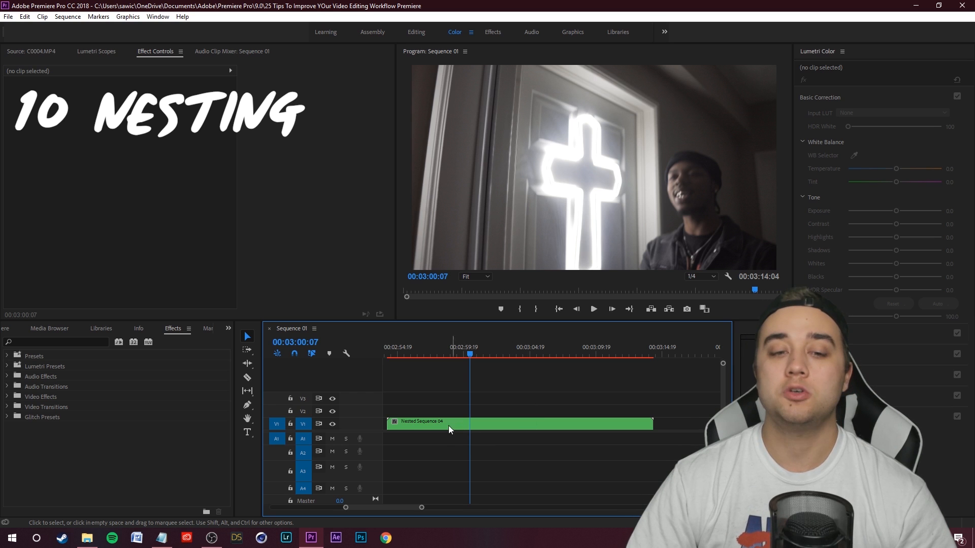
pyautogui.doubleClick(451, 423)
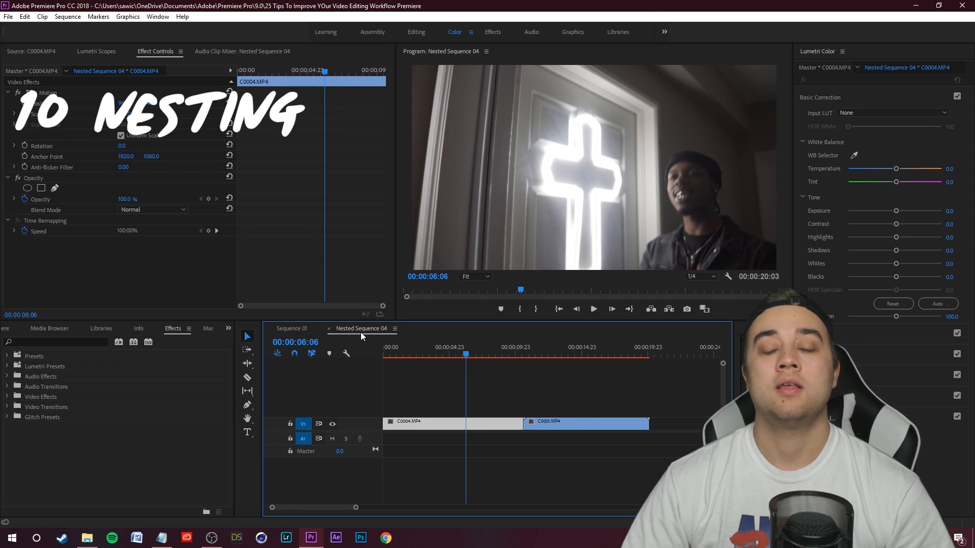
pyautogui.click(290, 329)
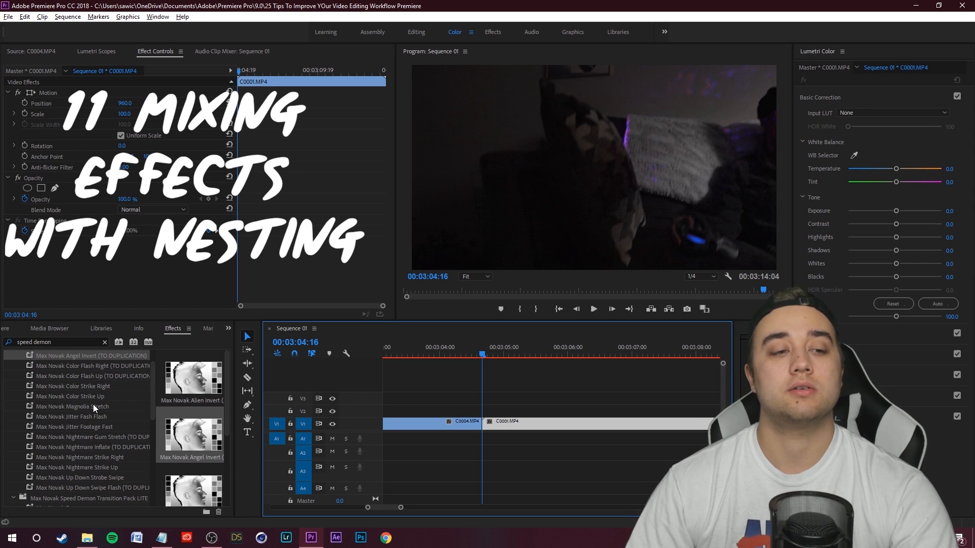
# Step: Apply the Speed Demon Motion Tile preset, nest the tiled clips, and clear the glowing clip
pyautogui.click(469, 355)
pyautogui.write('motion tile')
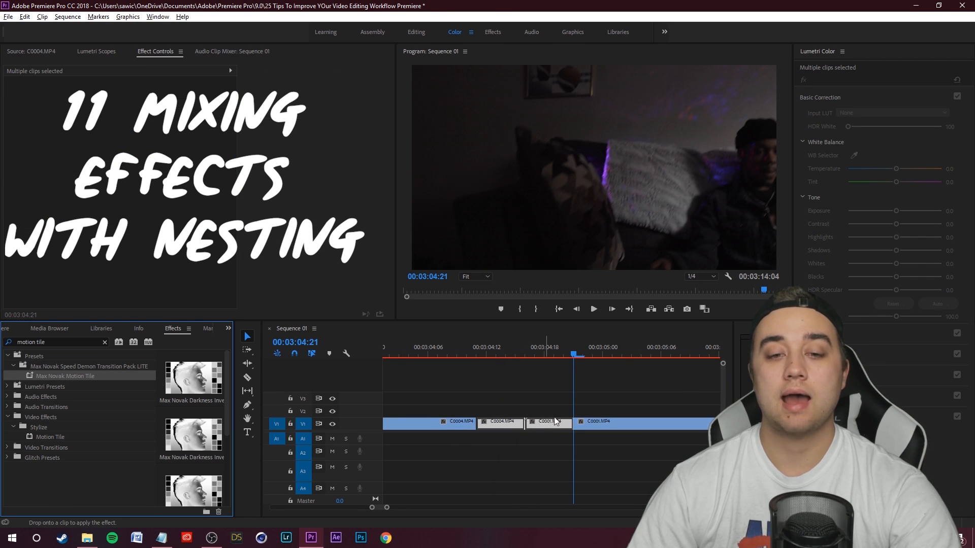
pyautogui.click(544, 355)
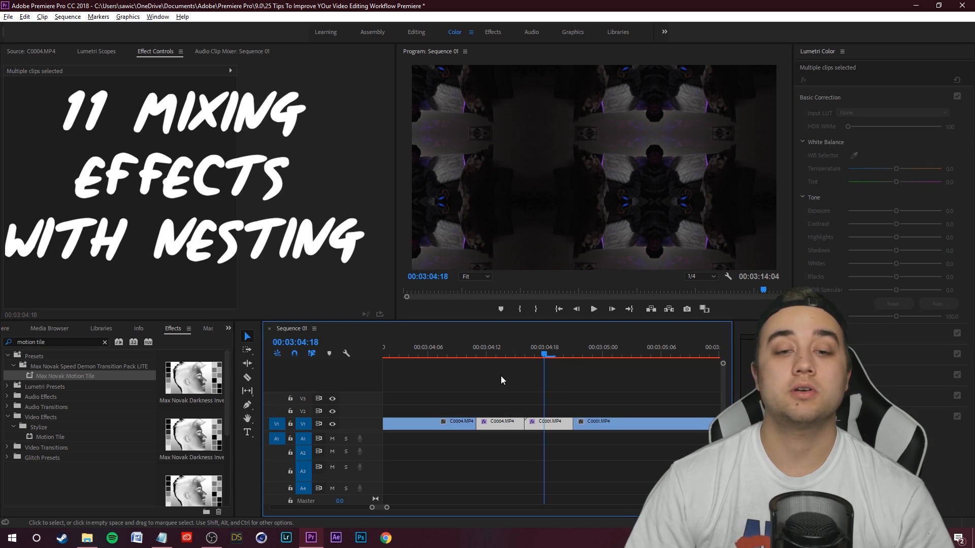
pyautogui.rightClick(547, 421)
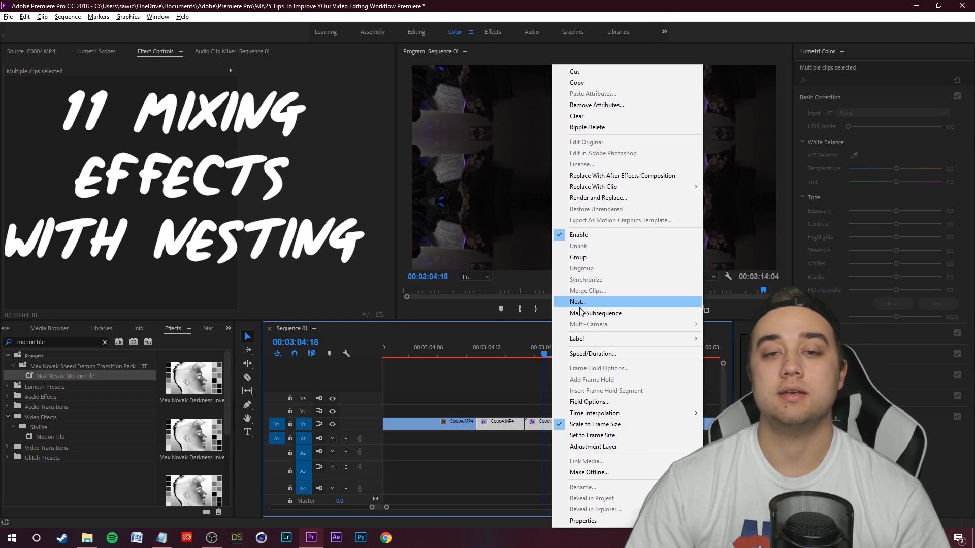
pyautogui.click(578, 302)
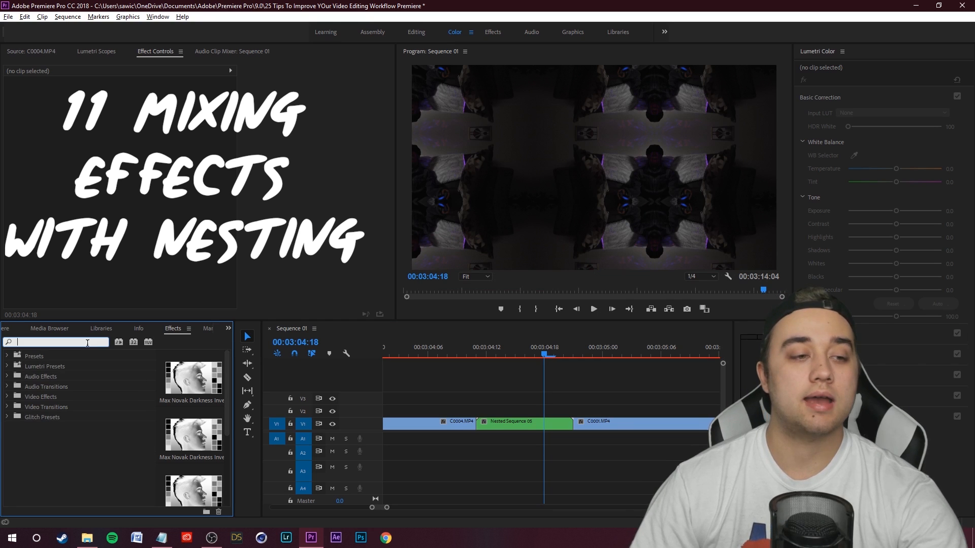
pyautogui.write('magno')
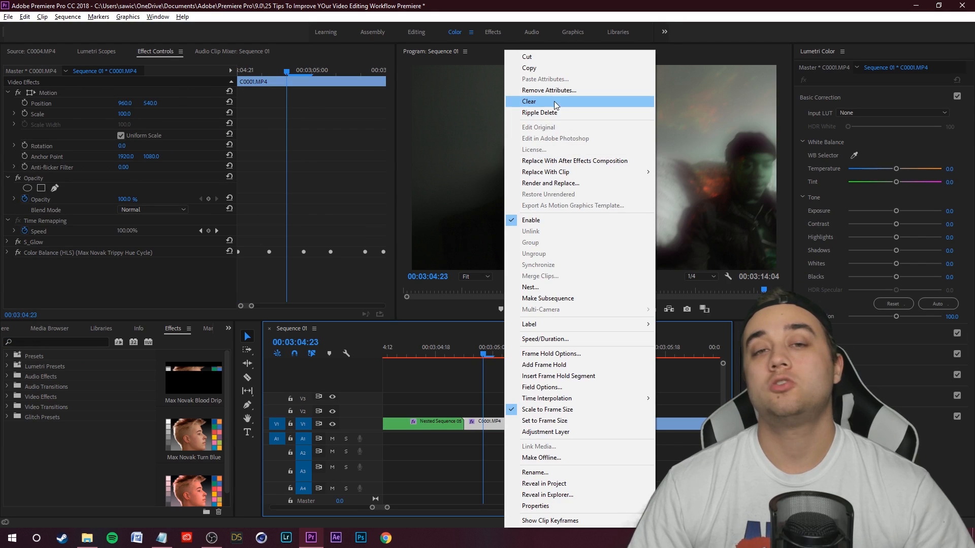
pyautogui.click(529, 101)
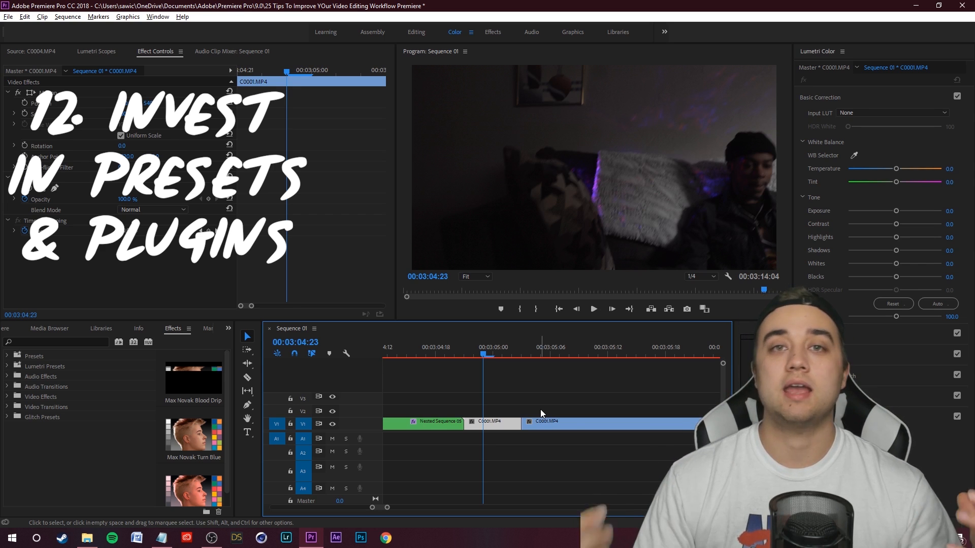
# Step: Search Effects for 'random' presets, move the playhead forward, and start a new sequence
pyautogui.write('random')
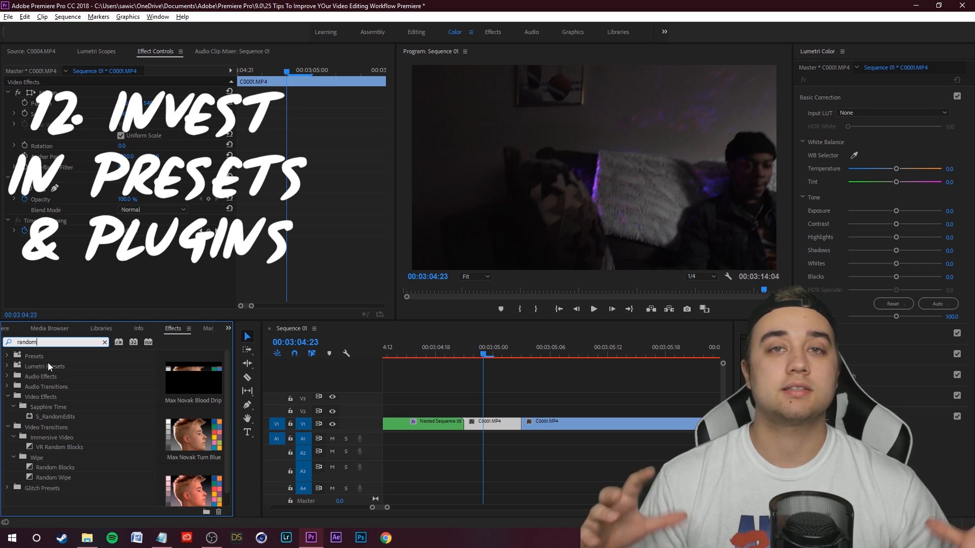
pyautogui.moveTo(115, 378)
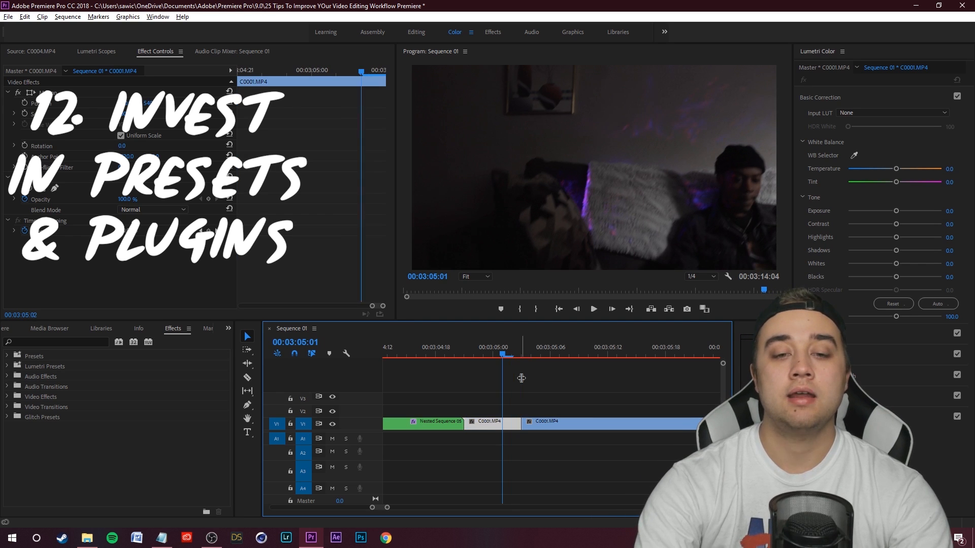
pyautogui.click(540, 346)
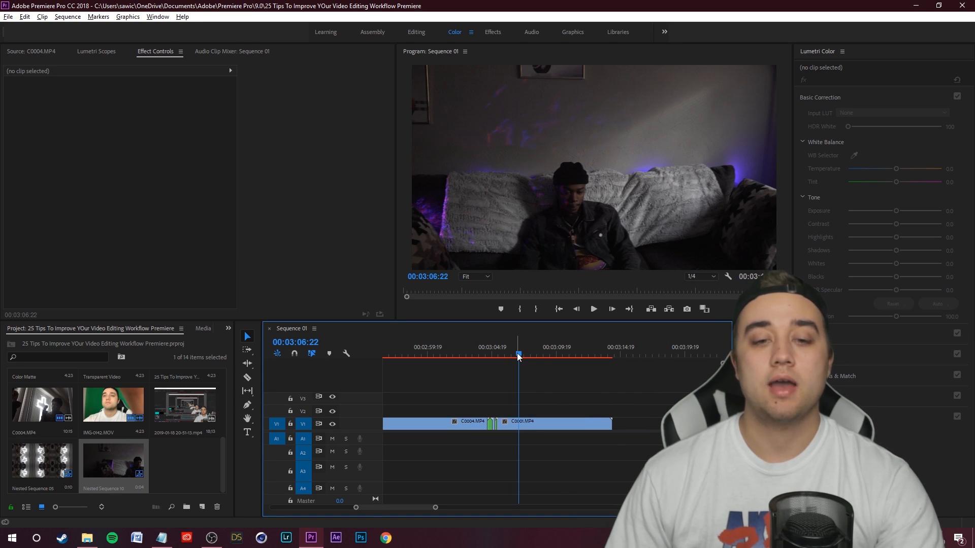
pyautogui.click(471, 423)
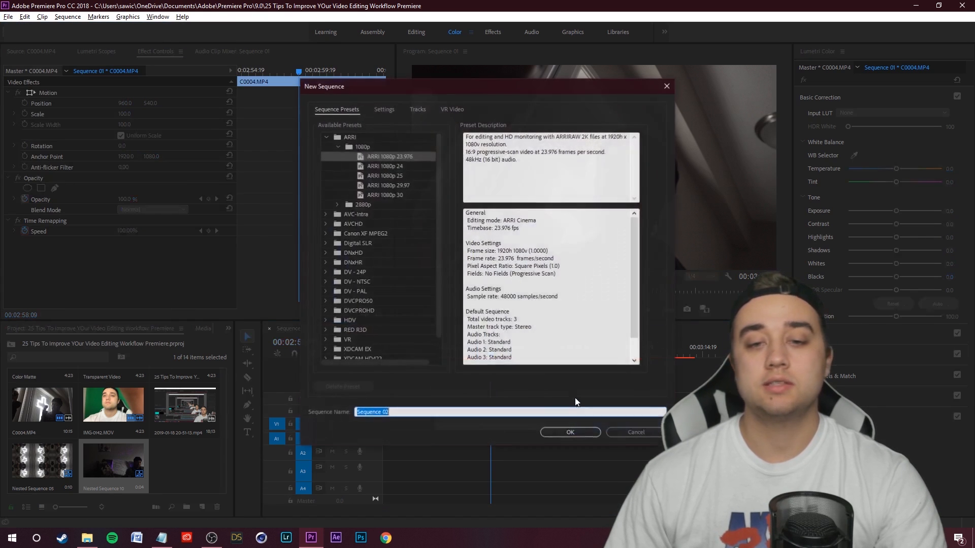
# Step: Create Sequence 02 with the ARRI 1080p 23.976 preset and bring up the File menu
pyautogui.click(569, 432)
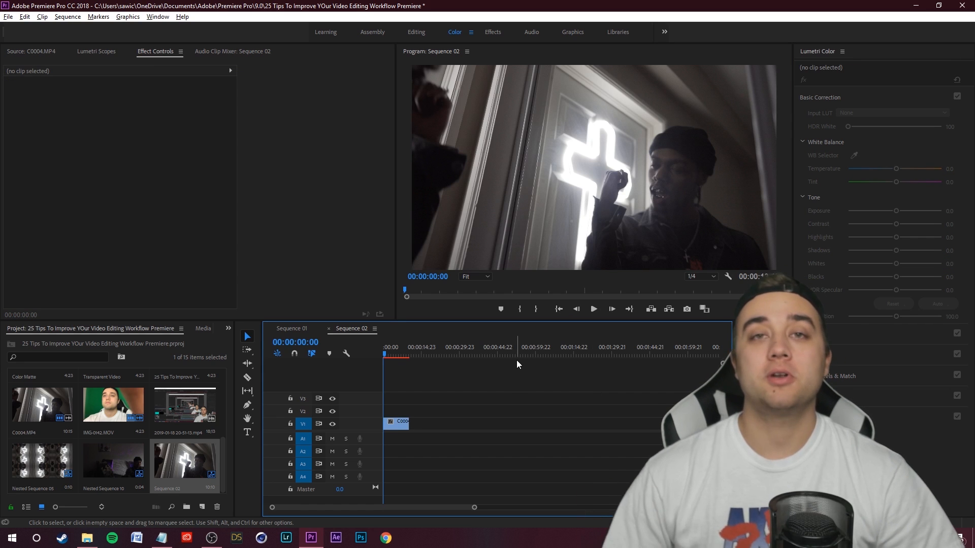
pyautogui.click(8, 17)
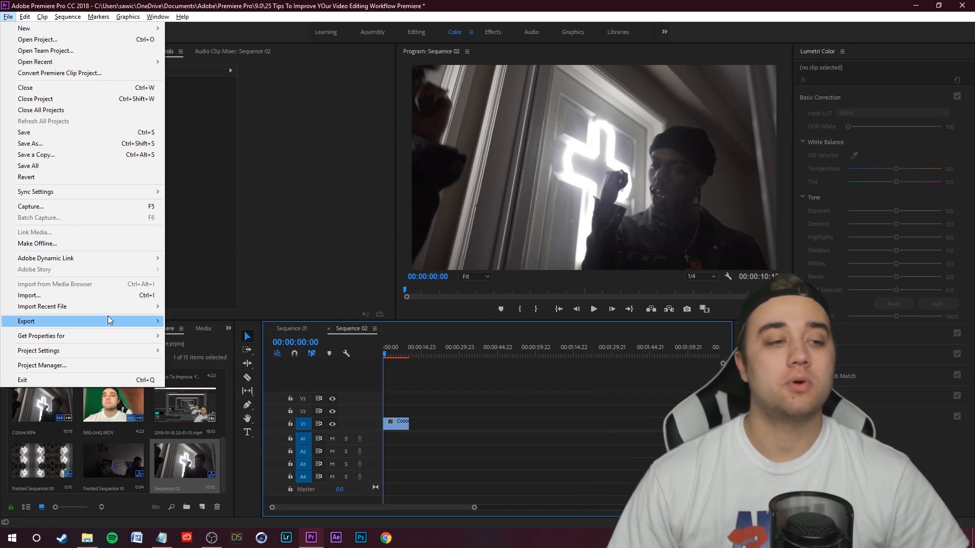
pyautogui.click(26, 321)
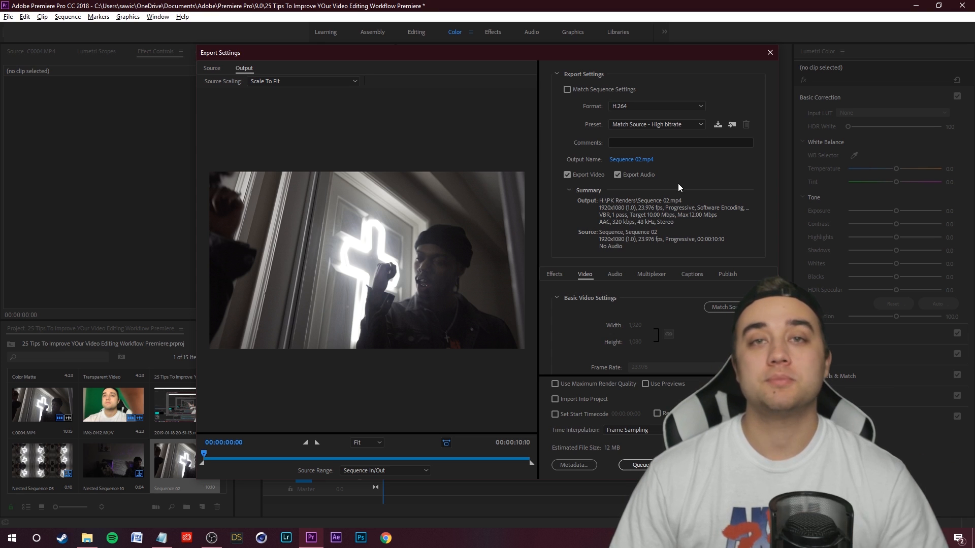
pyautogui.moveTo(691, 230)
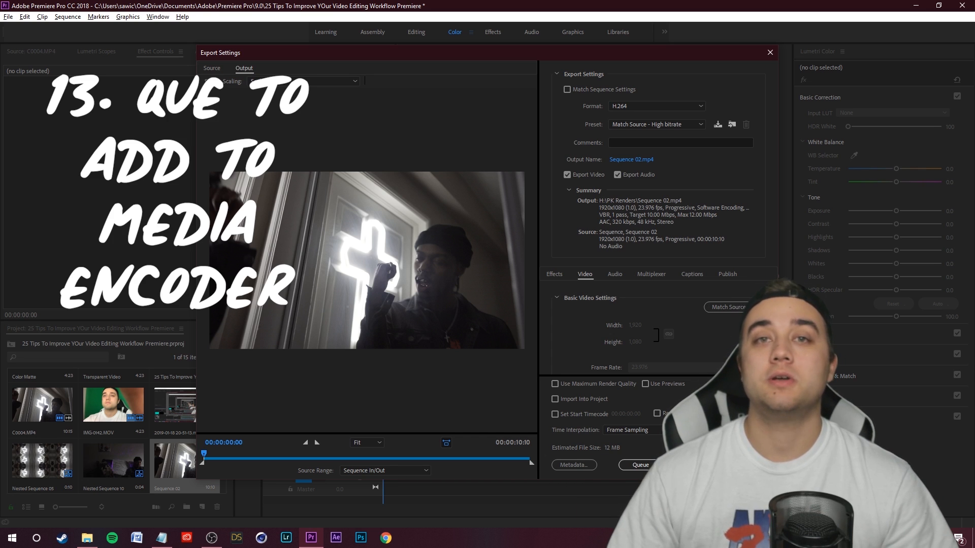
pyautogui.click(769, 52)
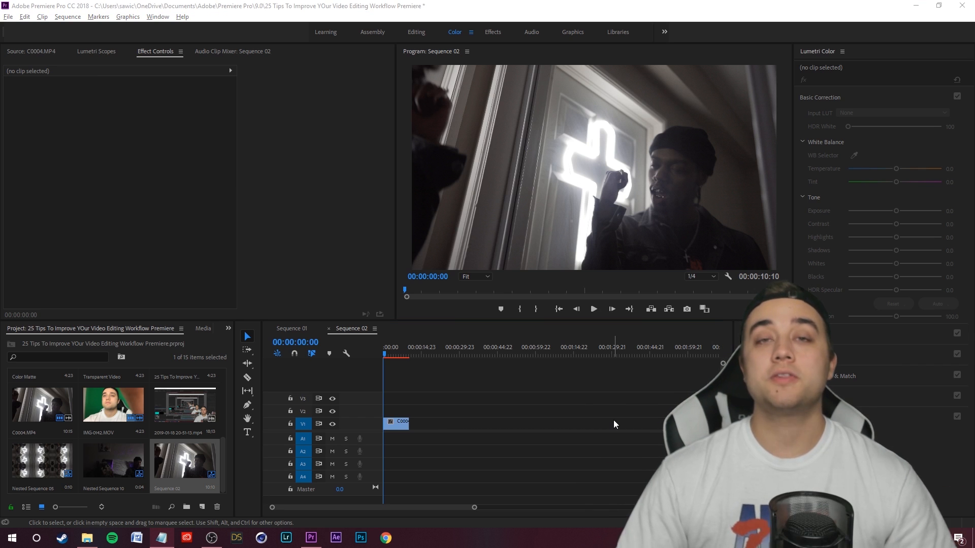
pyautogui.moveTo(17, 42)
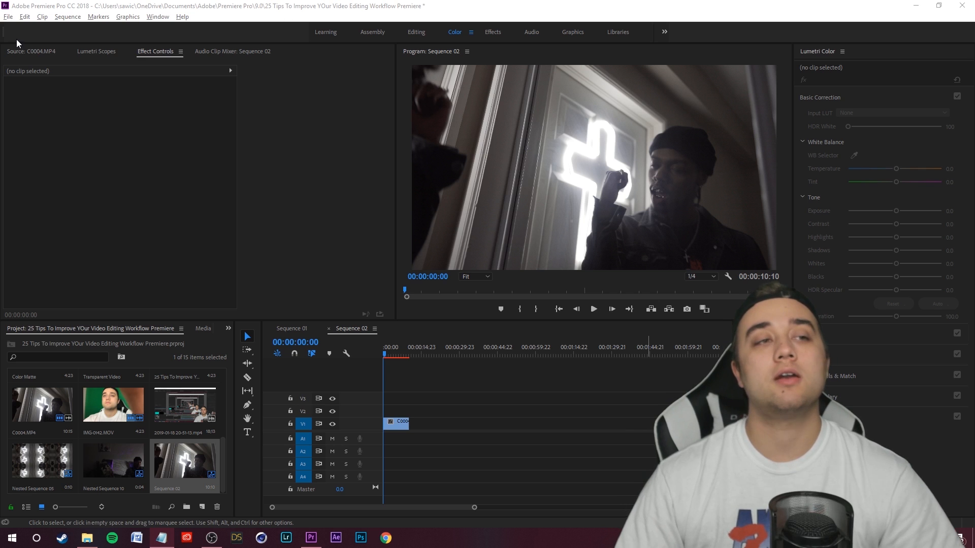
# Step: Review the Media Cache preferences, then switch to the Memory settings showing 12.9 GB available
pyautogui.click(25, 16)
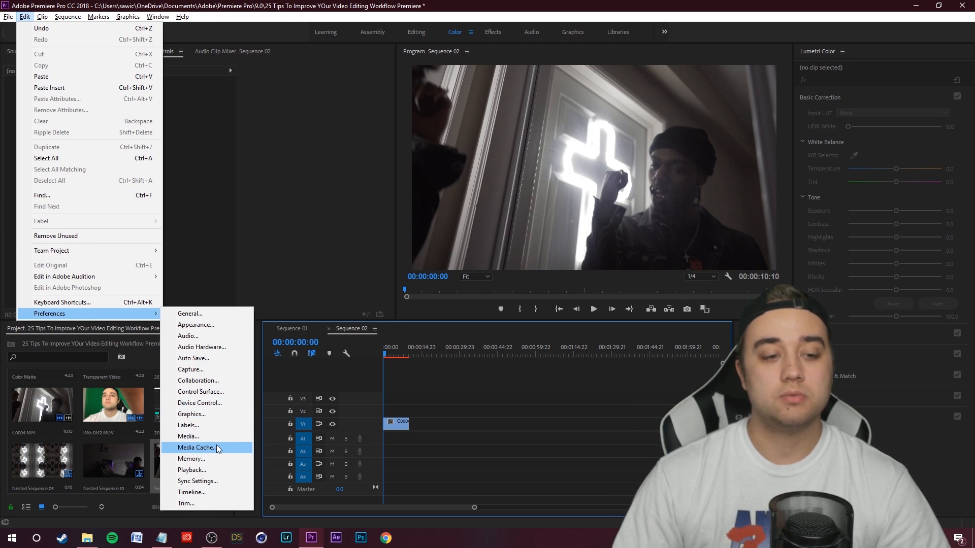
pyautogui.click(198, 446)
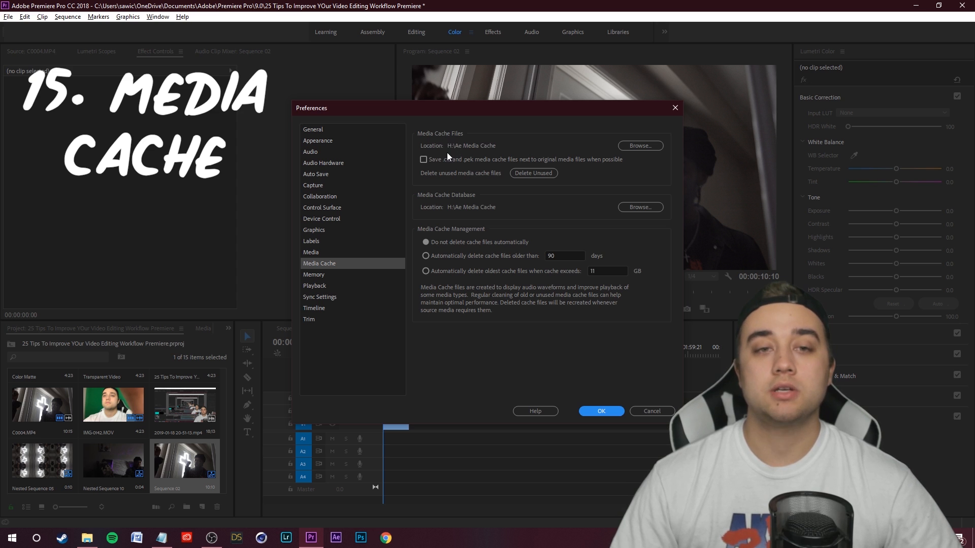
pyautogui.moveTo(457, 148)
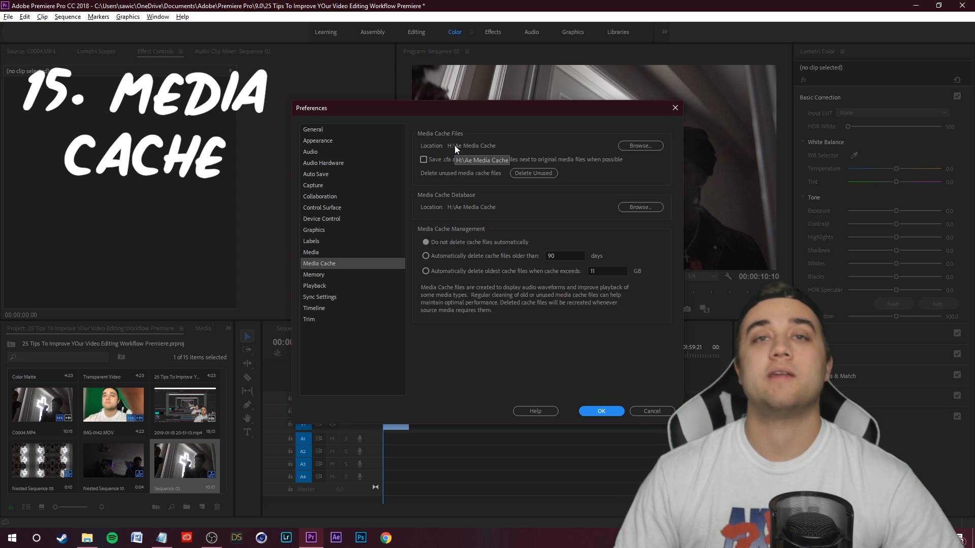
pyautogui.moveTo(456, 151)
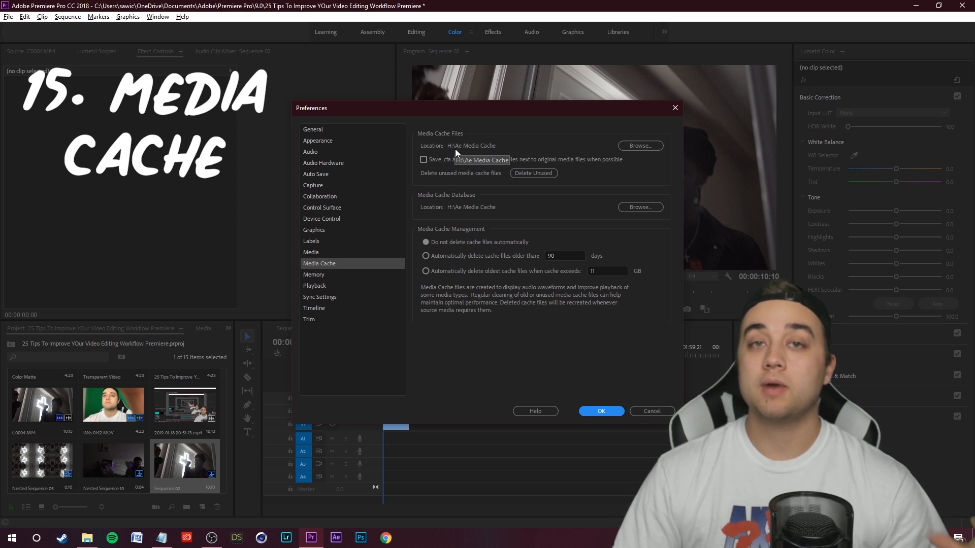
pyautogui.moveTo(431, 167)
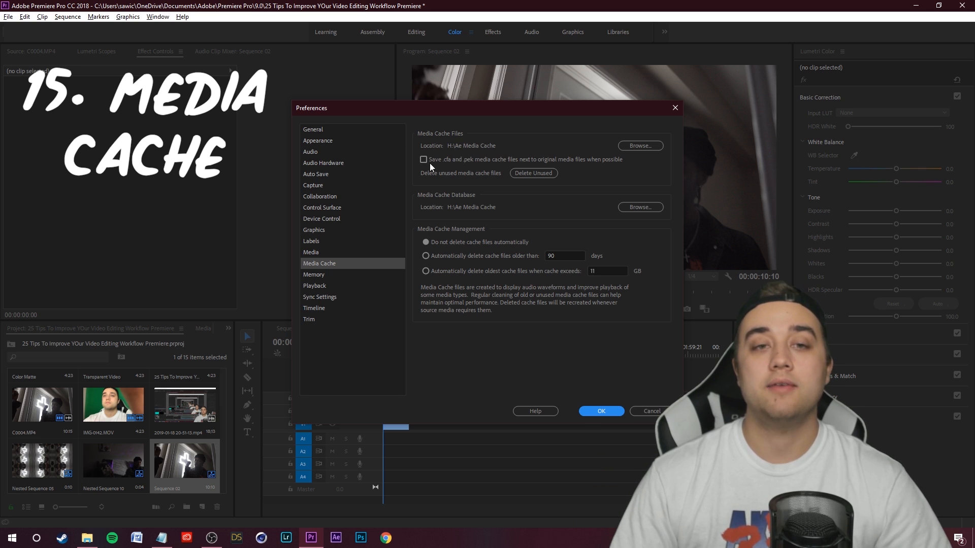
pyautogui.moveTo(451, 153)
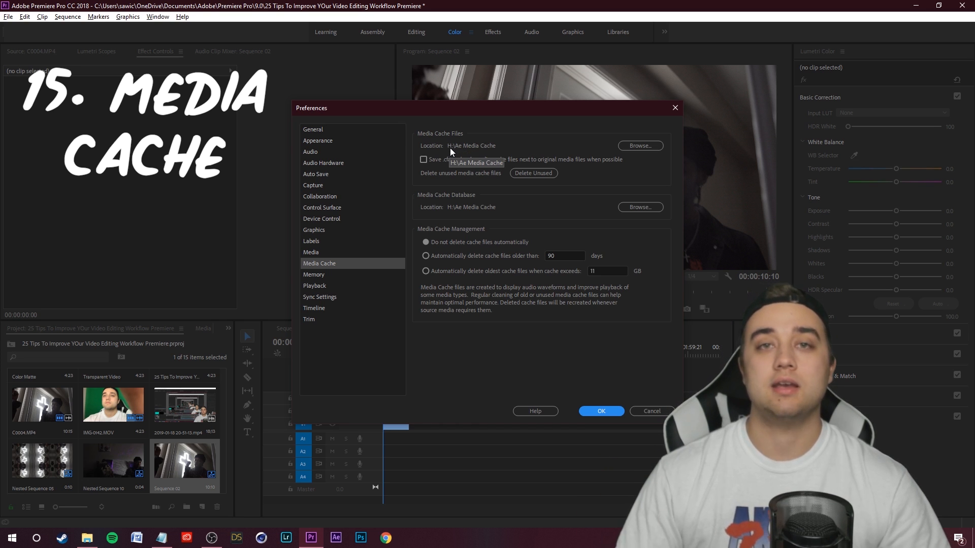
pyautogui.moveTo(471, 191)
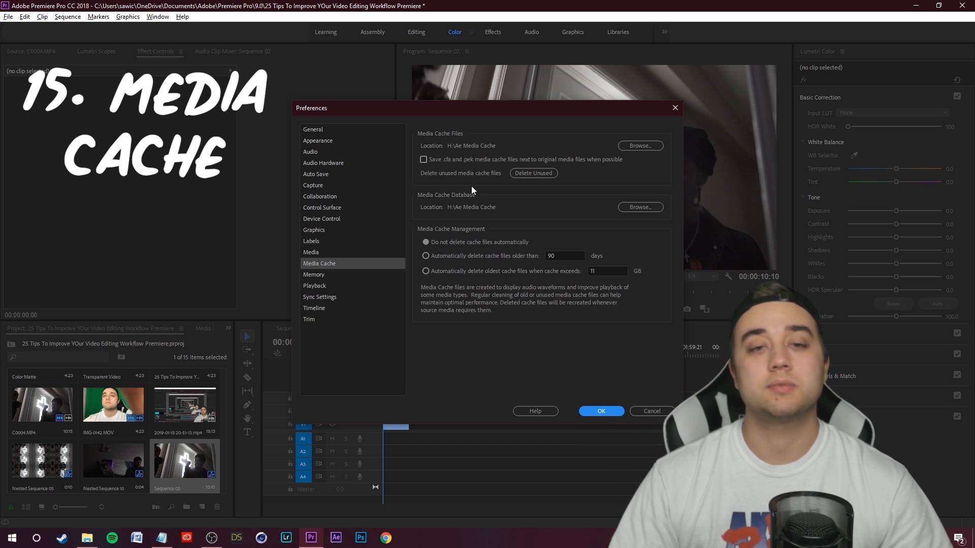
pyautogui.click(313, 274)
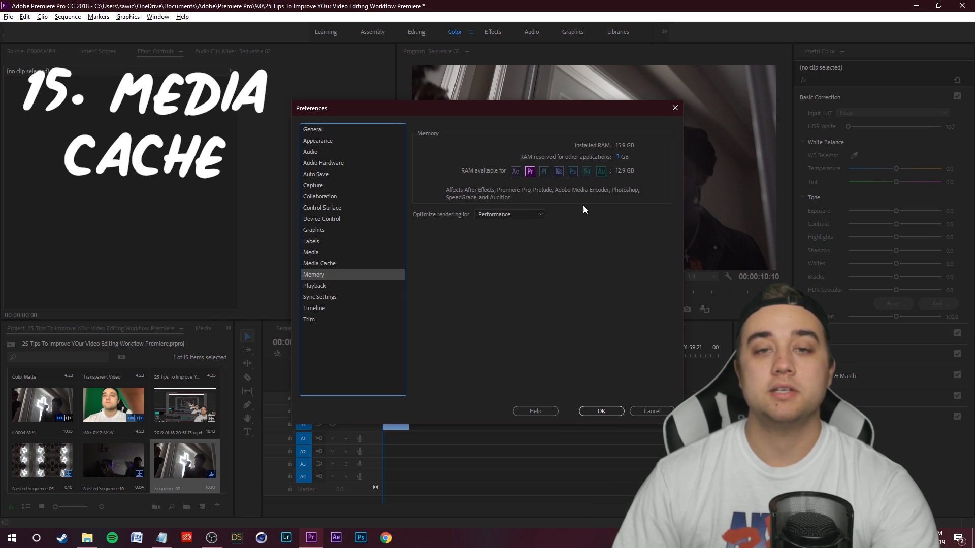
pyautogui.moveTo(637, 163)
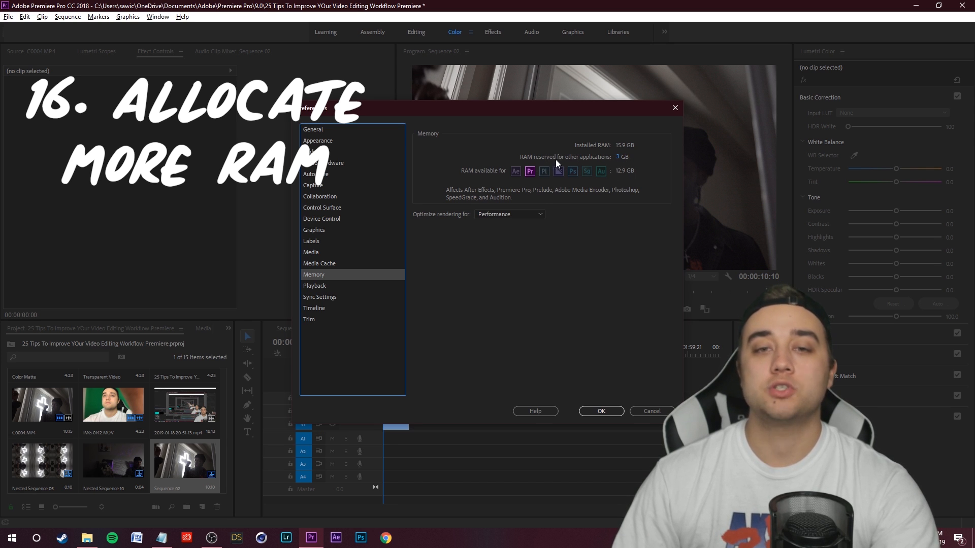
pyautogui.moveTo(574, 153)
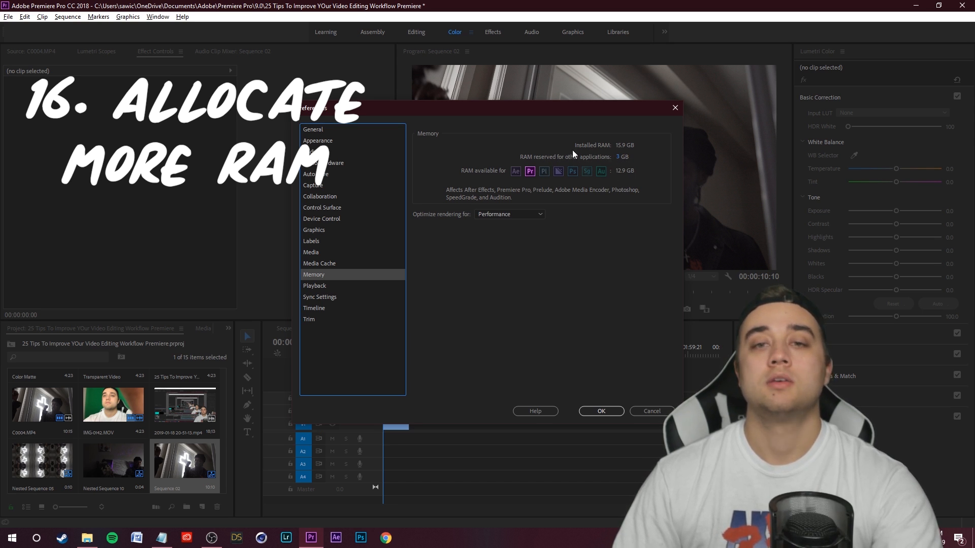
pyautogui.moveTo(513, 178)
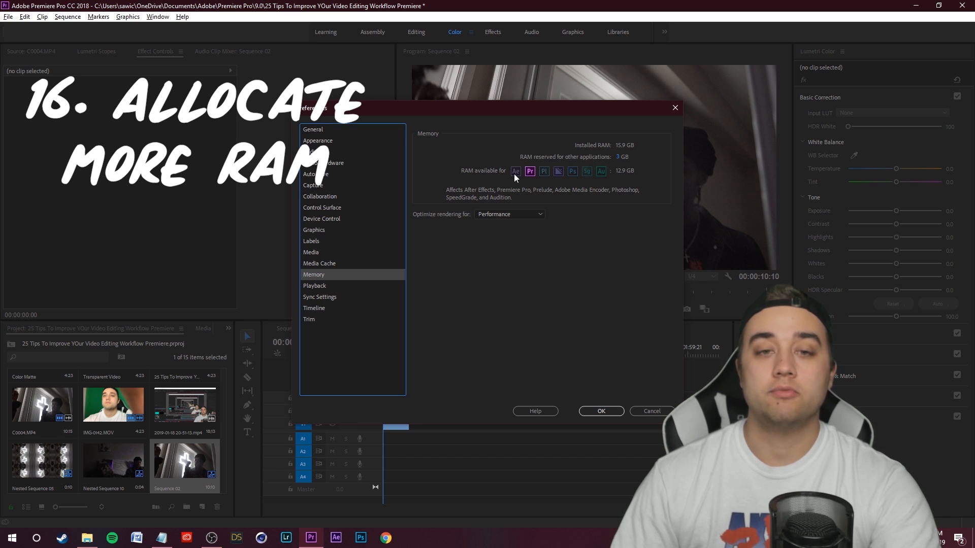
pyautogui.moveTo(635, 178)
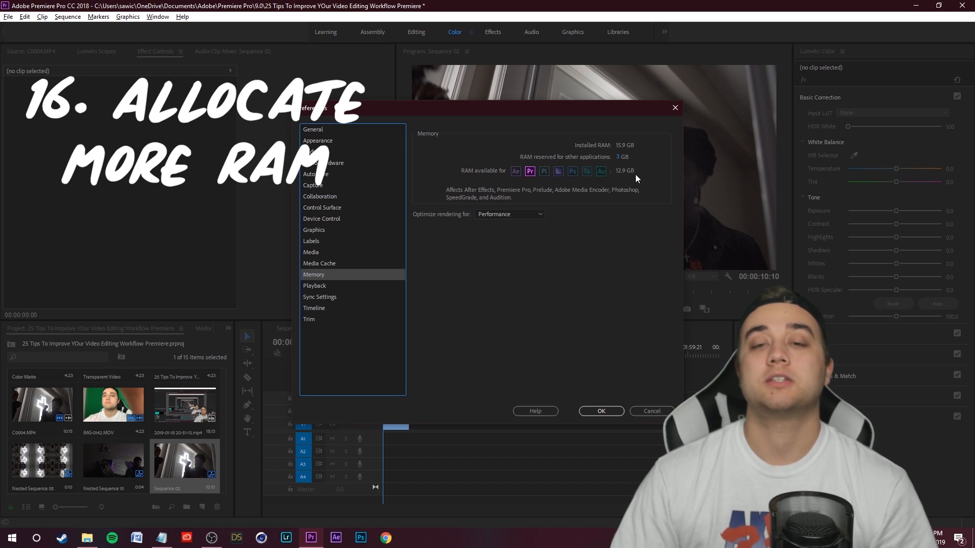
pyautogui.moveTo(630, 184)
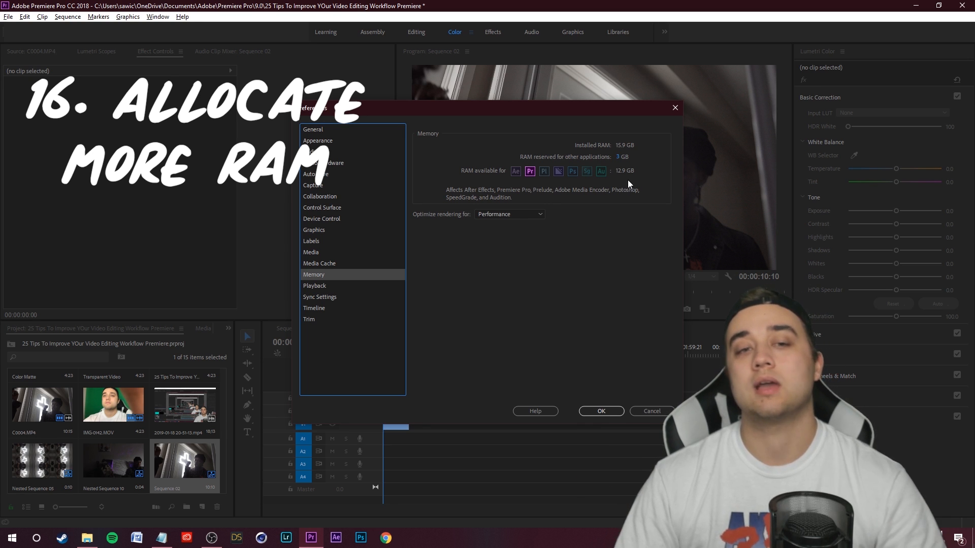
# Step: Close Preferences after reviewing Memory settings, returning to the Sequence 02 timeline
pyautogui.click(601, 411)
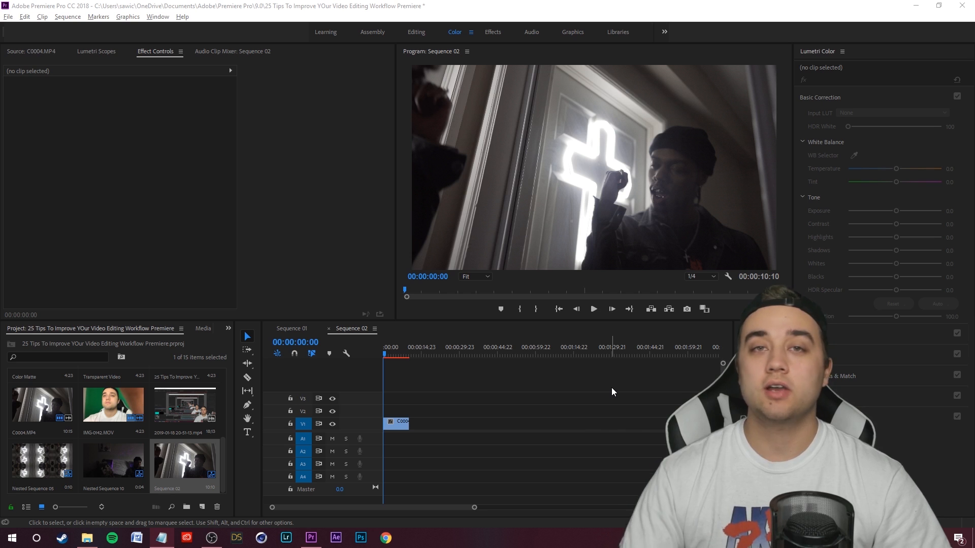
pyautogui.moveTo(603, 389)
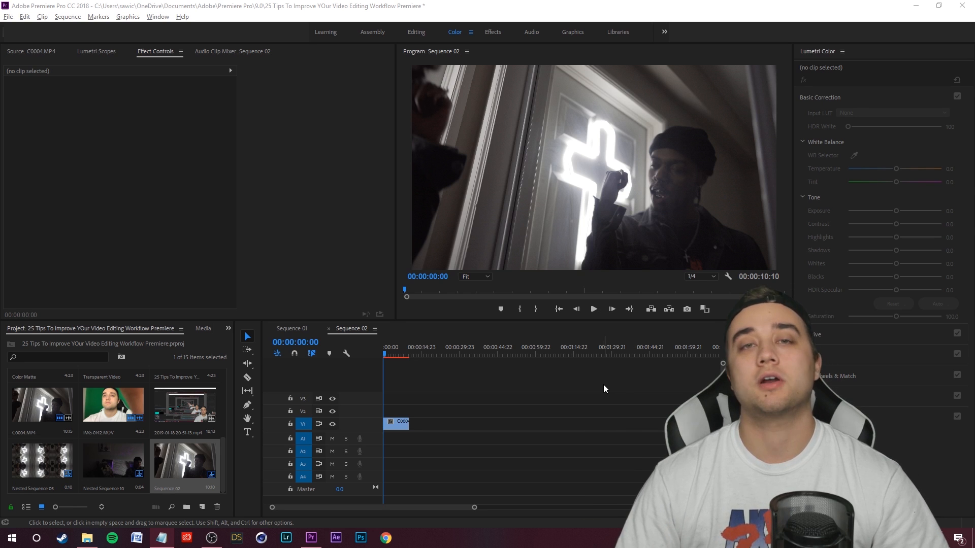
pyautogui.moveTo(87, 537)
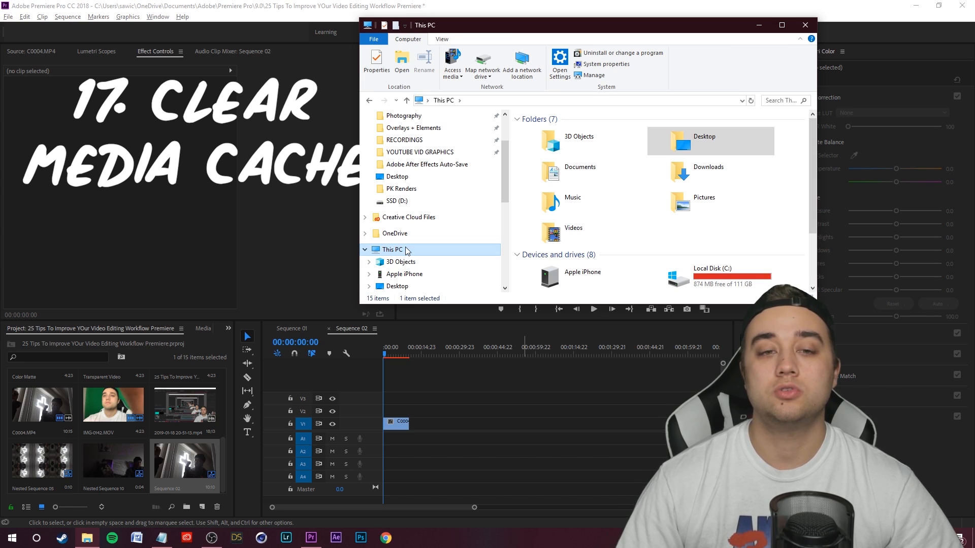
# Step: Browse from Local Disk (C:) into the user's AppData folder
pyautogui.scroll(-3)
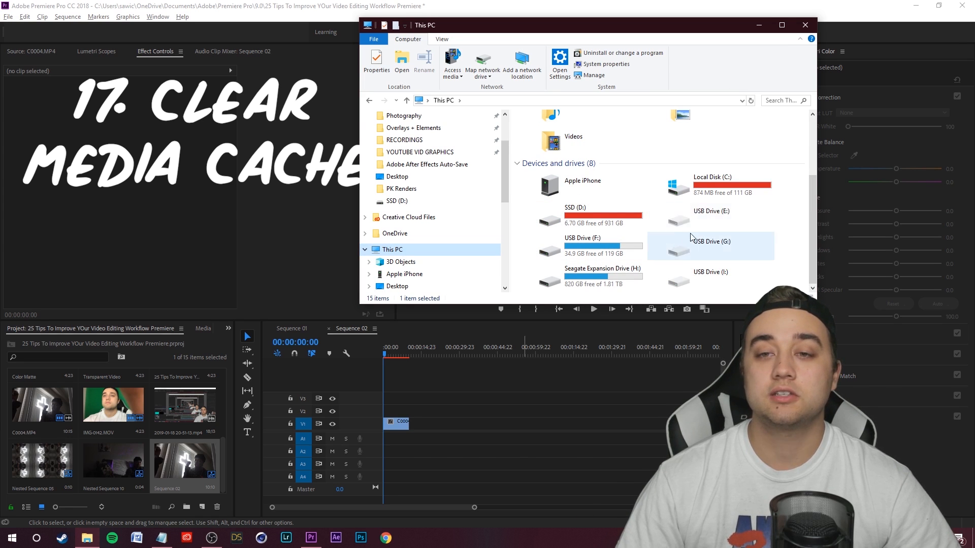
pyautogui.click(711, 185)
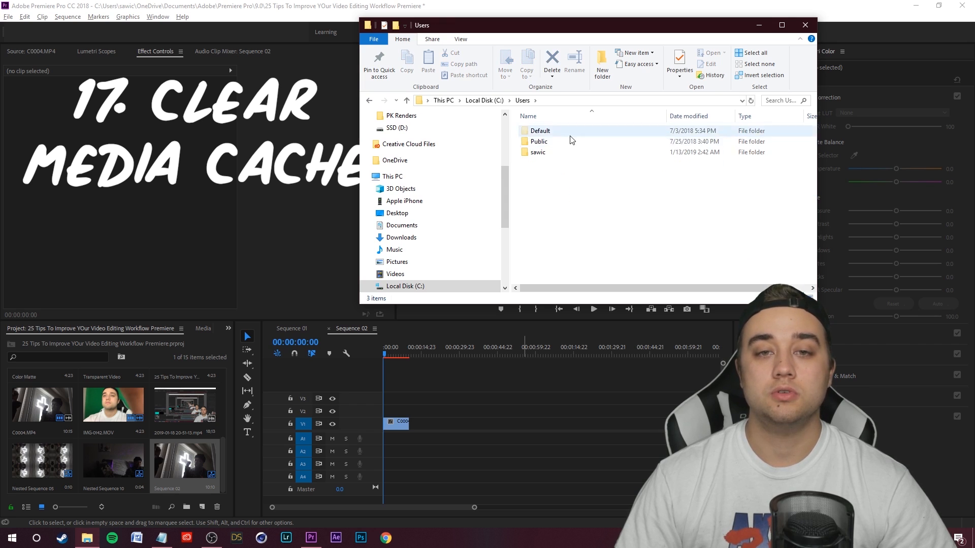
pyautogui.doubleClick(537, 151)
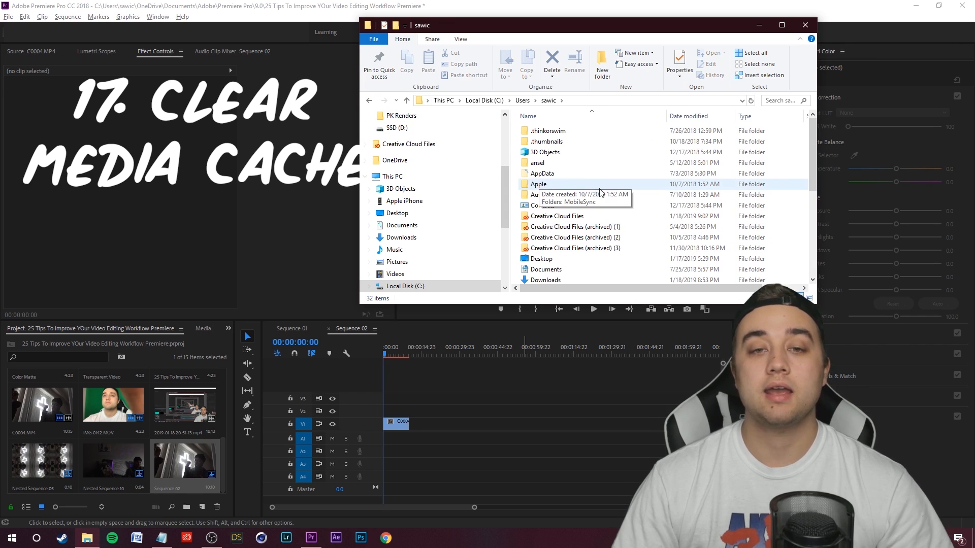
pyautogui.doubleClick(542, 173)
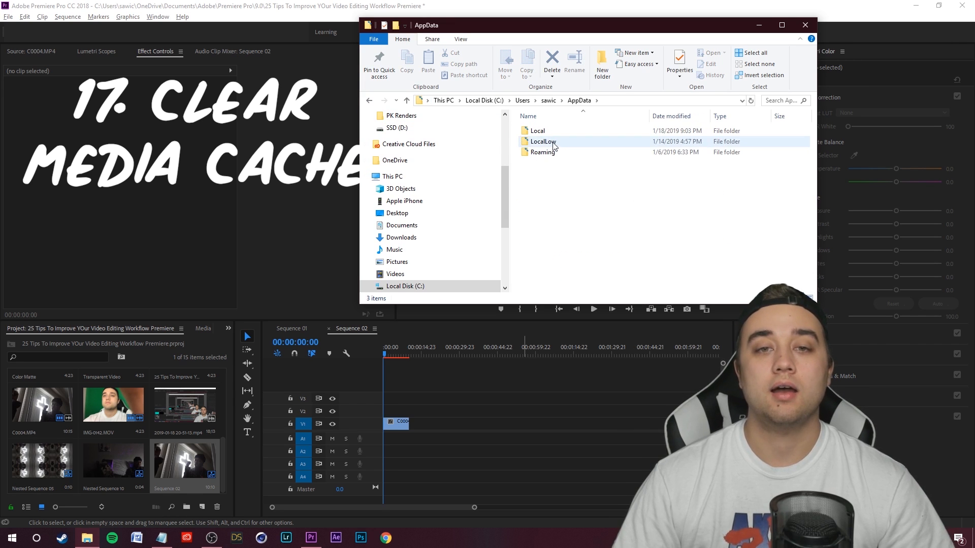
# Step: Open Roaming > Adobe > Common > Media Cache Files, select the cache files, and close Explorer
pyautogui.click(541, 152)
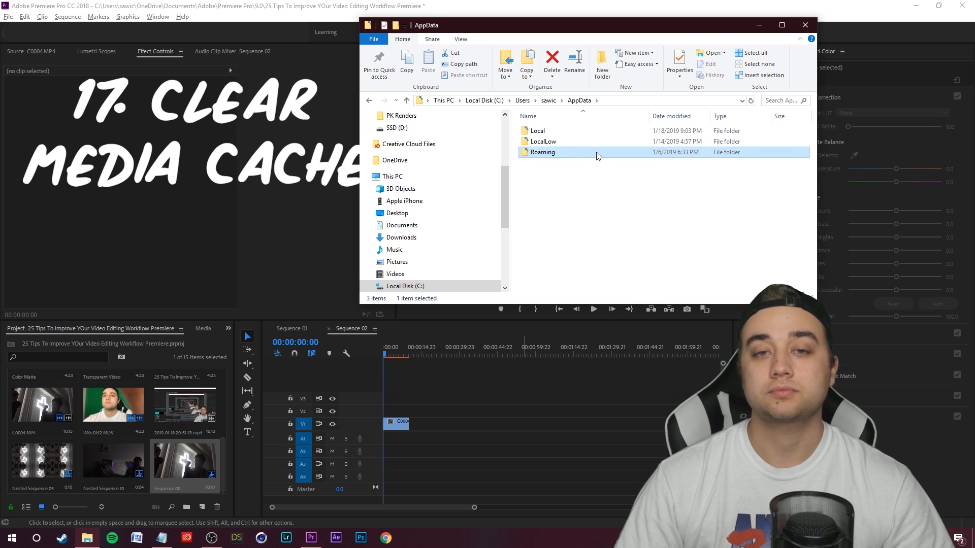
pyautogui.doubleClick(541, 151)
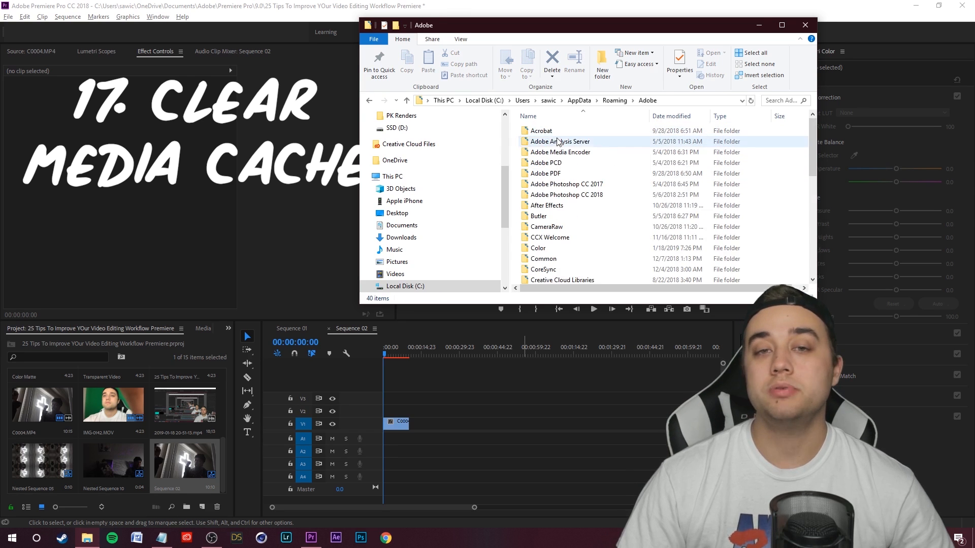
pyautogui.scroll(-3)
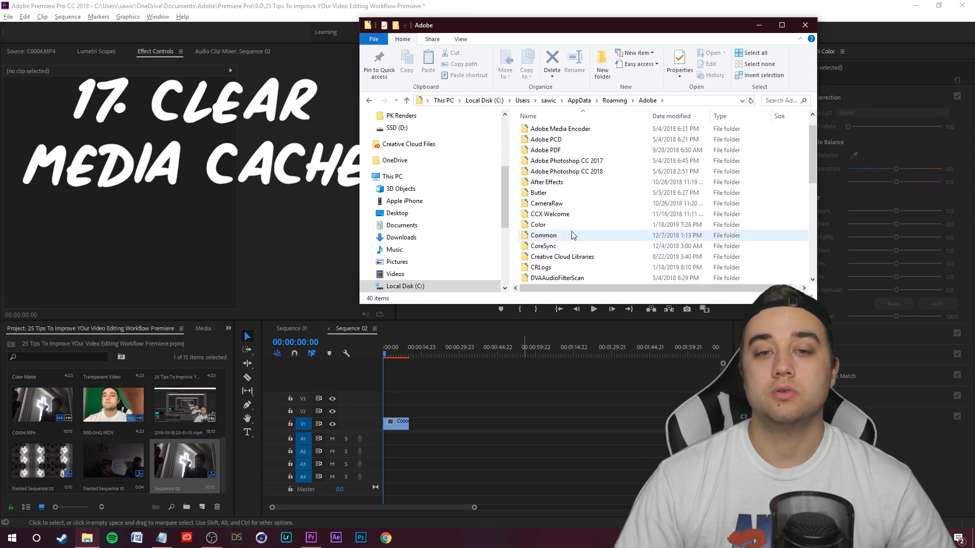
pyautogui.doubleClick(543, 235)
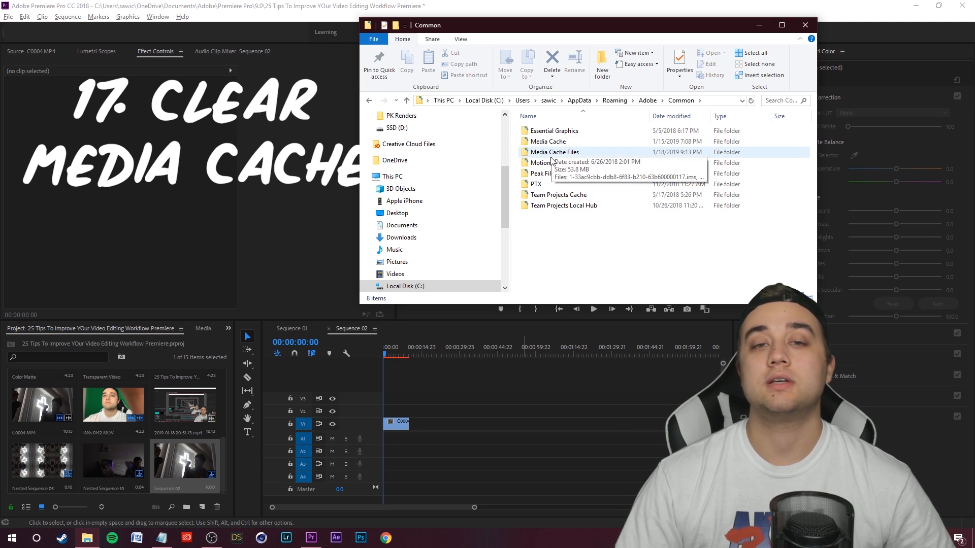
pyautogui.click(554, 152)
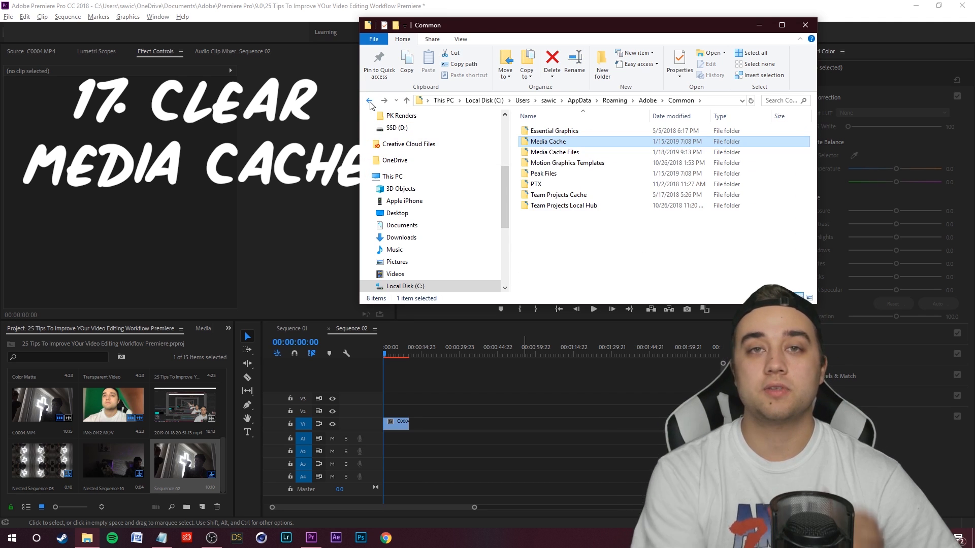
pyautogui.doubleClick(553, 152)
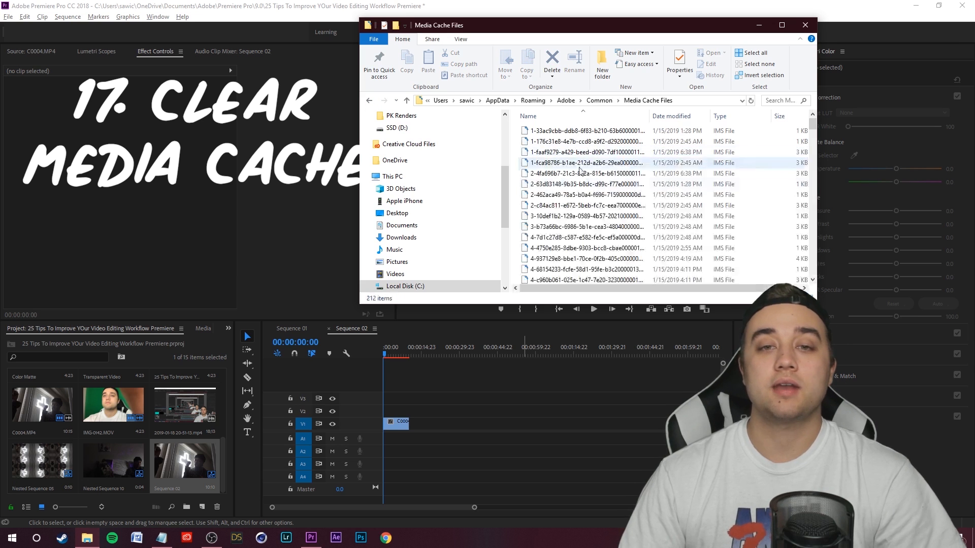
pyautogui.click(585, 163)
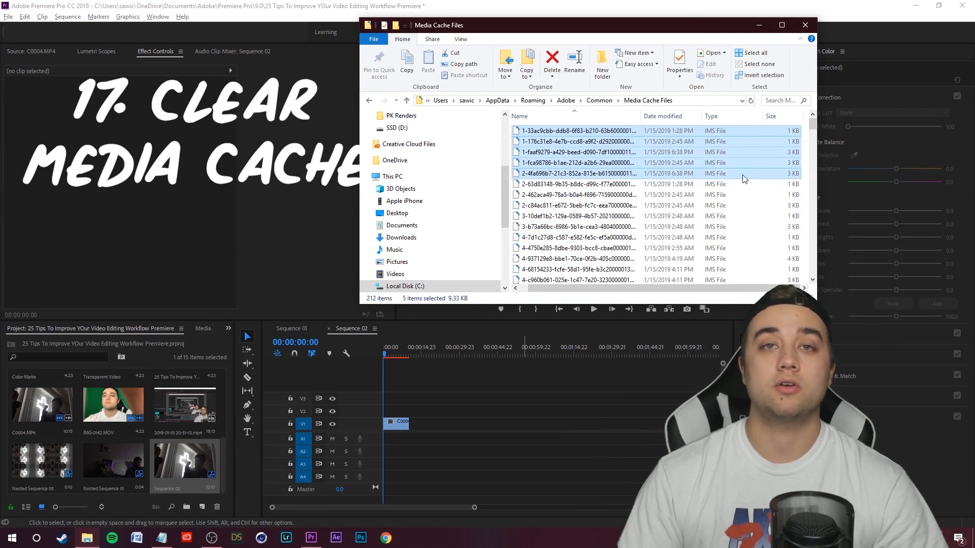
pyautogui.moveTo(228, 413)
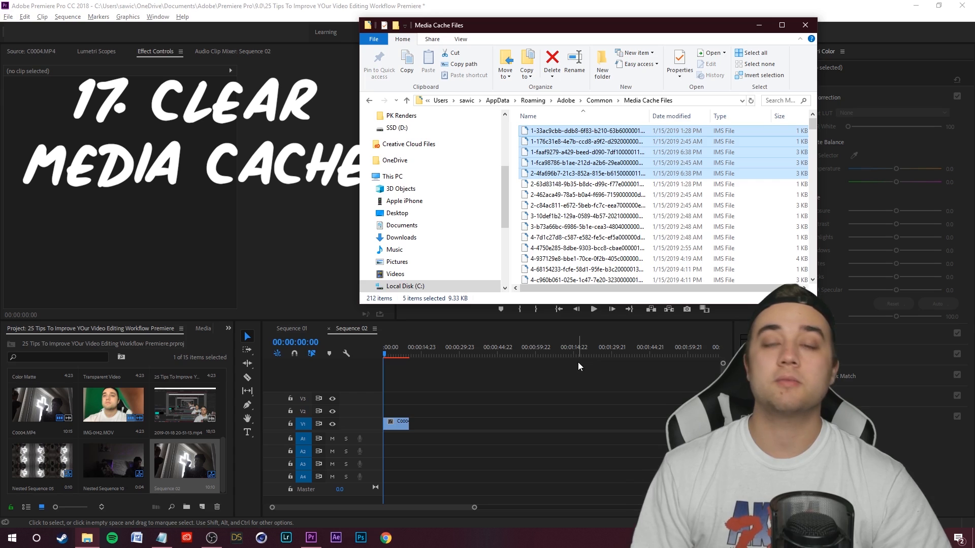
pyautogui.click(805, 25)
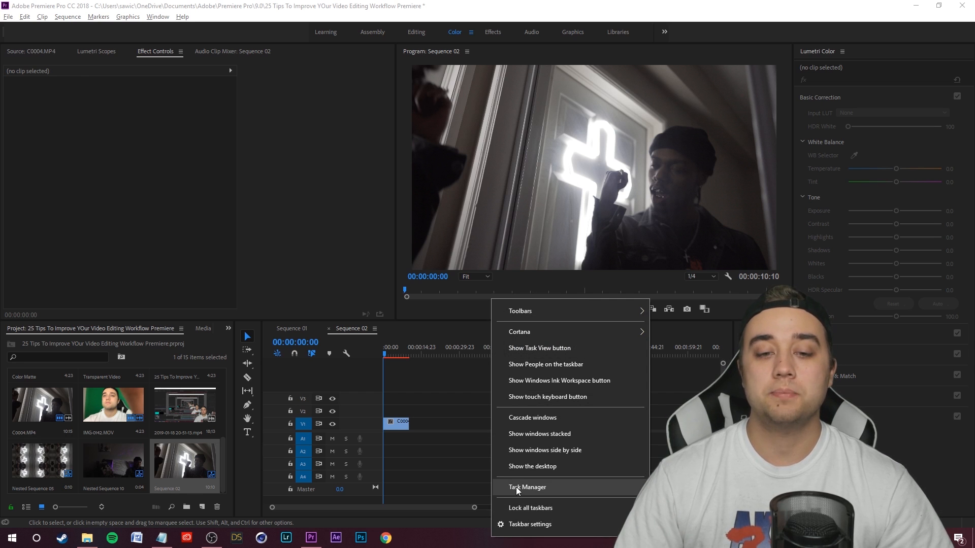
# Step: In Task Manager's Details list, select Adobe Premiere Pro to change its priority
pyautogui.click(527, 487)
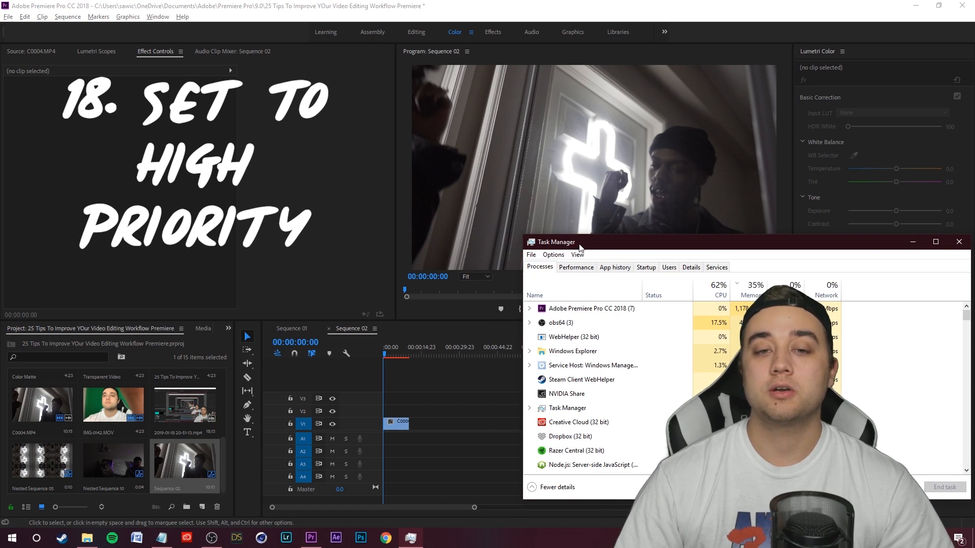
pyautogui.click(575, 254)
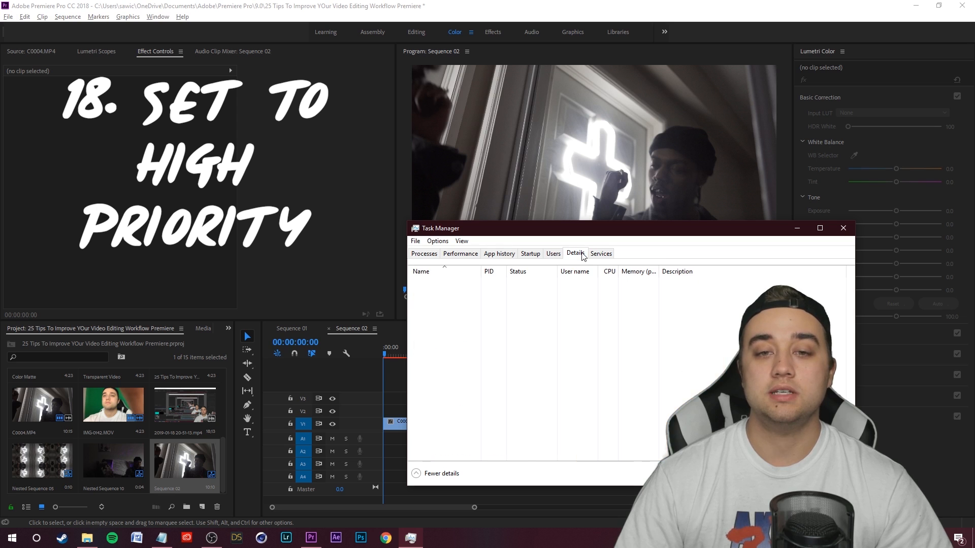
pyautogui.click(575, 253)
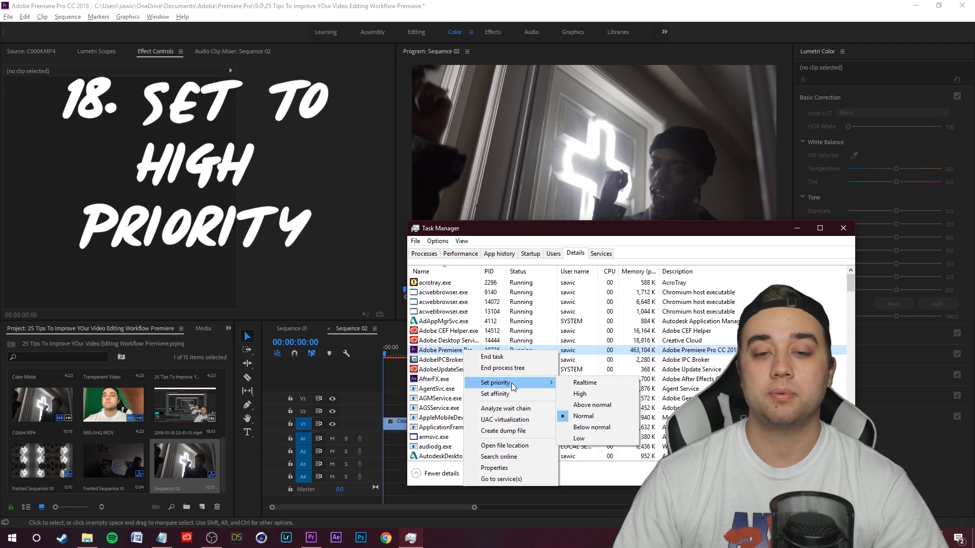
pyautogui.moveTo(579, 394)
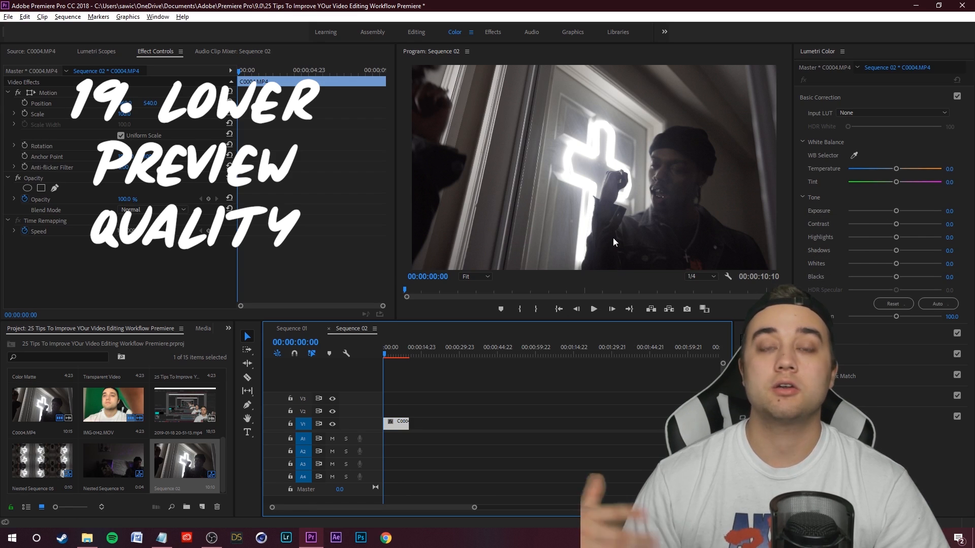
pyautogui.moveTo(713, 276)
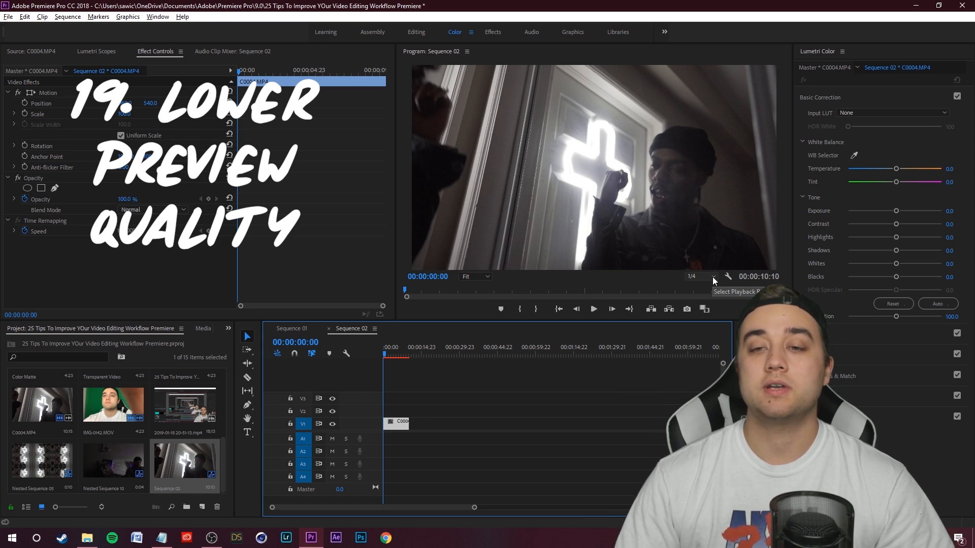
# Step: Play the sequence at Full resolution, return to 1/4, then switch to Sequence 01
pyautogui.click(700, 277)
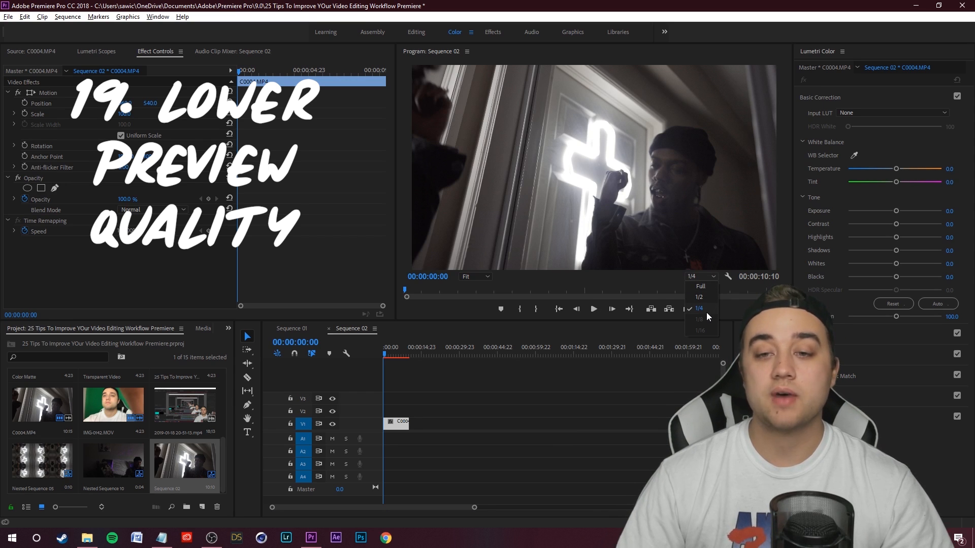
pyautogui.click(700, 286)
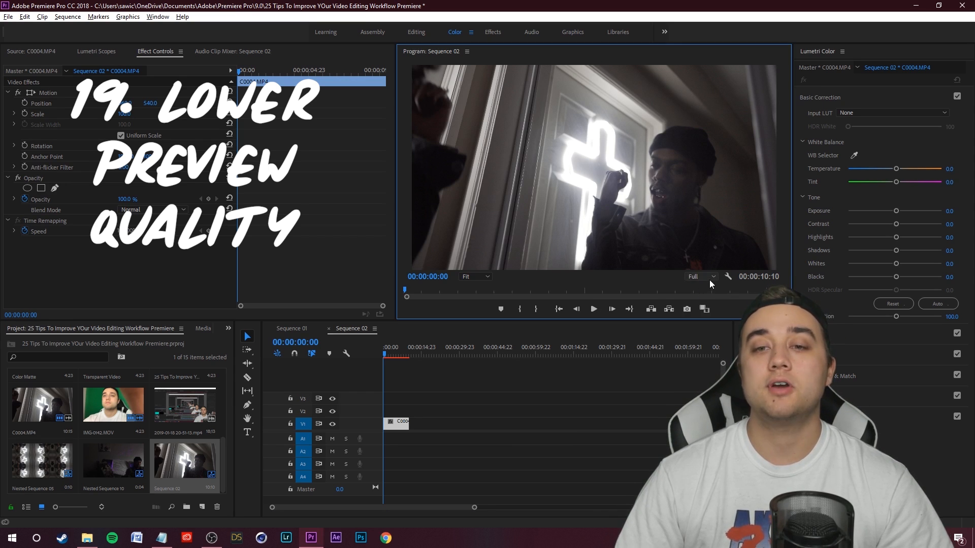
pyautogui.click(592, 310)
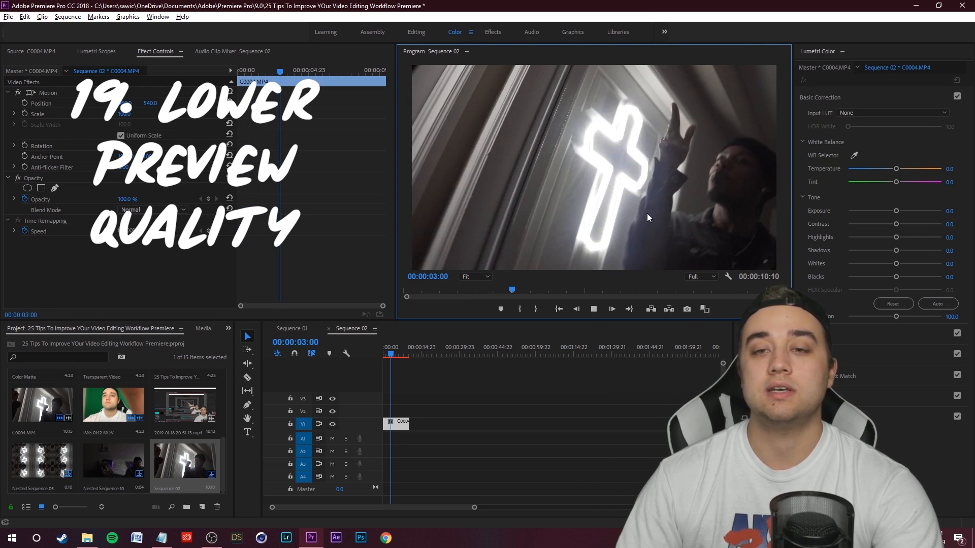
pyautogui.click(700, 276)
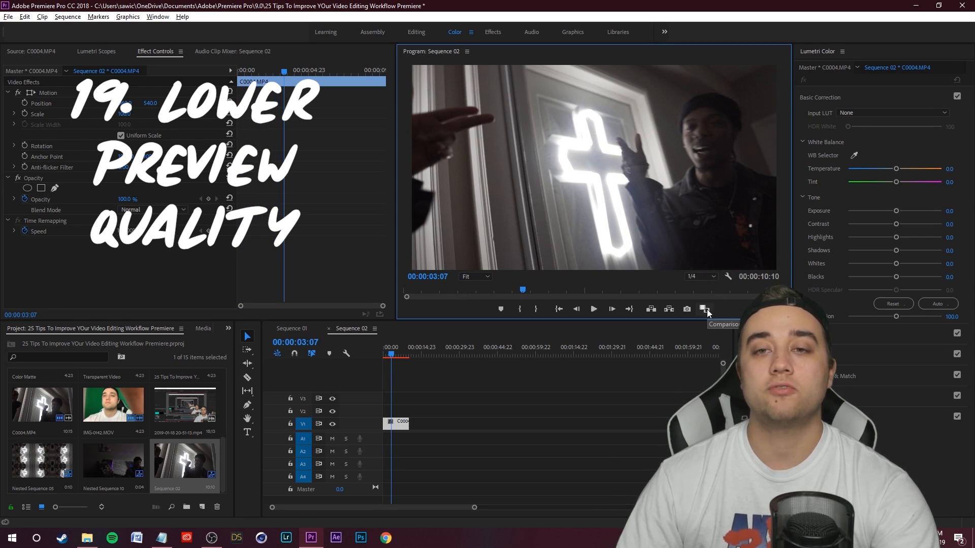
pyautogui.click(593, 310)
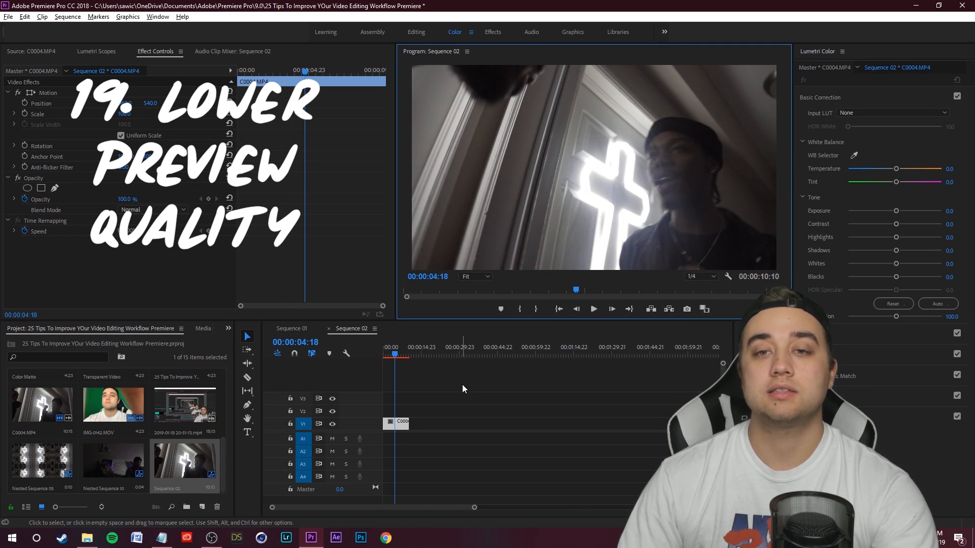
pyautogui.click(593, 309)
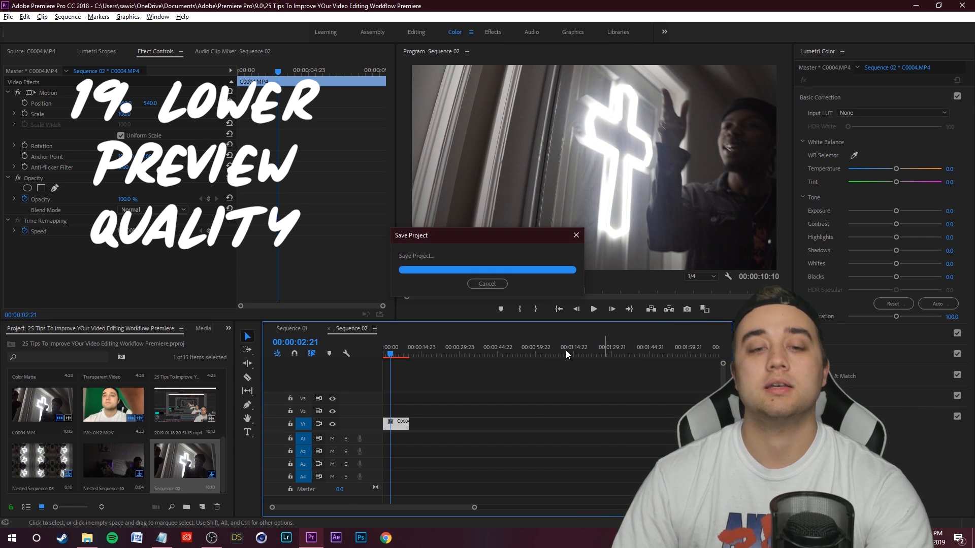
pyautogui.click(291, 329)
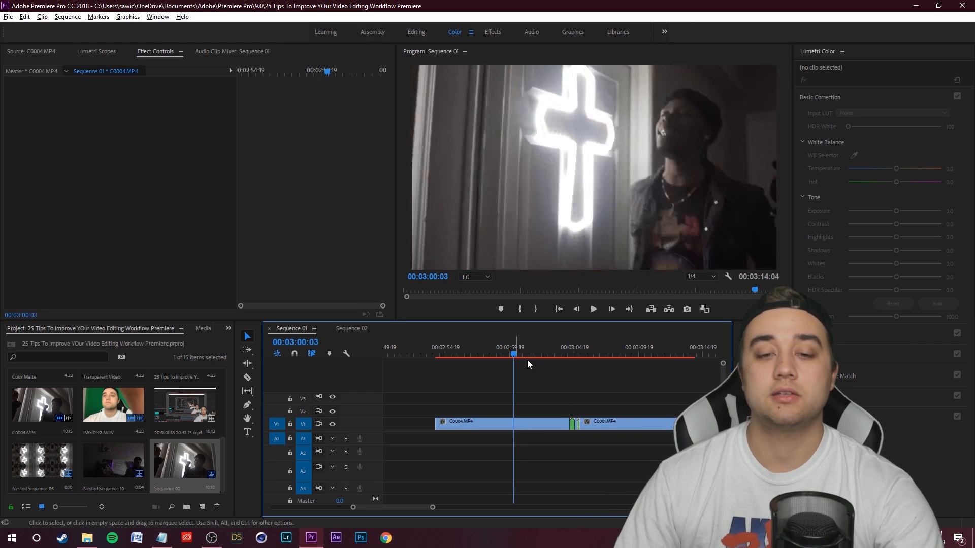
# Step: Split the C0004 clip at the playhead with the Razor tool
pyautogui.click(247, 377)
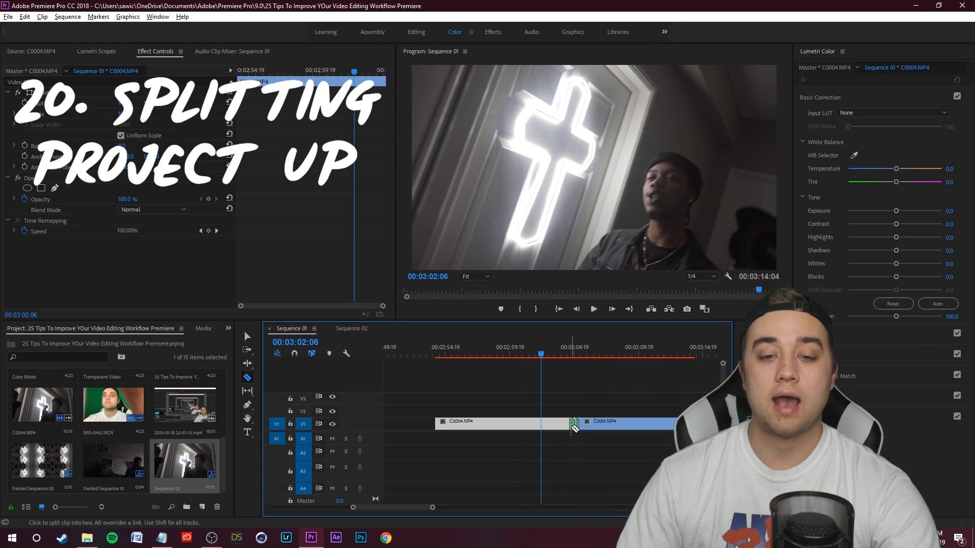
pyautogui.click(246, 335)
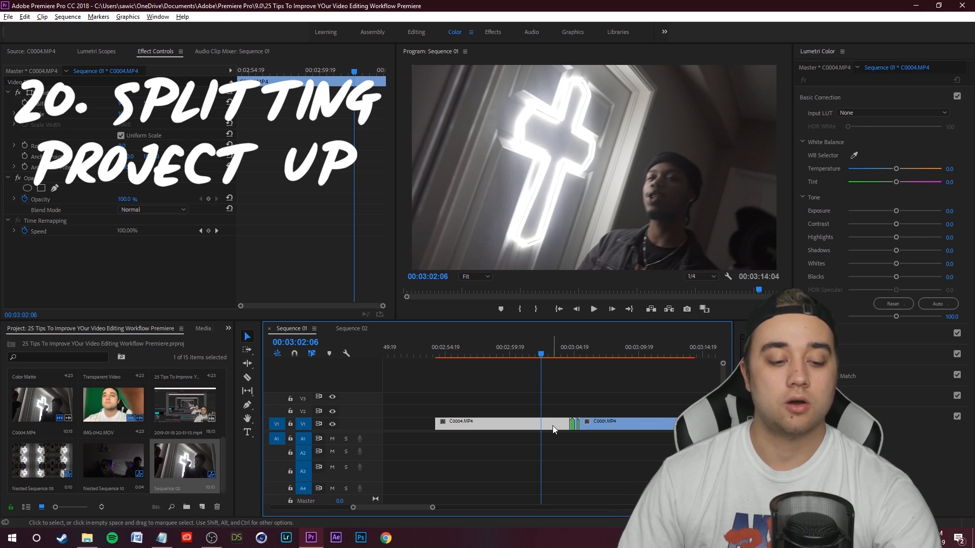
pyautogui.click(8, 16)
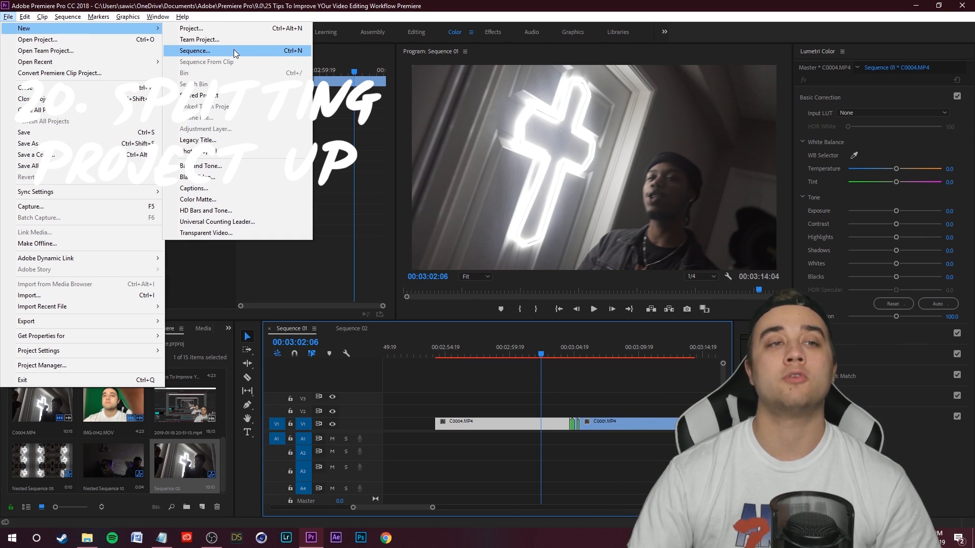
# Step: Create new Sequences 03, 04 and 05, confirming Sequence 05 with OK
pyautogui.click(194, 50)
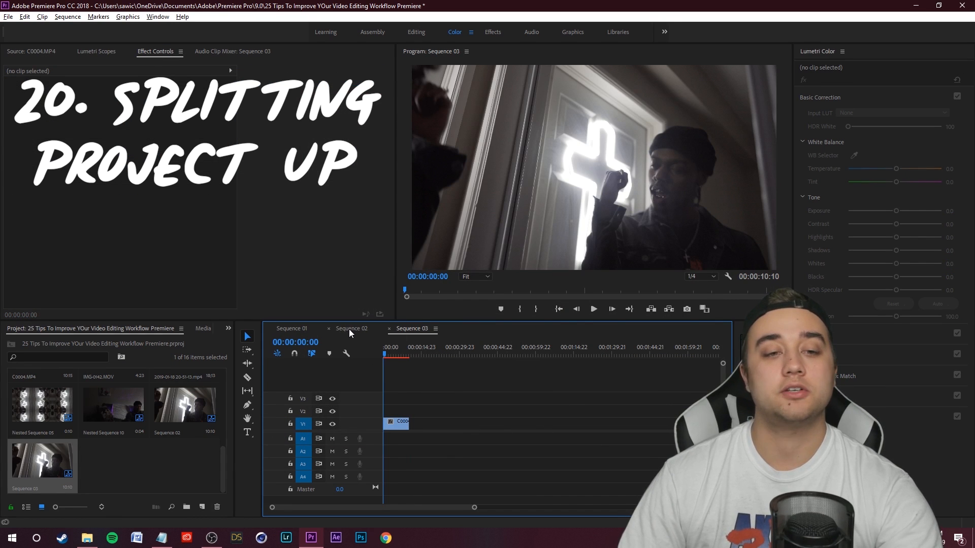
pyautogui.click(291, 328)
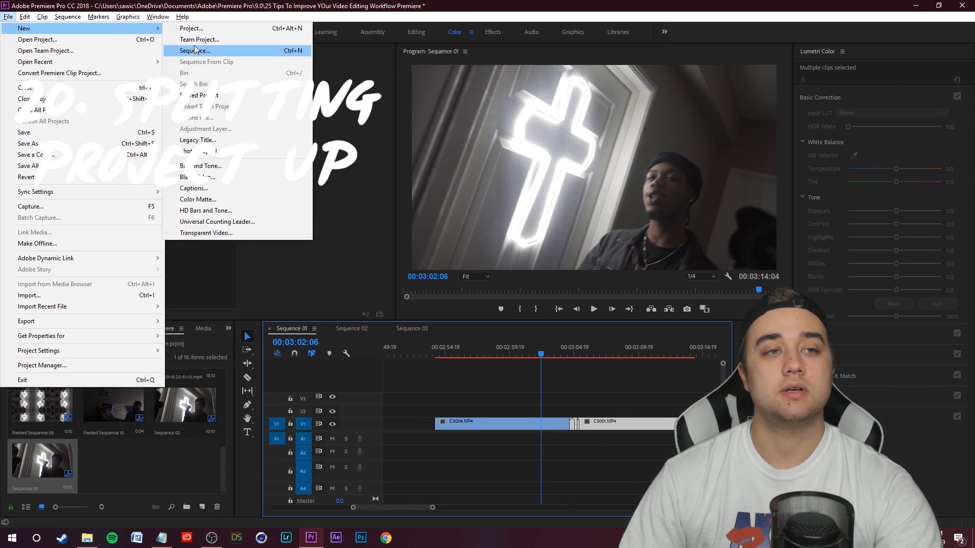
pyautogui.click(194, 51)
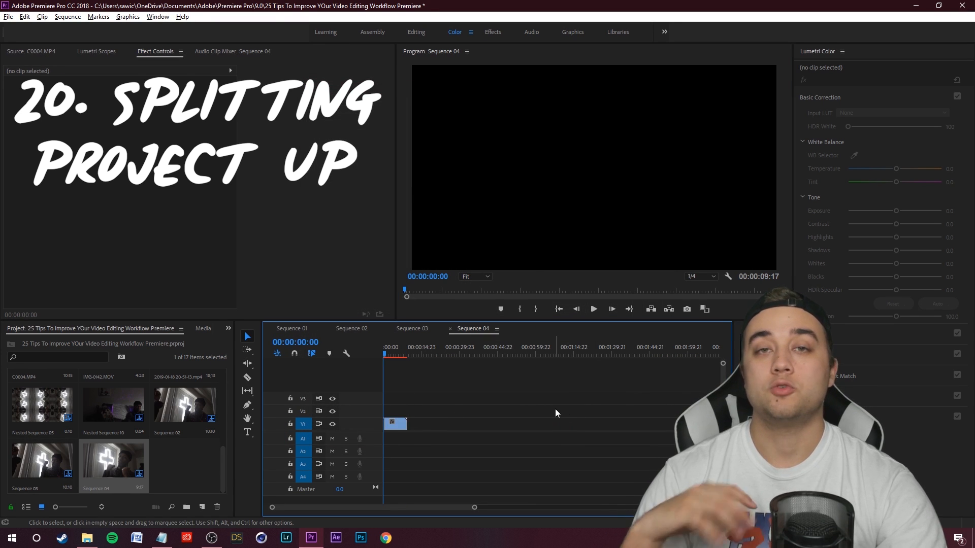
pyautogui.click(8, 17)
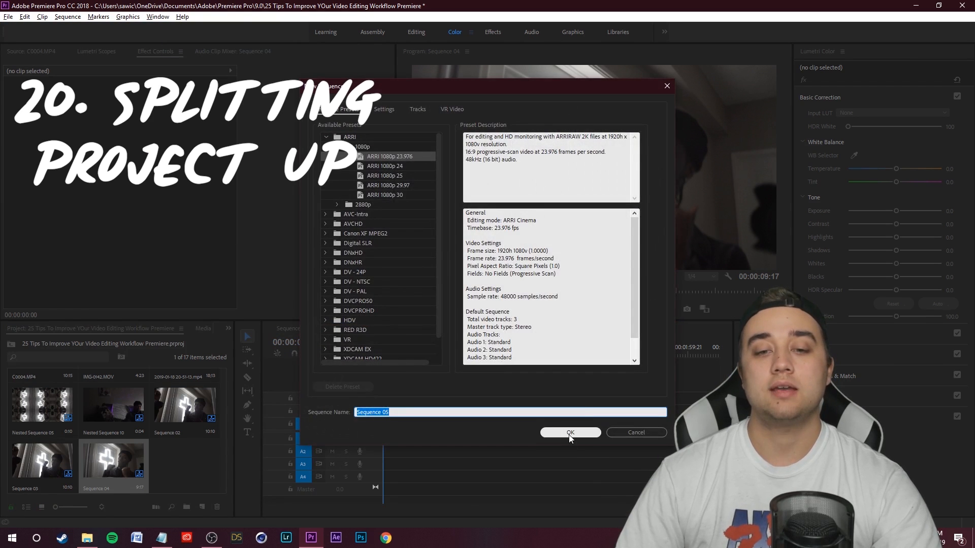
pyautogui.click(569, 433)
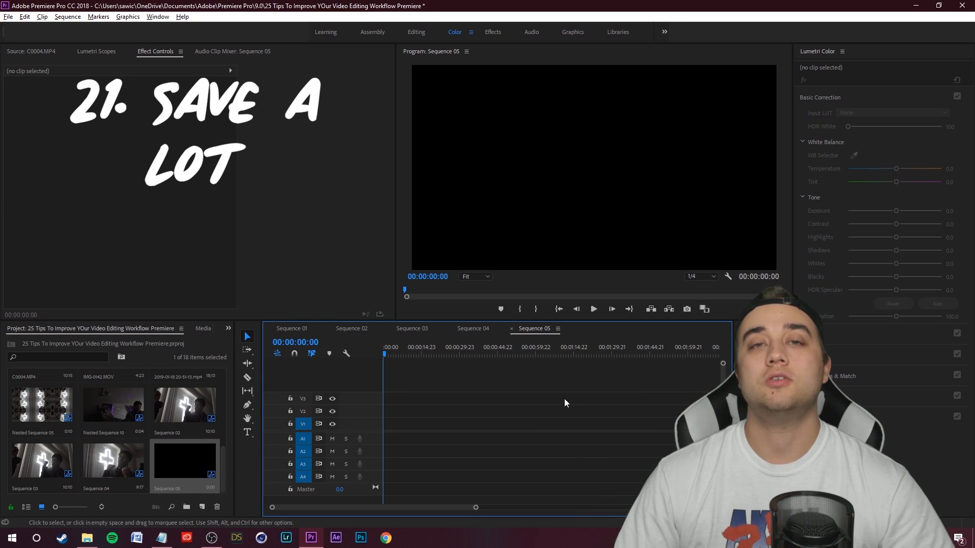
pyautogui.moveTo(429, 225)
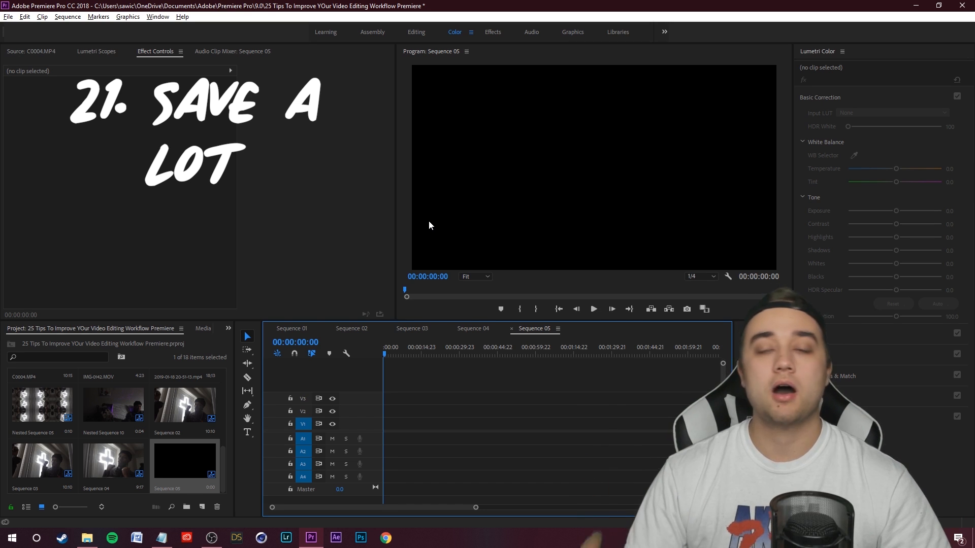
pyautogui.click(8, 16)
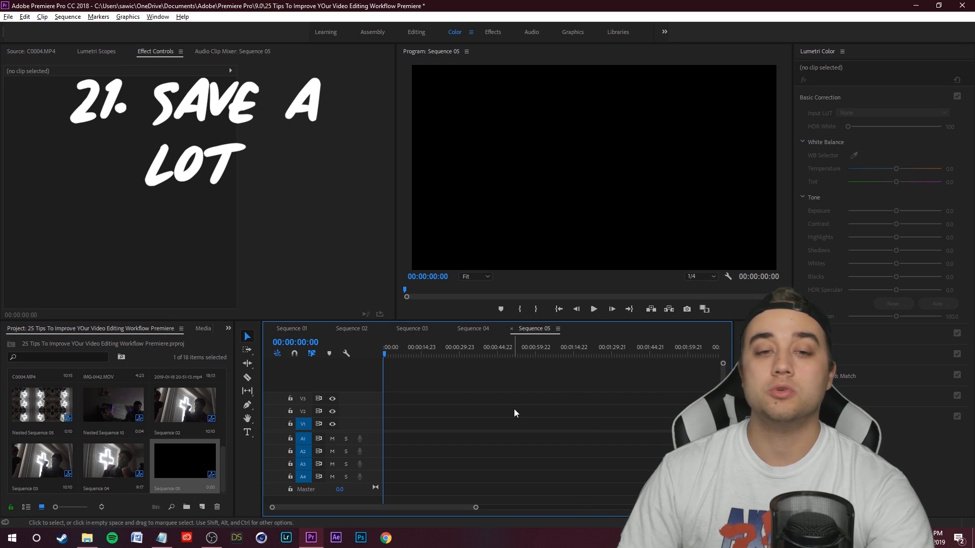
pyautogui.press('ctrl+s')
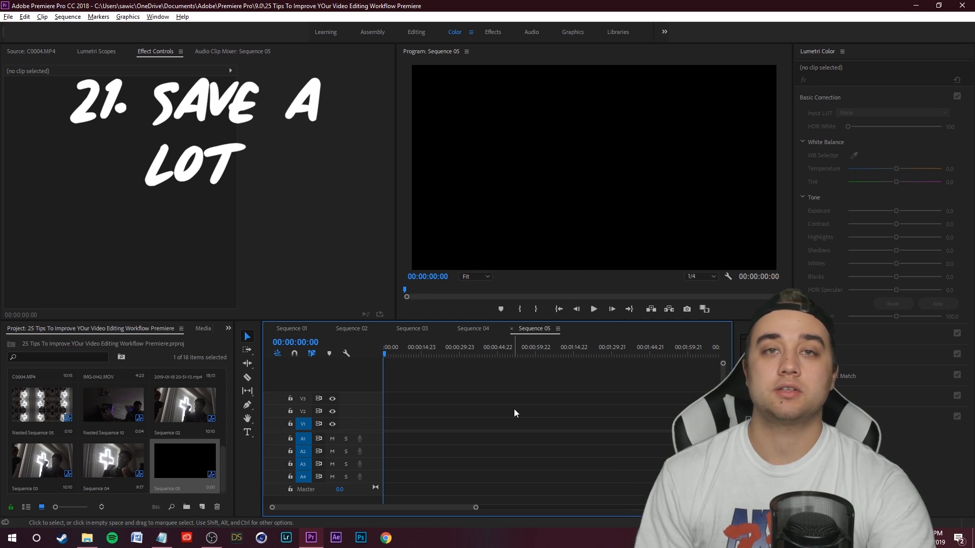
pyautogui.moveTo(530, 426)
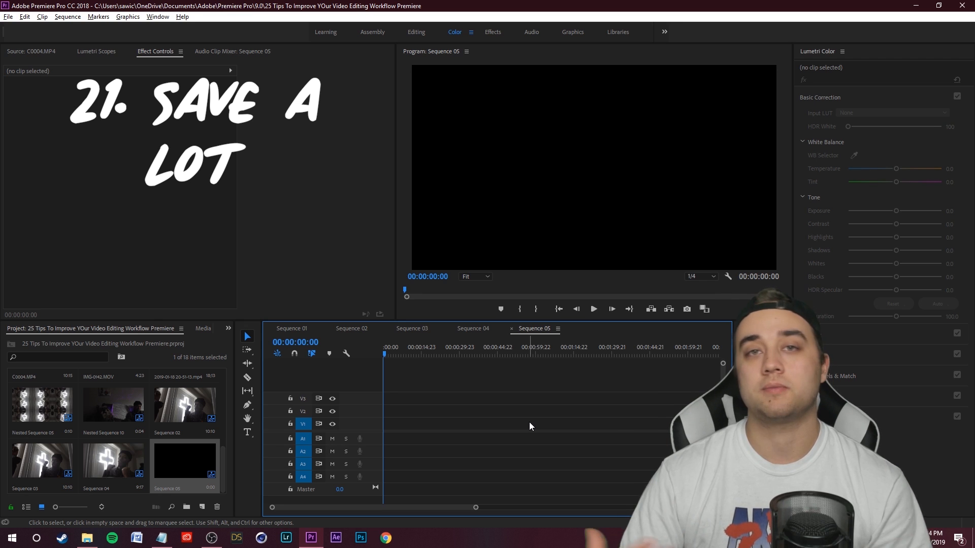
# Step: Reveal the C0004 clip's source file in Explorer from Sequence 01
pyautogui.click(290, 329)
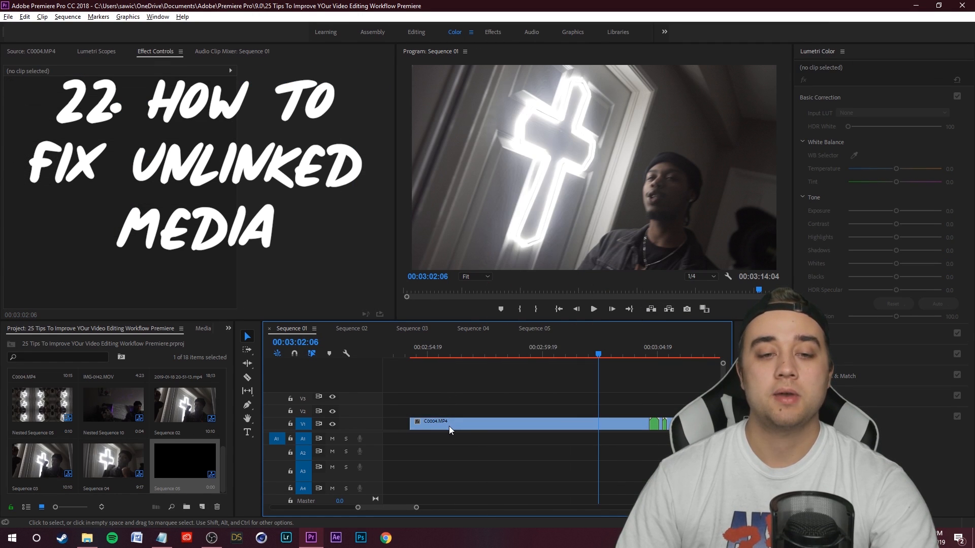
pyautogui.rightClick(451, 423)
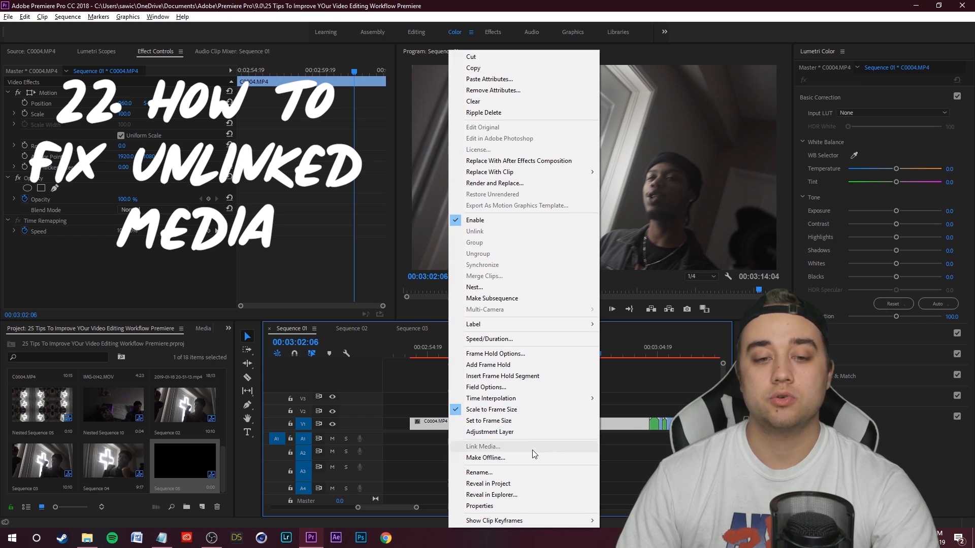
pyautogui.moveTo(491, 494)
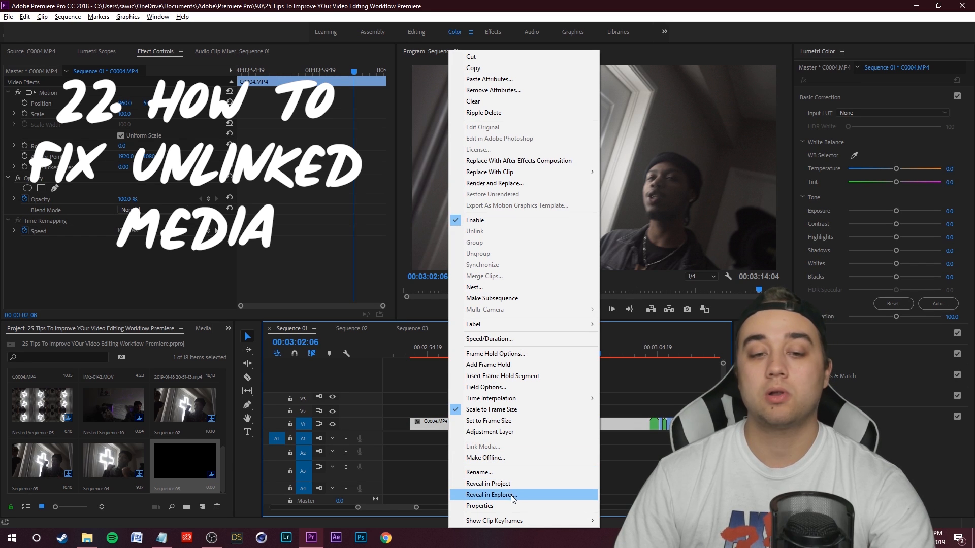
pyautogui.moveTo(491, 501)
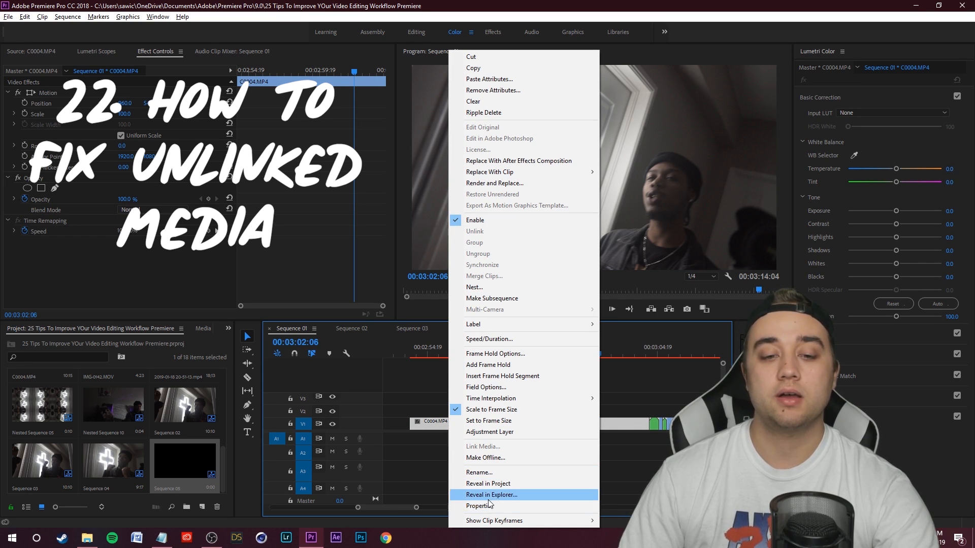
pyautogui.click(490, 495)
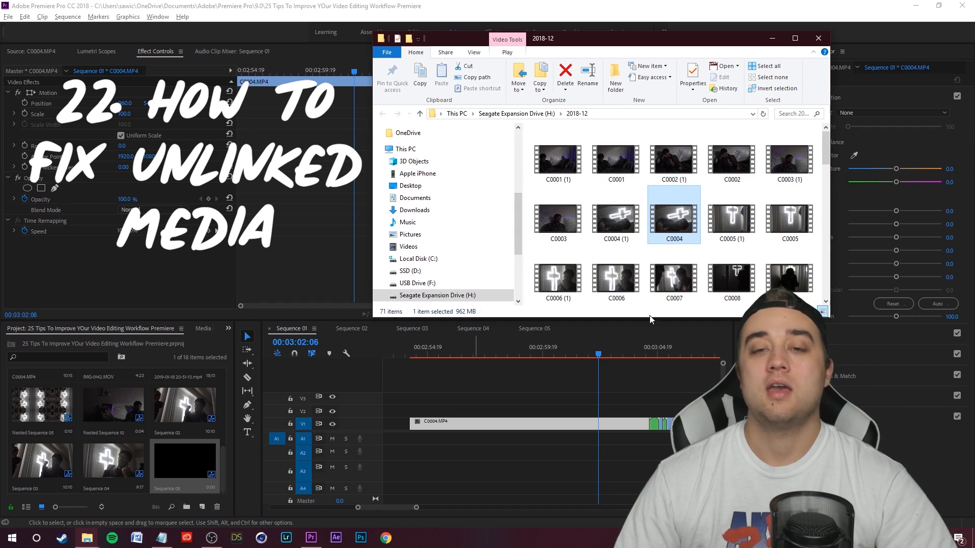
pyautogui.moveTo(673, 218)
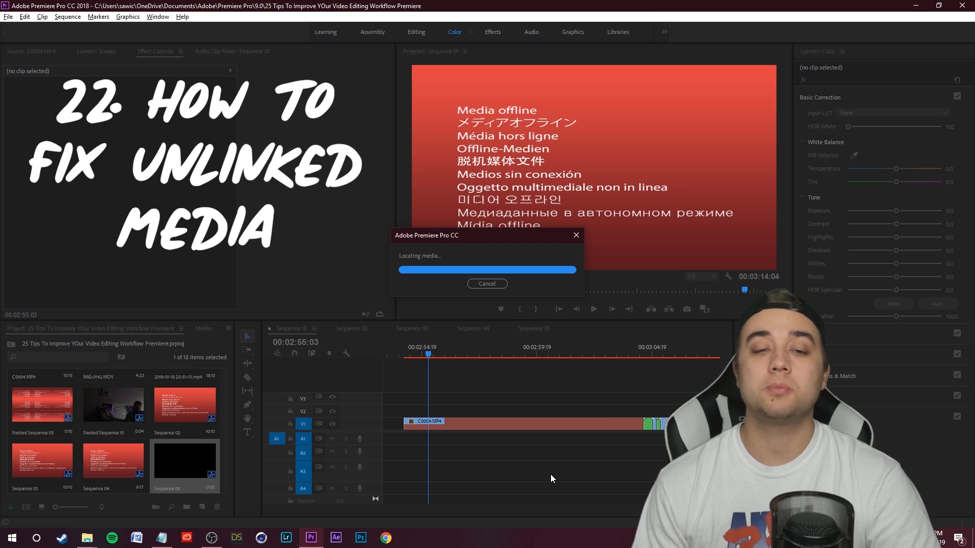
pyautogui.moveTo(481, 359)
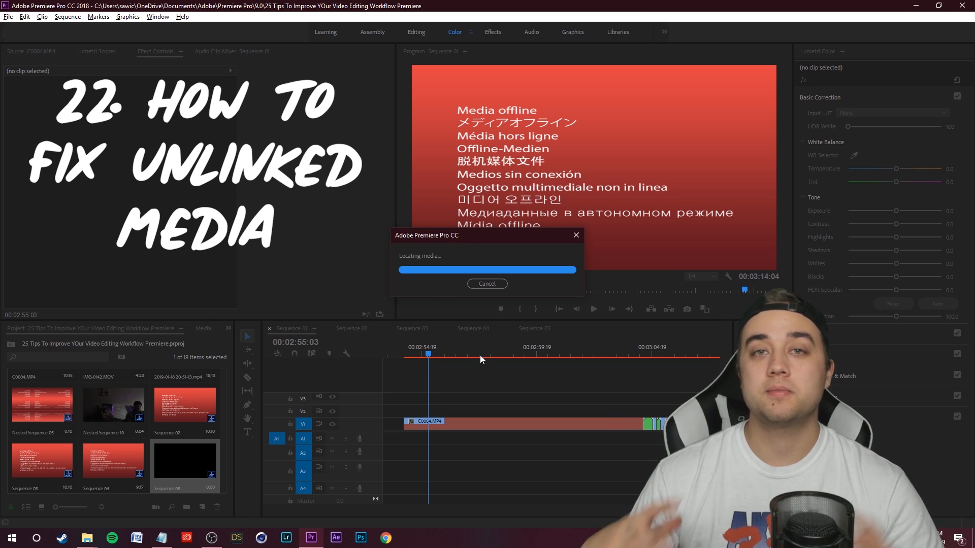
pyautogui.moveTo(491, 328)
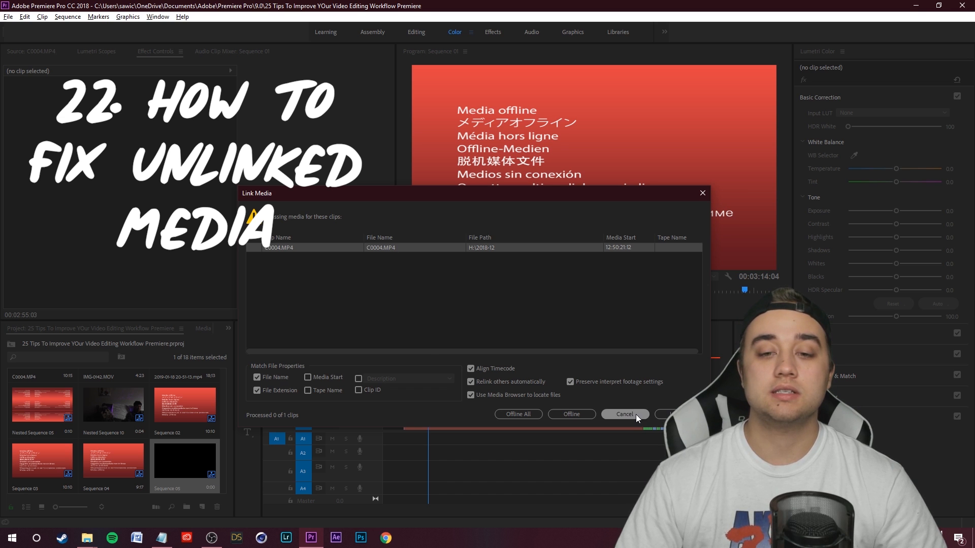
# Step: Relink the offline C0004.MP4 clip via Link Media, searching for 'C00'
pyautogui.rightClick(429, 421)
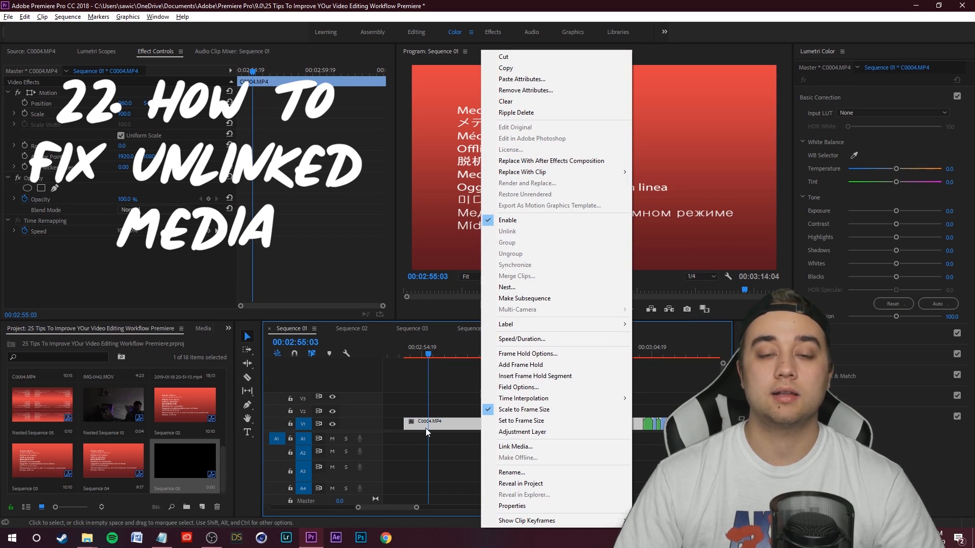
pyautogui.moveTo(491, 446)
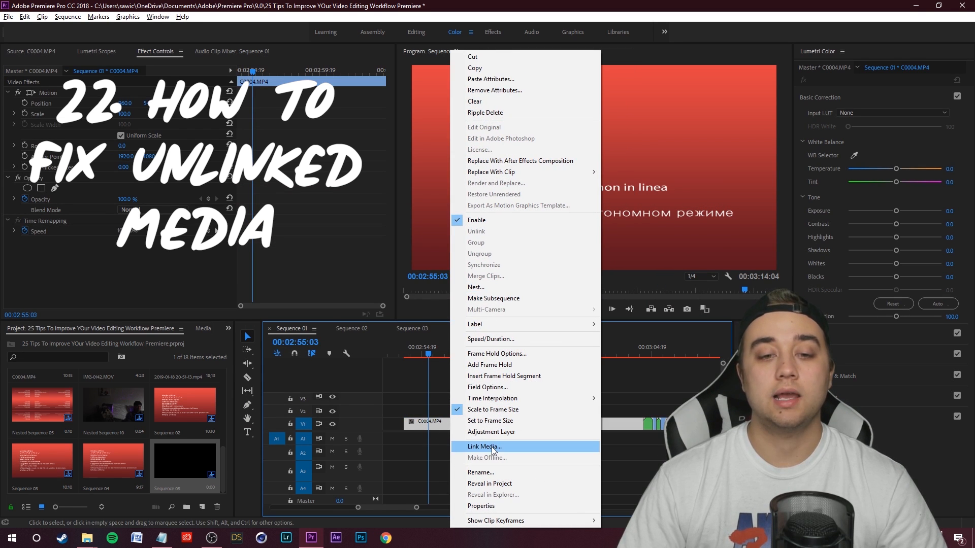
pyautogui.click(483, 447)
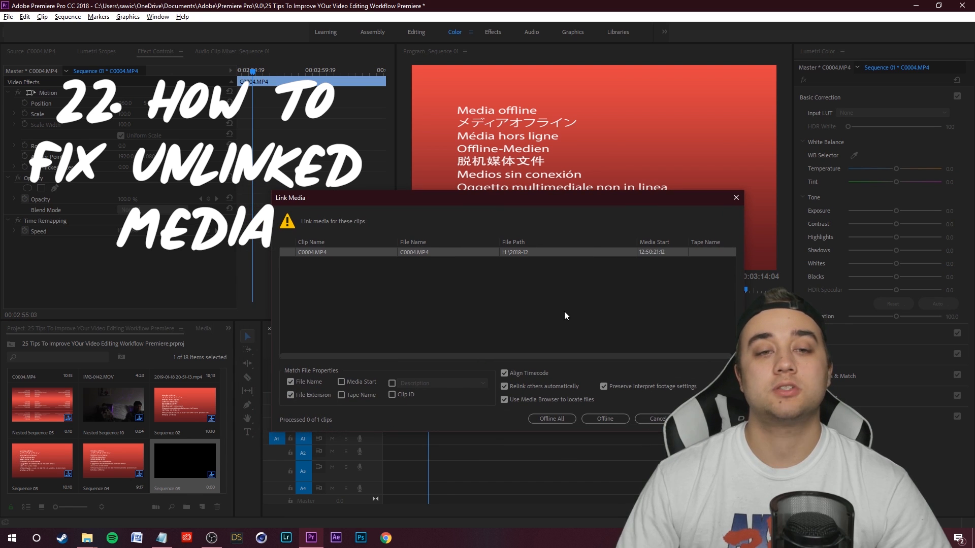
pyautogui.moveTo(371, 275)
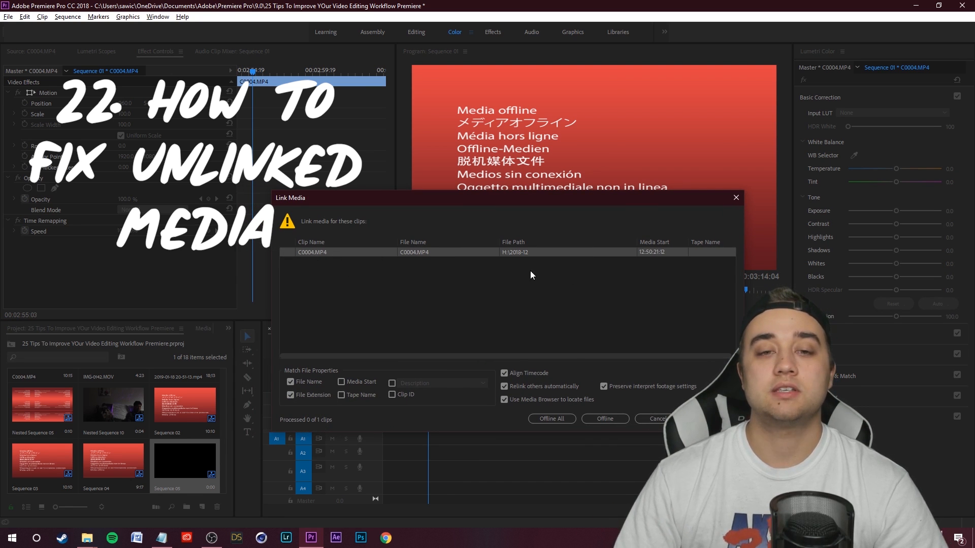
pyautogui.moveTo(526, 254)
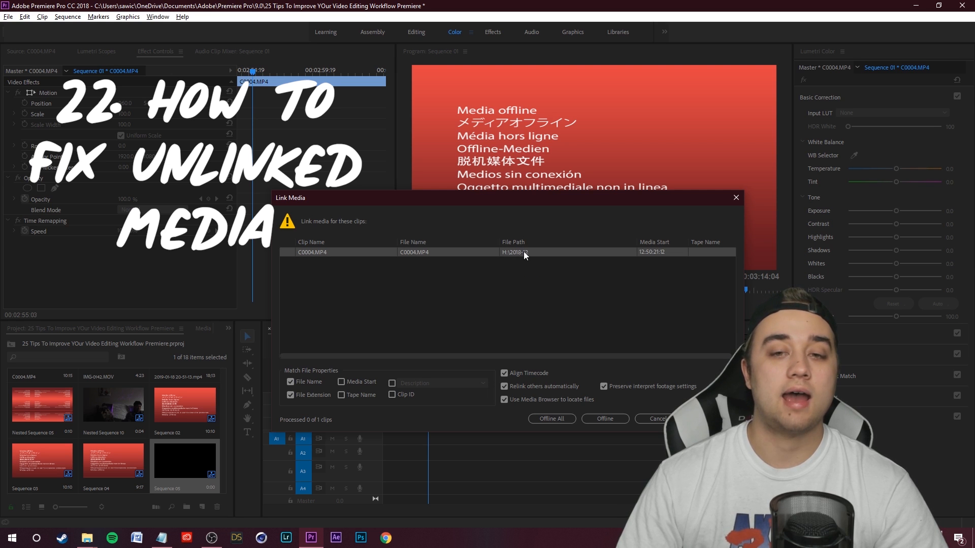
pyautogui.moveTo(570, 272)
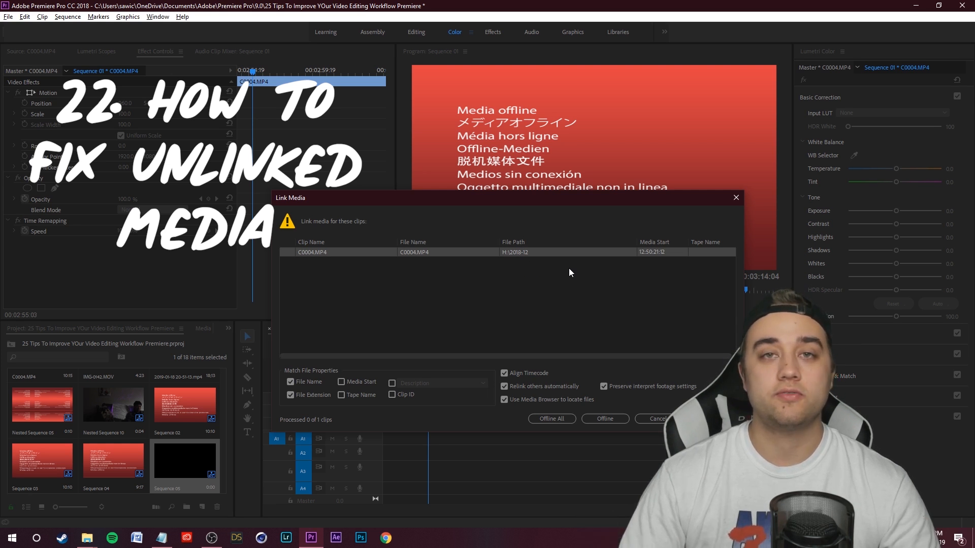
pyautogui.moveTo(508, 255)
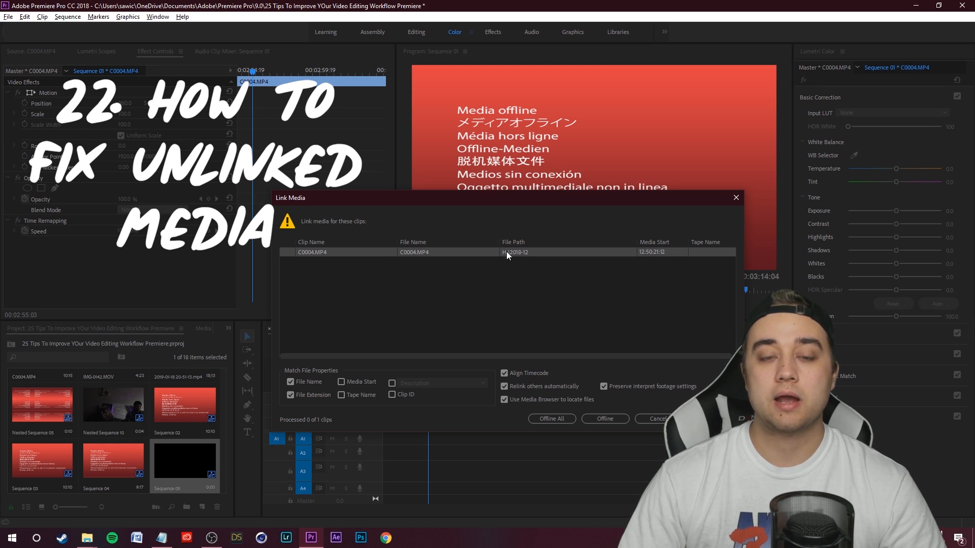
pyautogui.moveTo(528, 257)
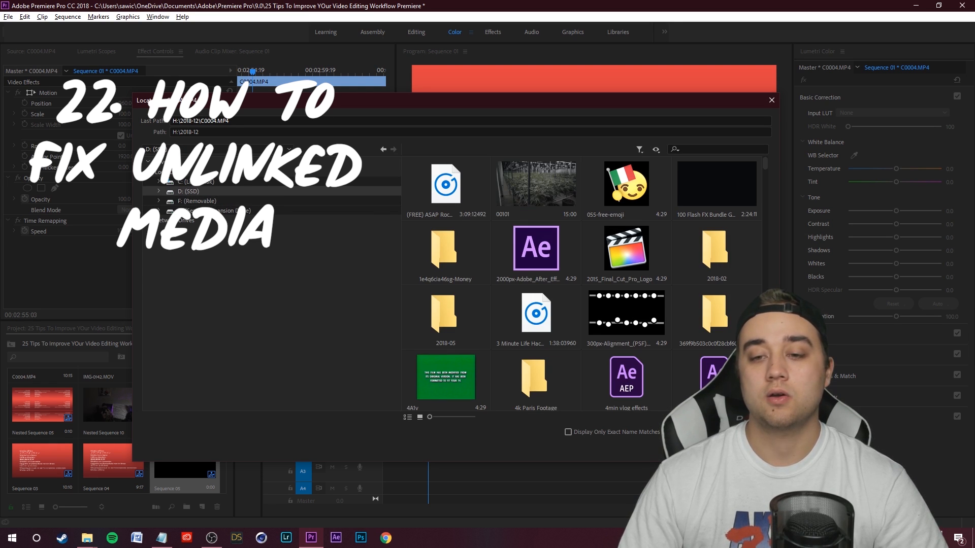
pyautogui.write('C00')
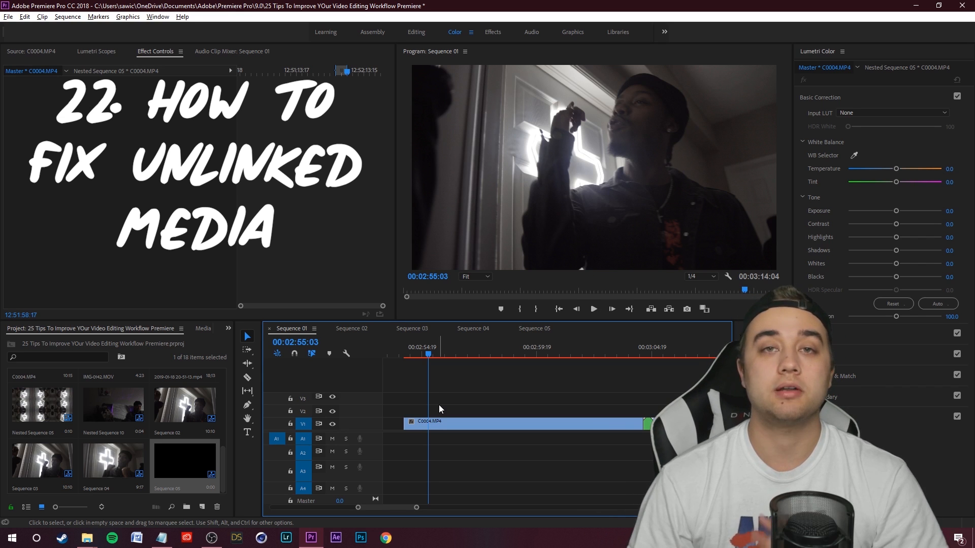
# Step: Set the C0004.MP4 and C0001.MP4 timeline clips' labels to Orange
pyautogui.click(451, 457)
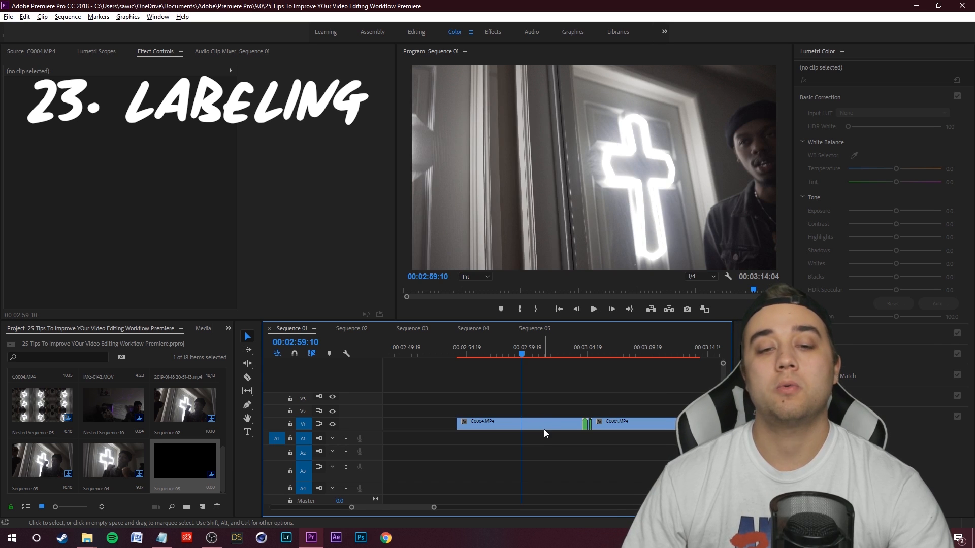
pyautogui.rightClick(523, 423)
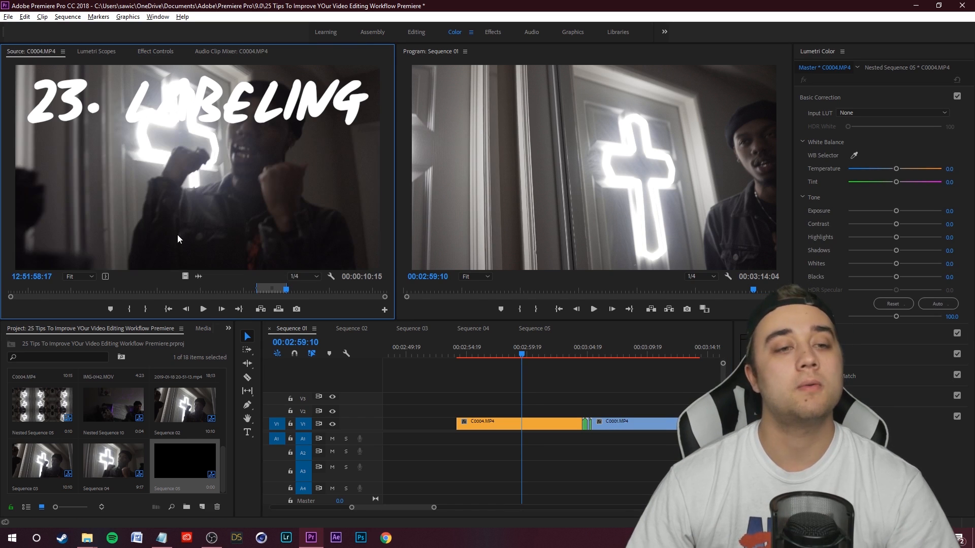
pyautogui.moveTo(238, 251)
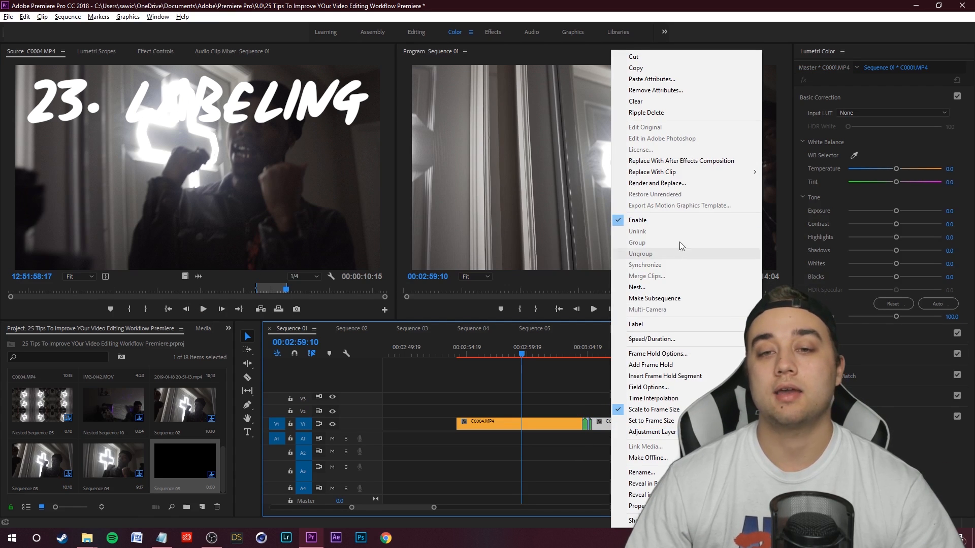
pyautogui.moveTo(636, 324)
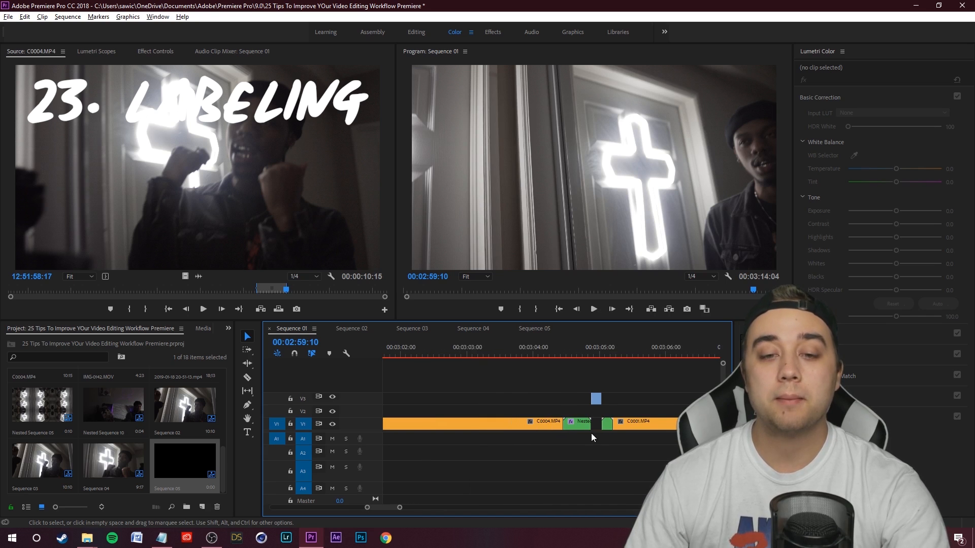
pyautogui.rightClick(579, 423)
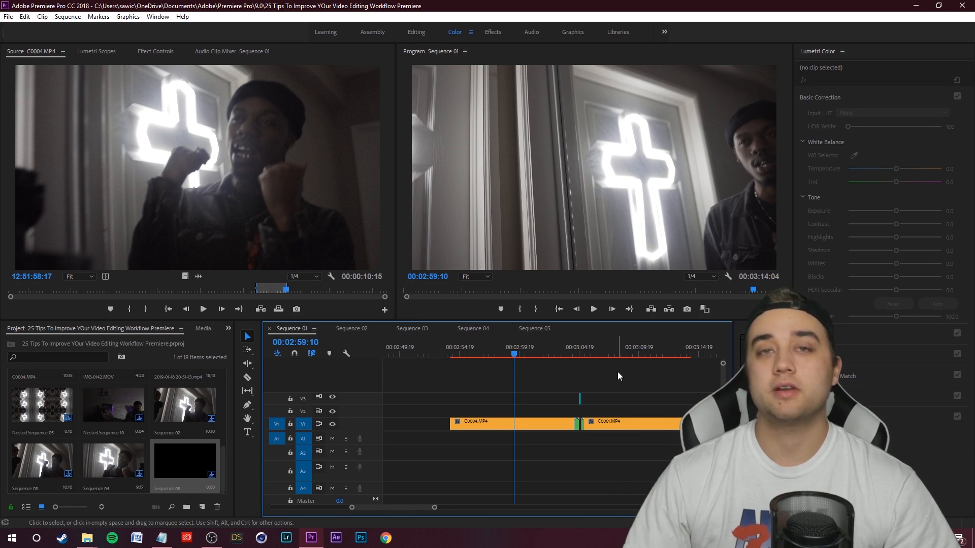
pyautogui.click(8, 16)
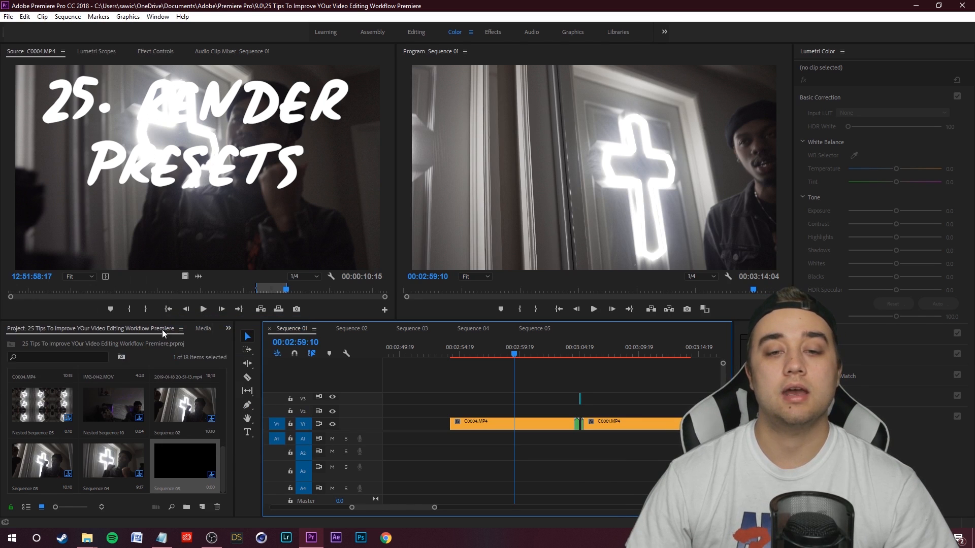
pyautogui.click(656, 124)
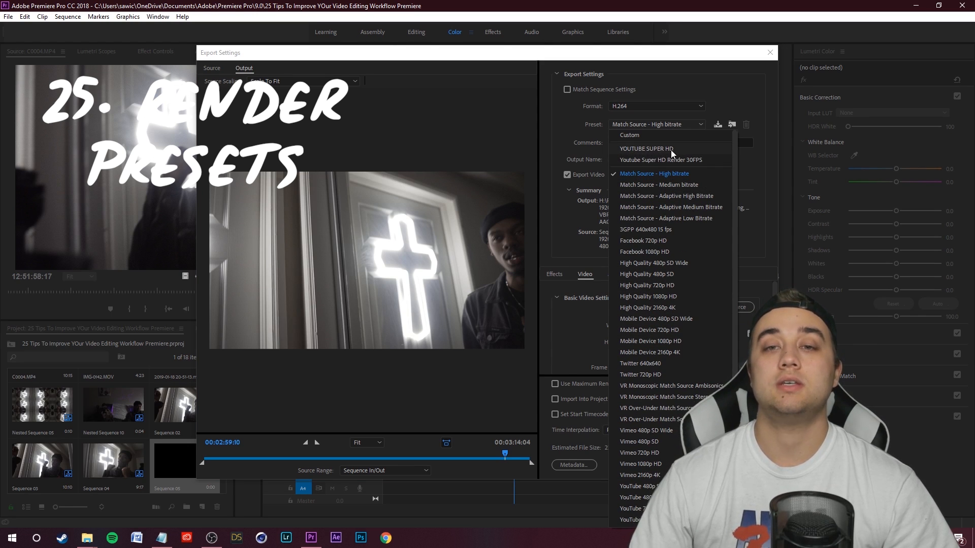
pyautogui.click(645, 149)
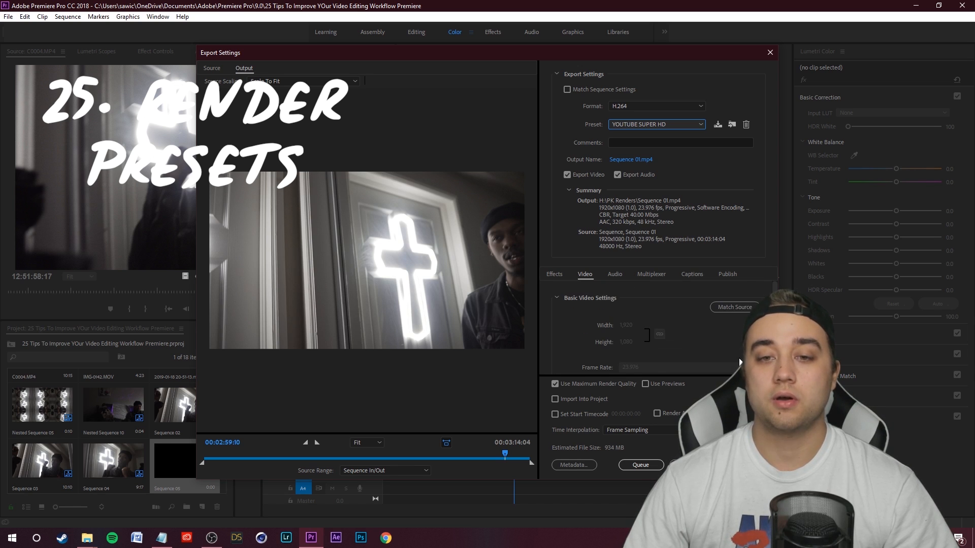
pyautogui.moveTo(589, 299)
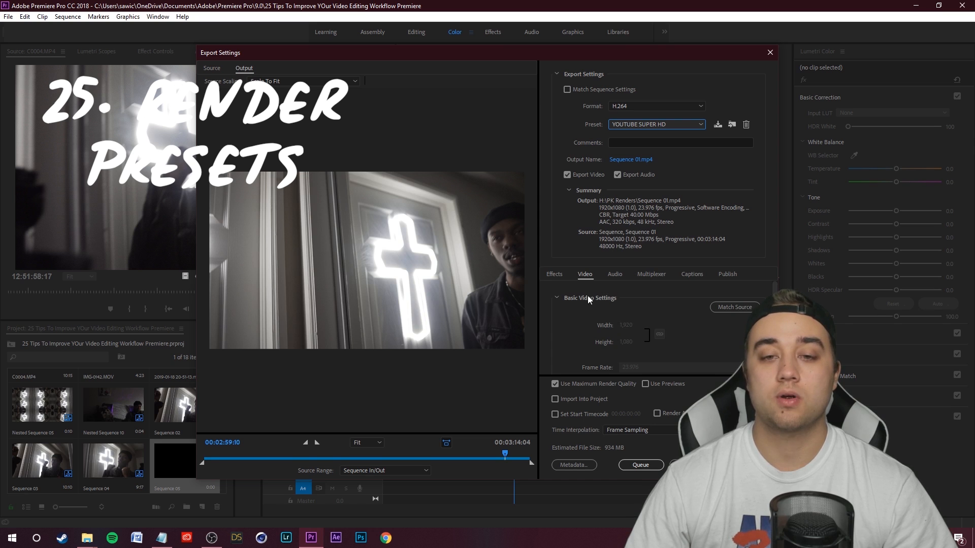
pyautogui.scroll(-3)
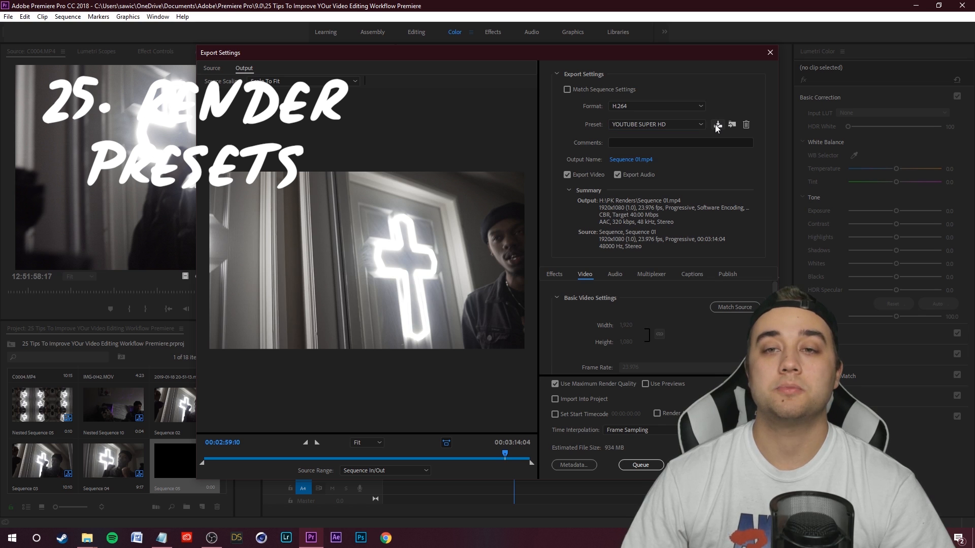
pyautogui.moveTo(718, 125)
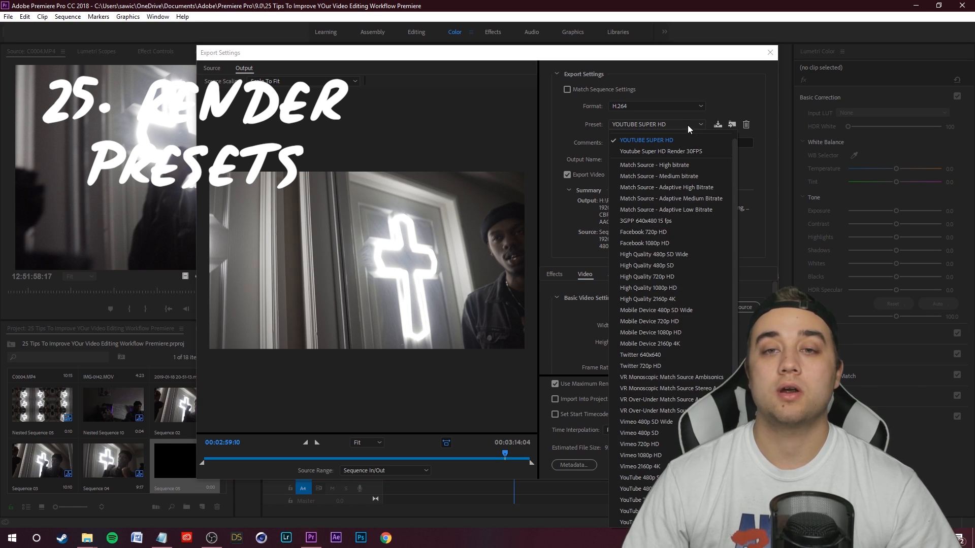
pyautogui.moveTo(688, 244)
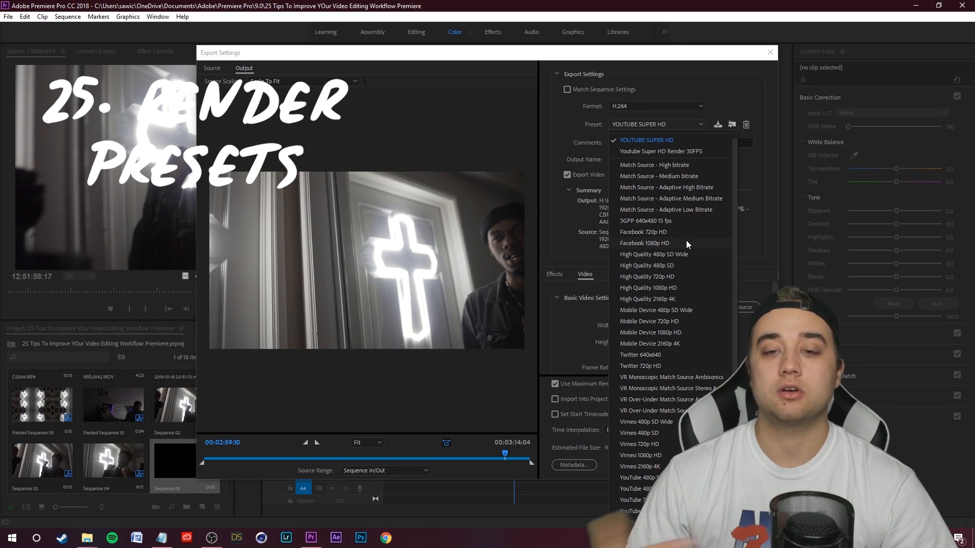
pyautogui.moveTo(671, 321)
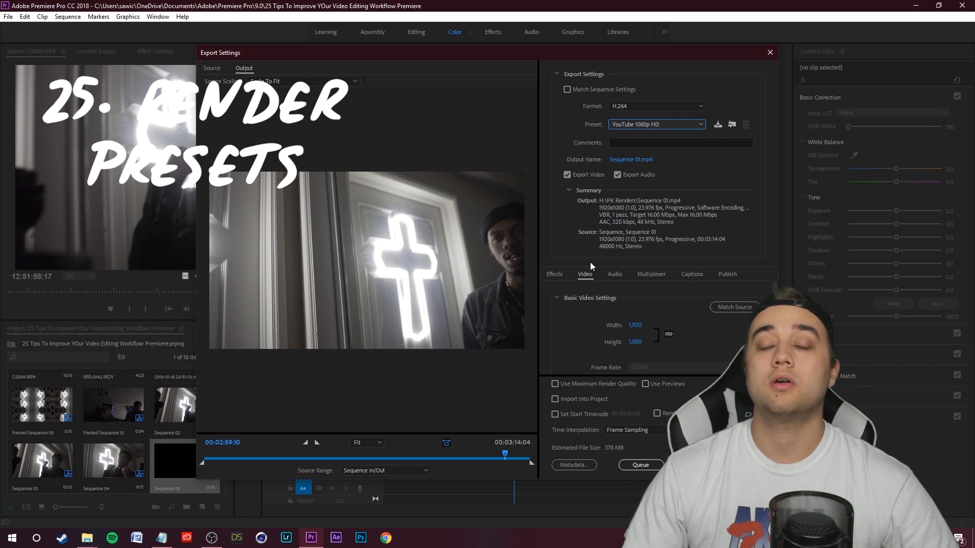
pyautogui.click(769, 52)
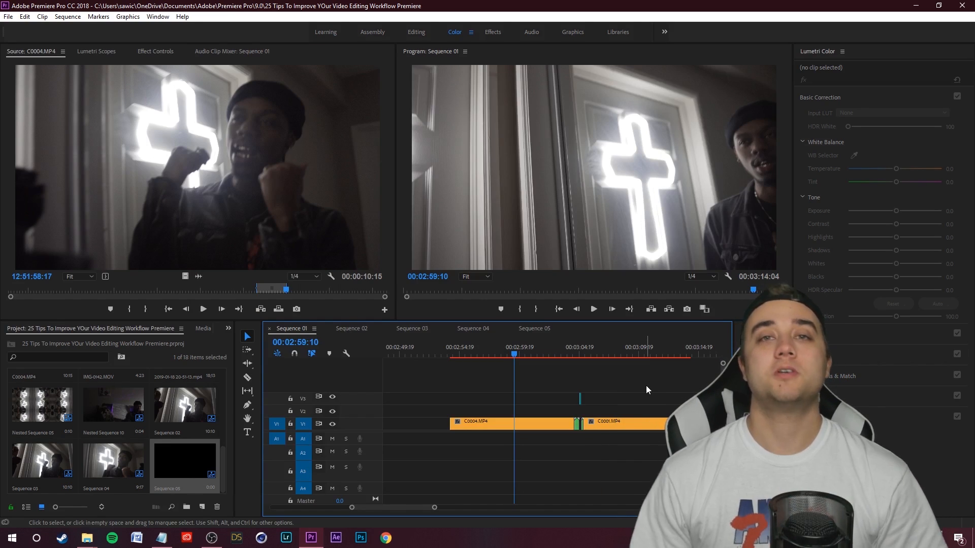